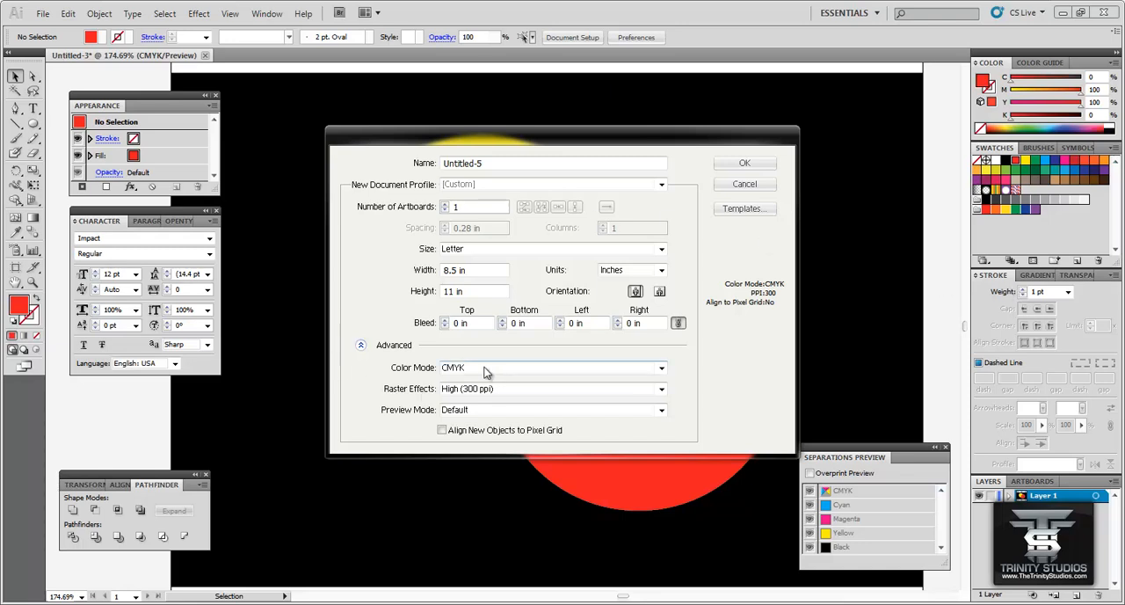
mouse_move(496, 352)
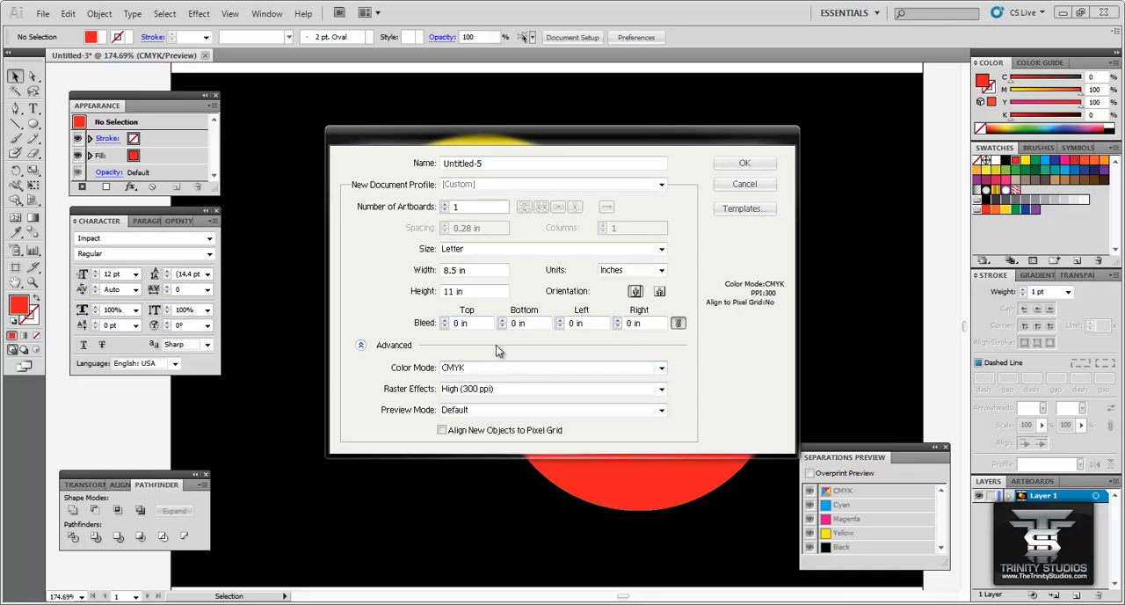
mouse_move(517, 378)
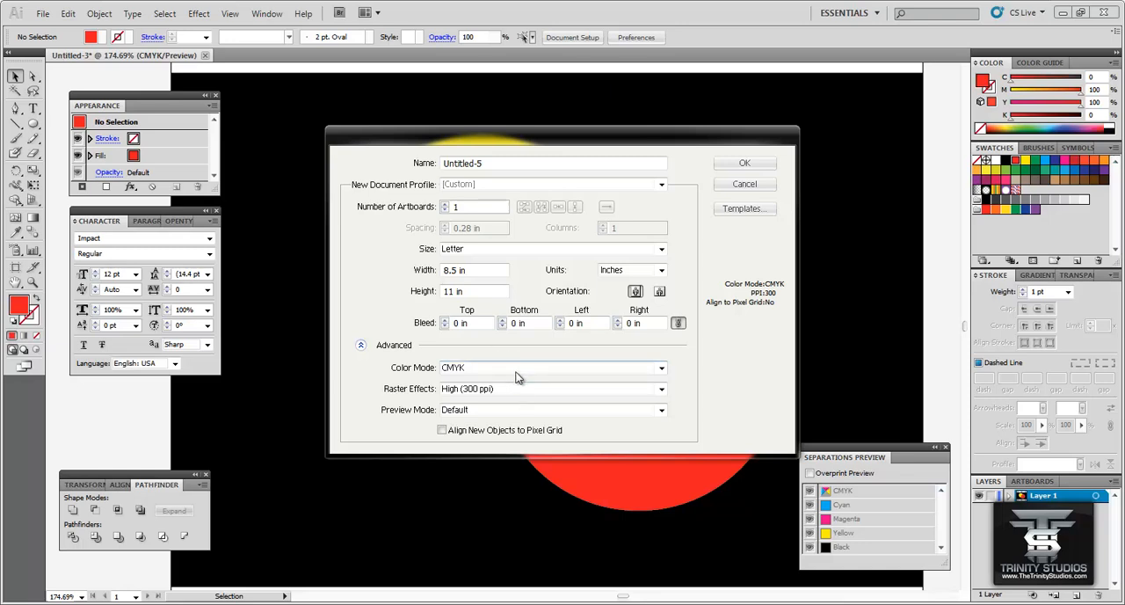
mouse_move(509, 372)
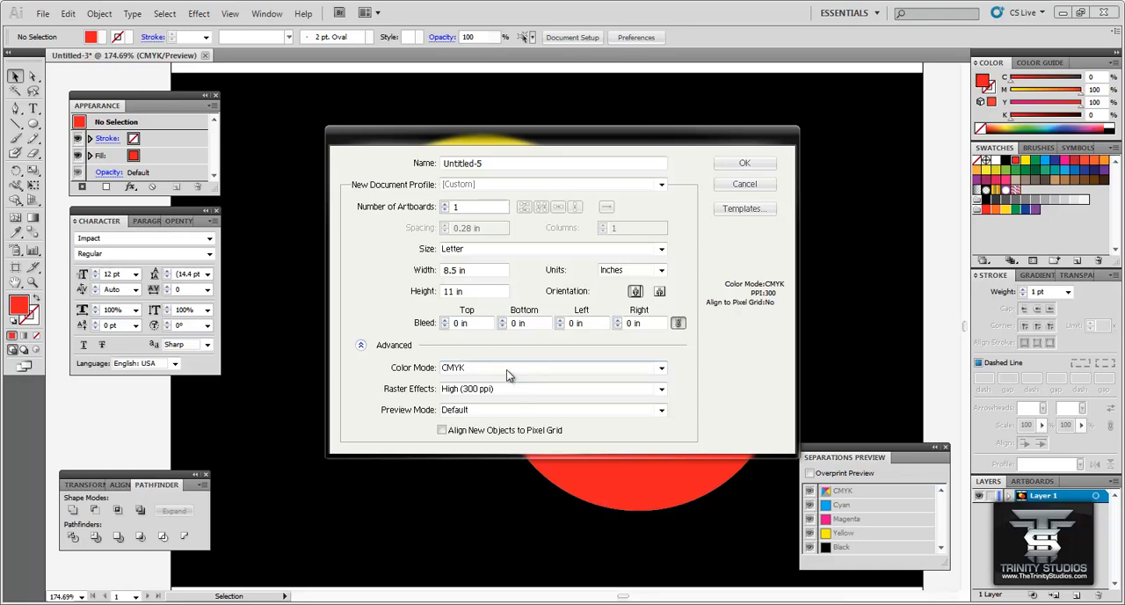
mouse_move(615, 260)
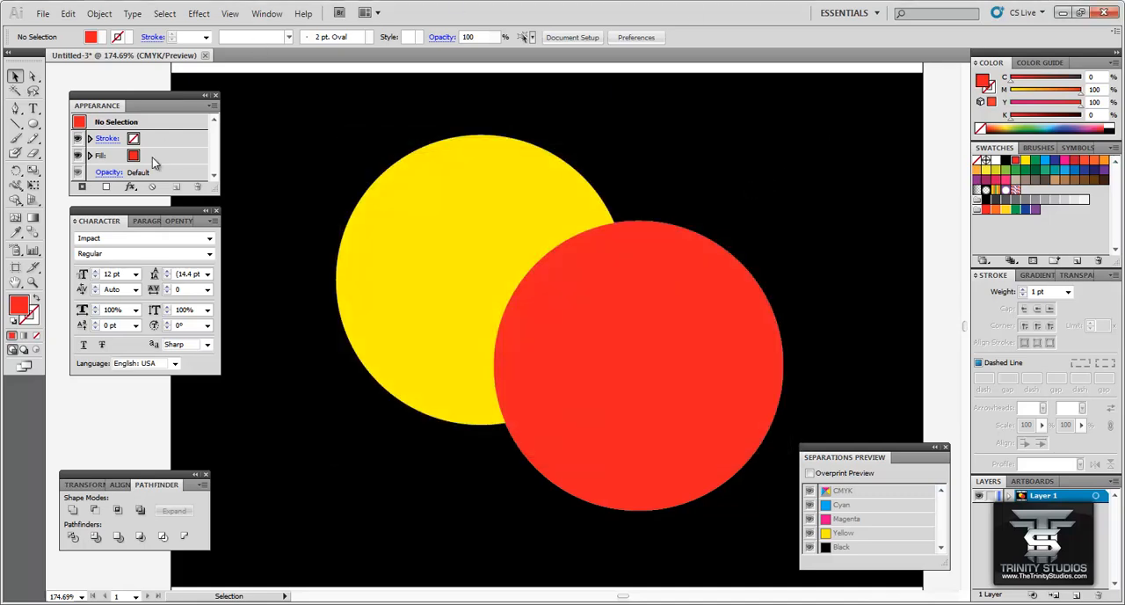
mouse_move(923, 173)
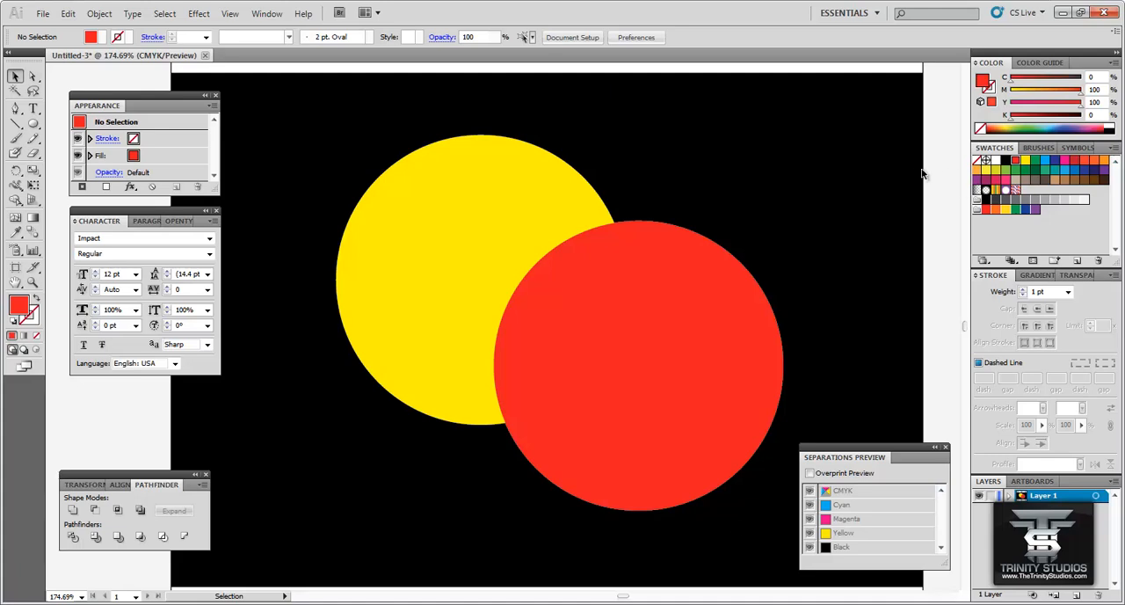
mouse_move(914, 172)
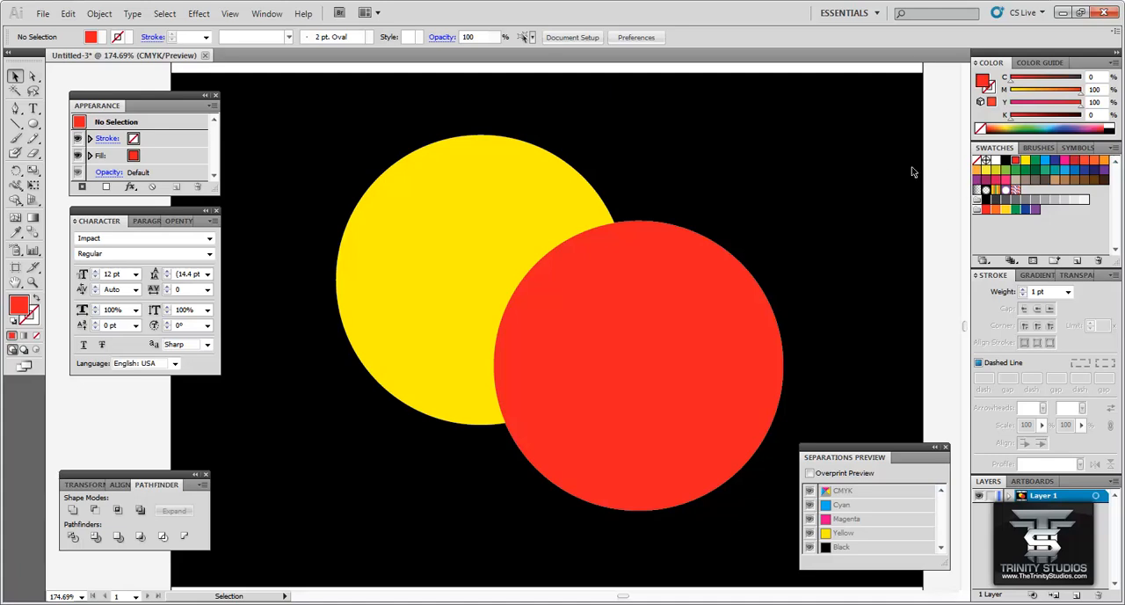
mouse_move(912, 172)
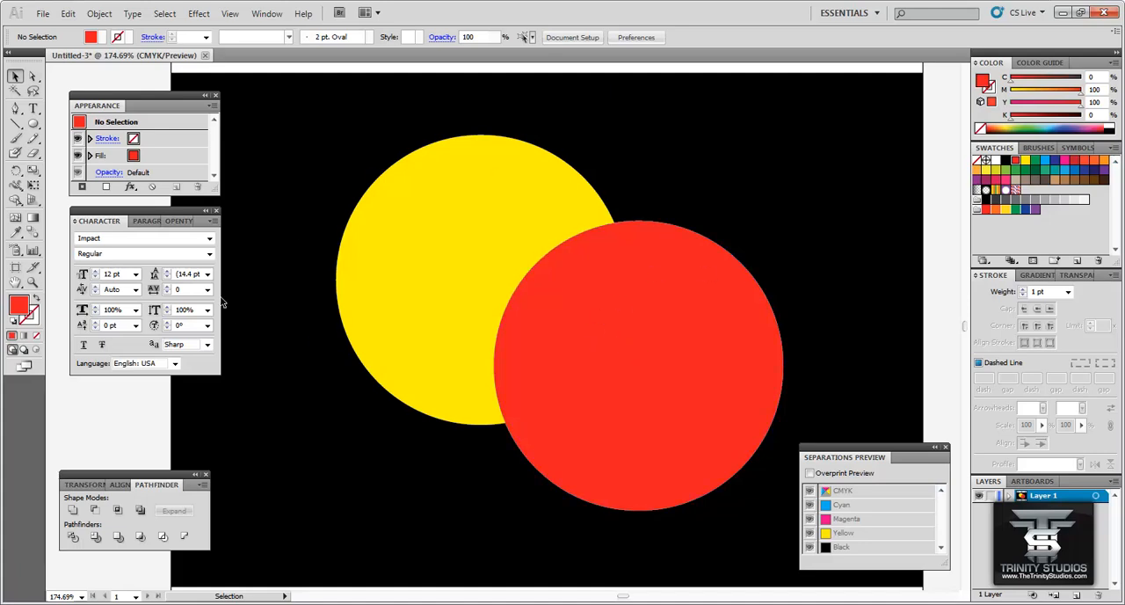
mouse_move(747, 266)
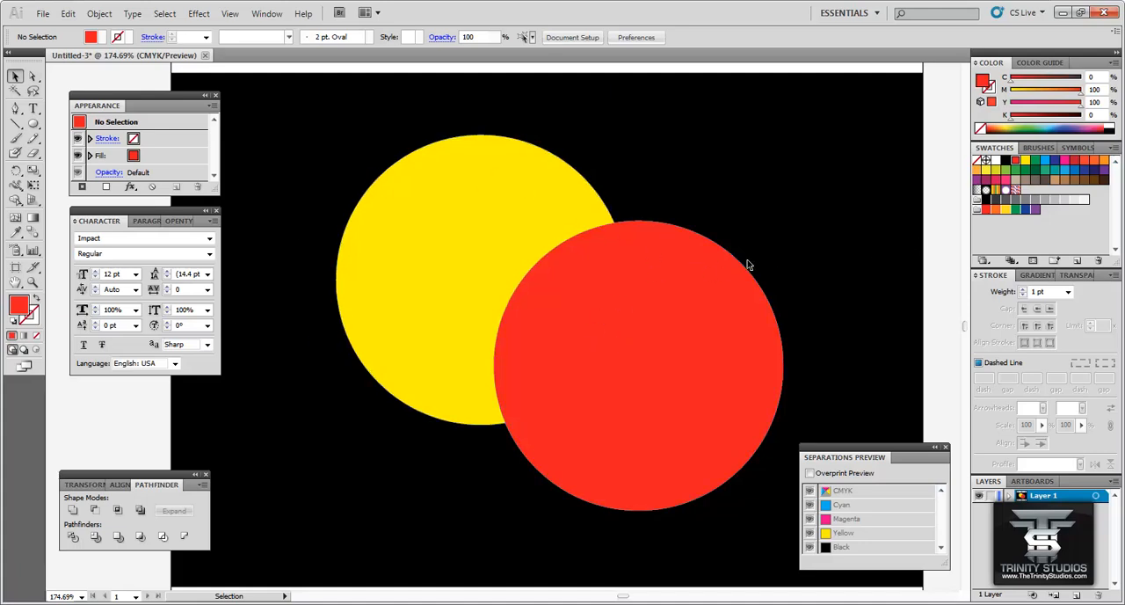
mouse_move(685, 365)
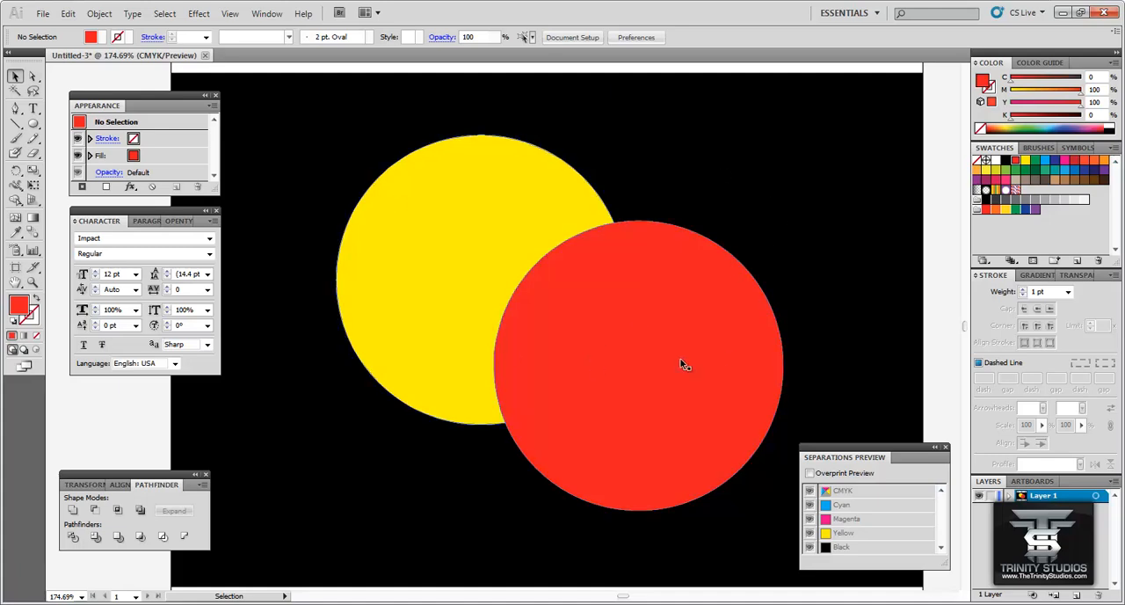
mouse_move(794, 199)
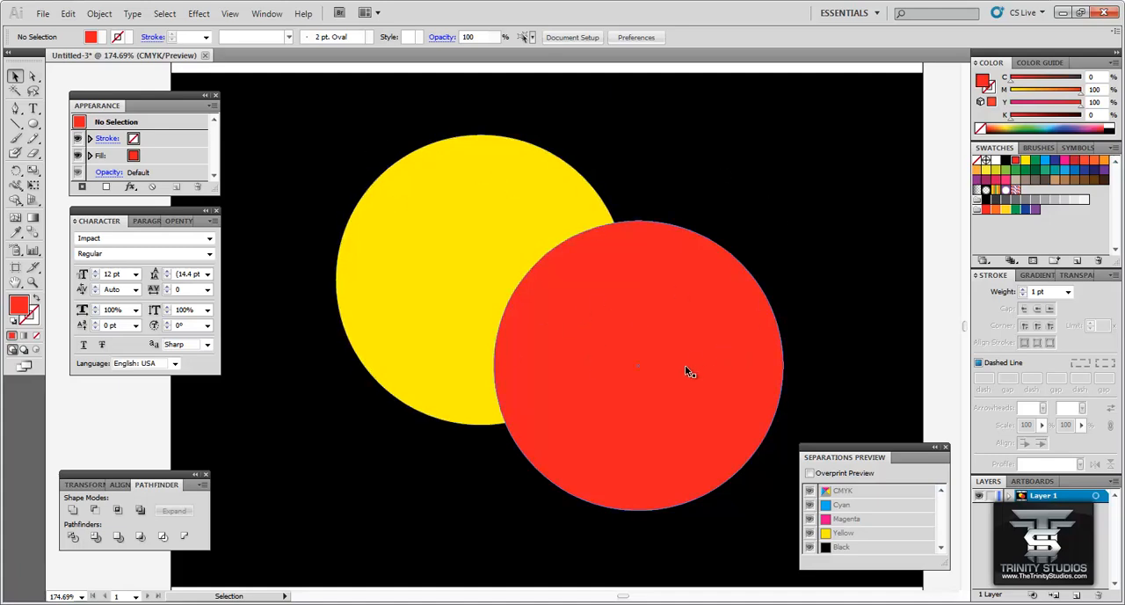
mouse_move(429, 237)
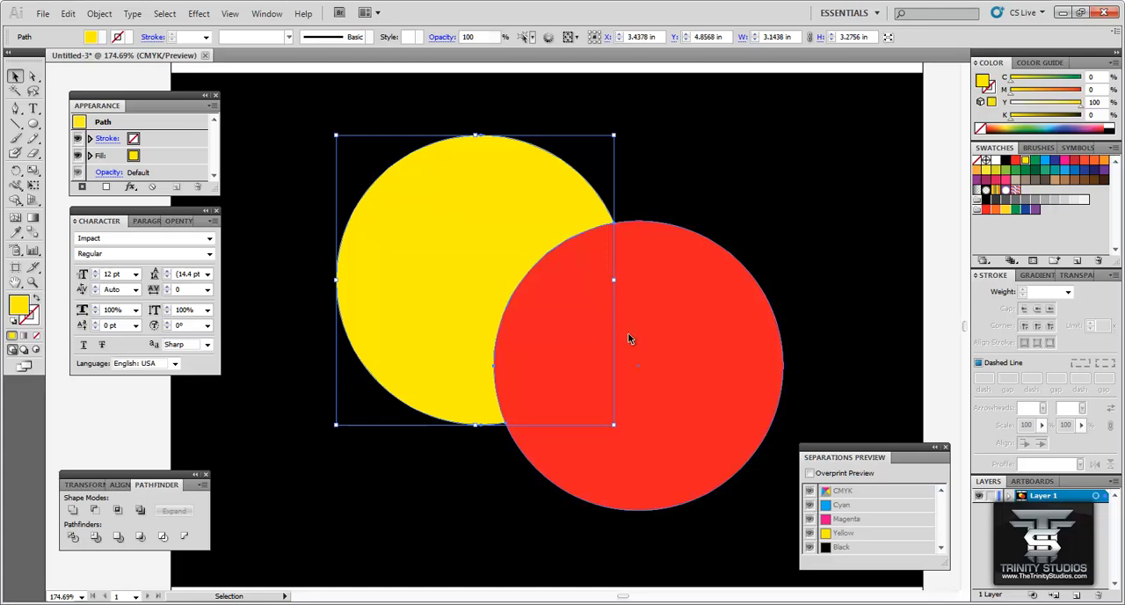
Select the red circle to check its fill colour, then clear the selection
left_click(636, 365)
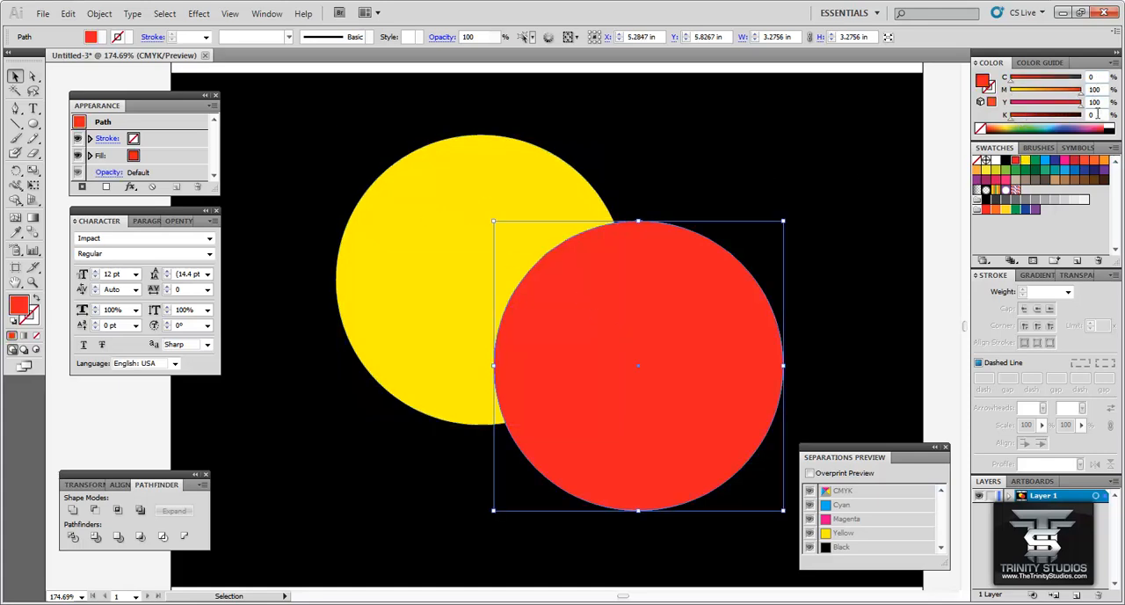
left_click(824, 222)
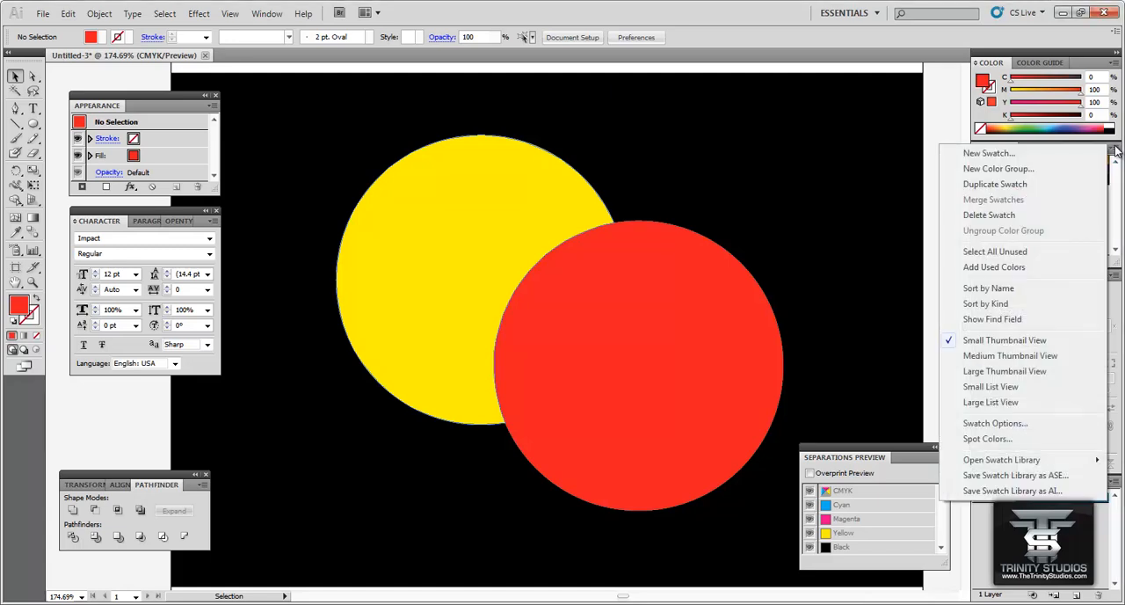
Load the ARScreening swatch library and apply its A&R Yellow and Scarlet spot colours to the circles
left_click(1002, 459)
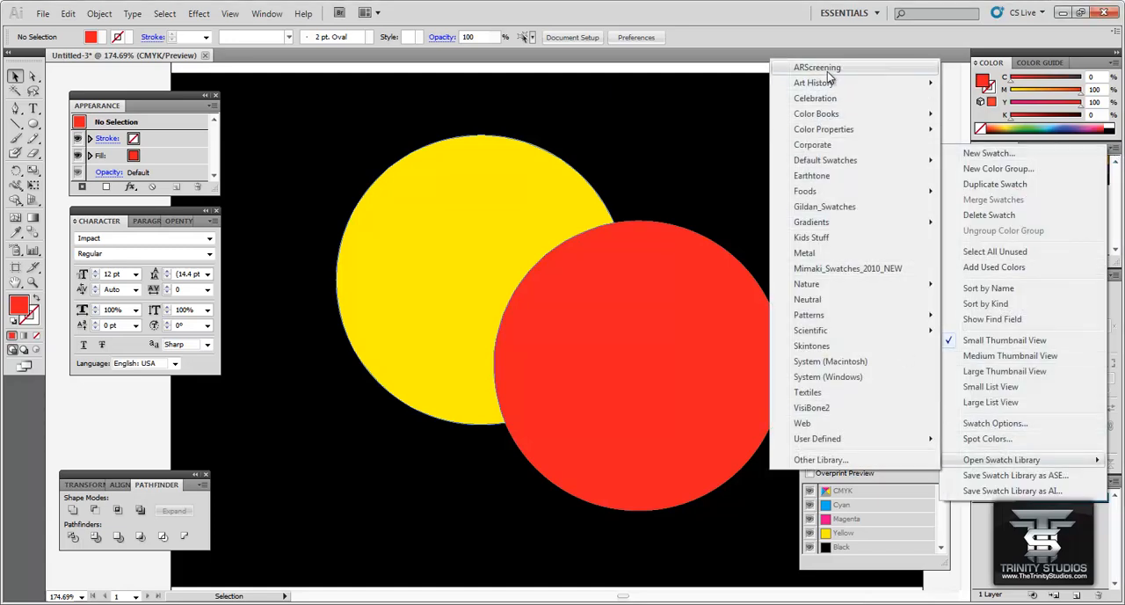
left_click(818, 67)
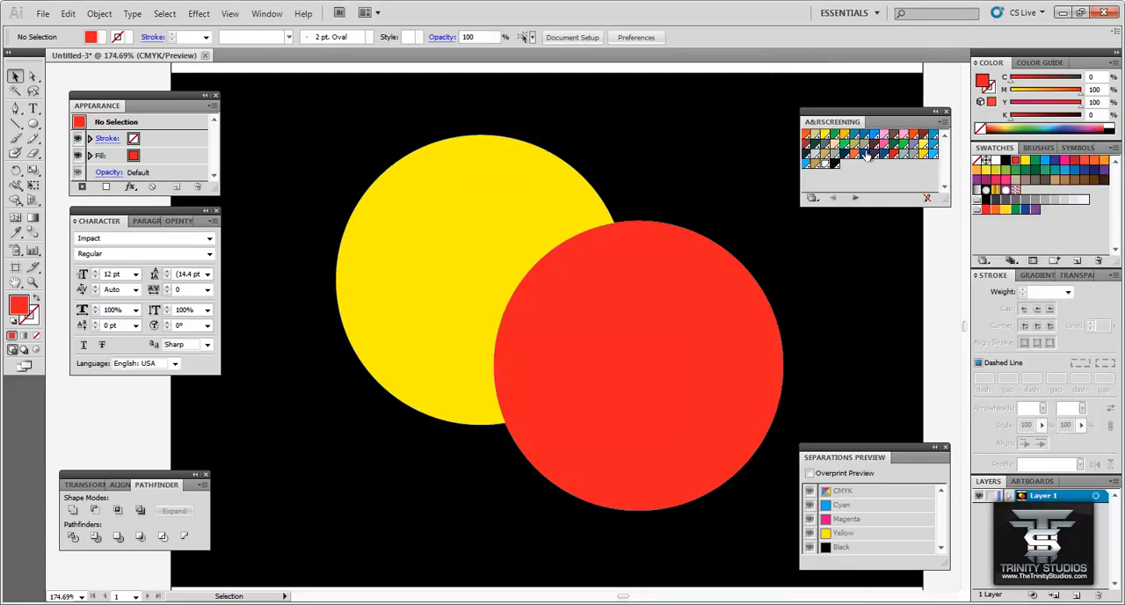
mouse_move(829, 149)
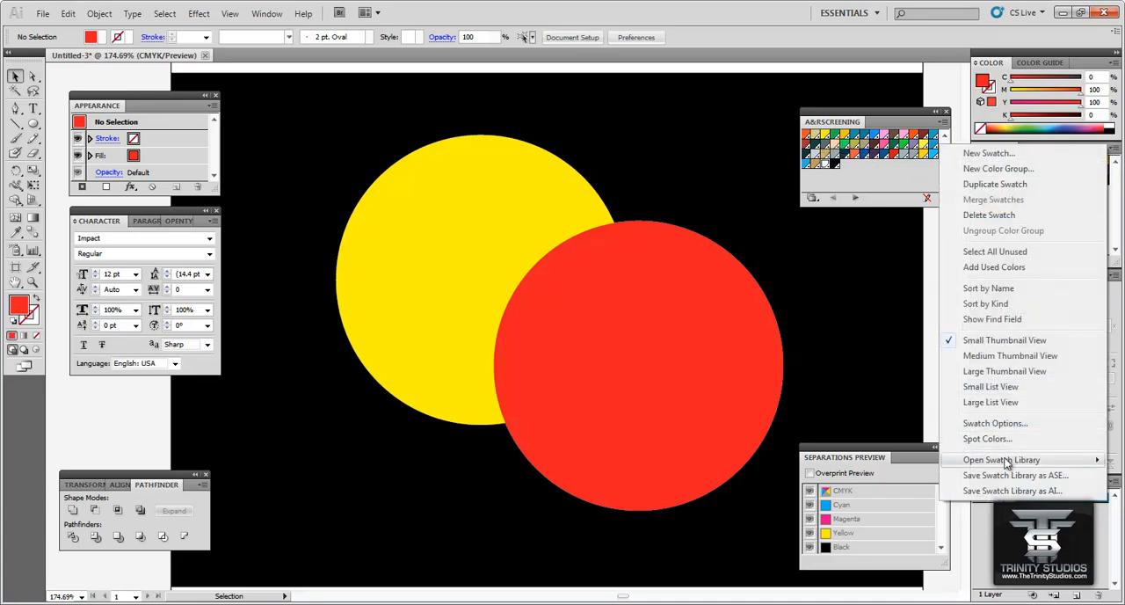
left_click(1001, 459)
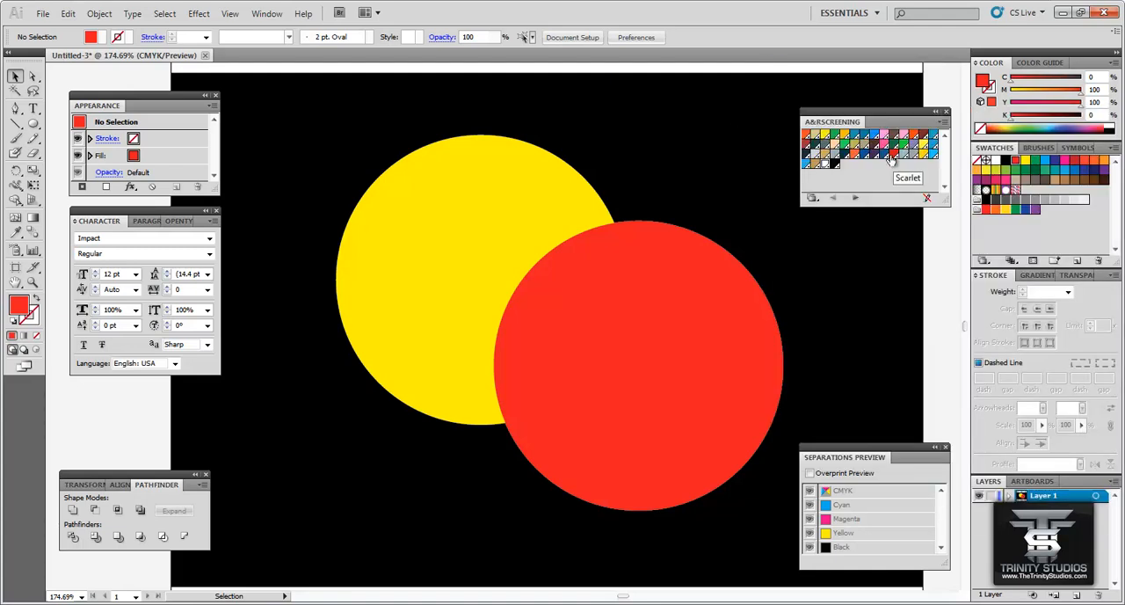
mouse_move(865, 186)
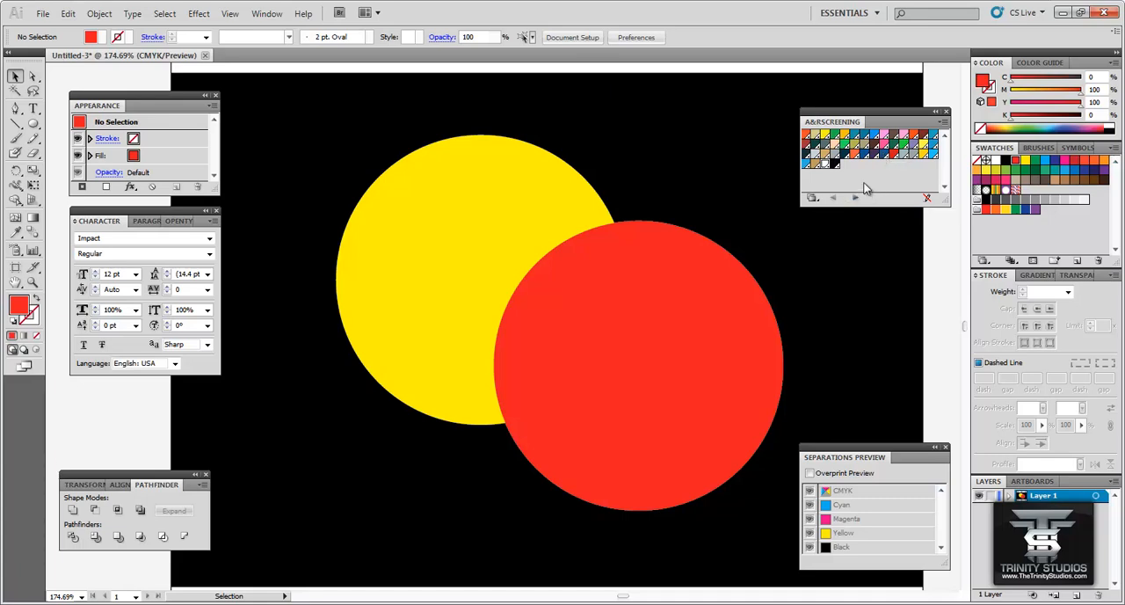
mouse_move(868, 192)
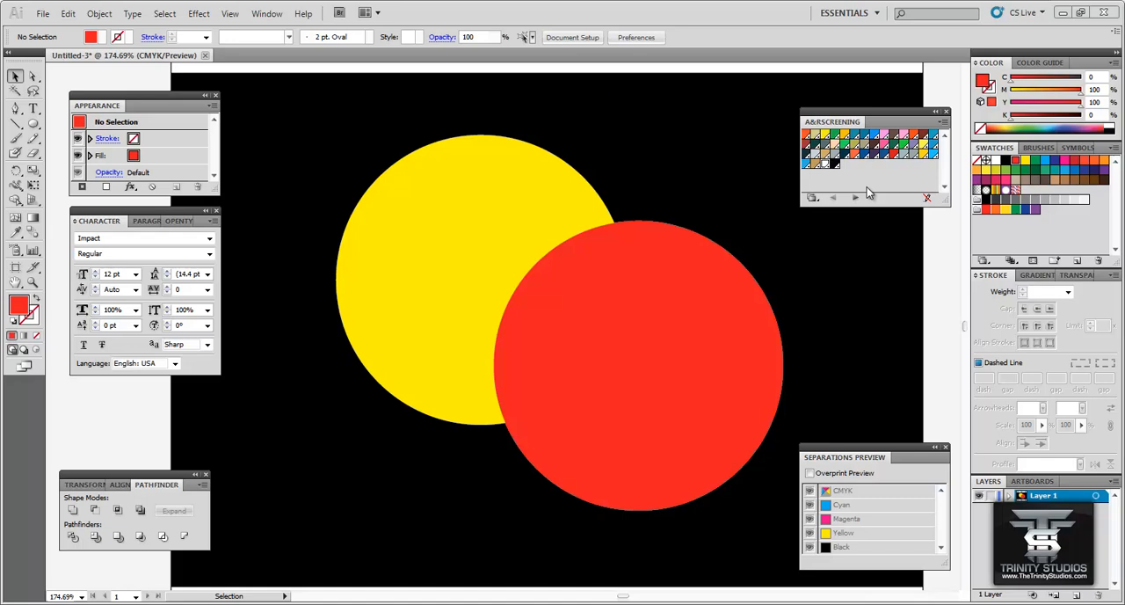
left_click(664, 309)
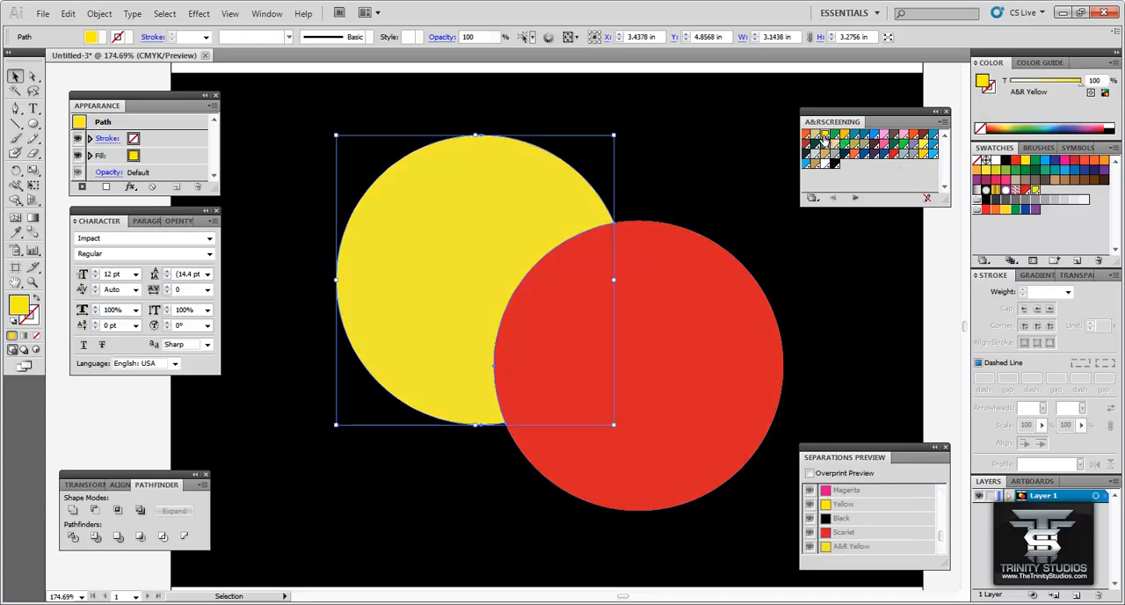
left_click(343, 225)
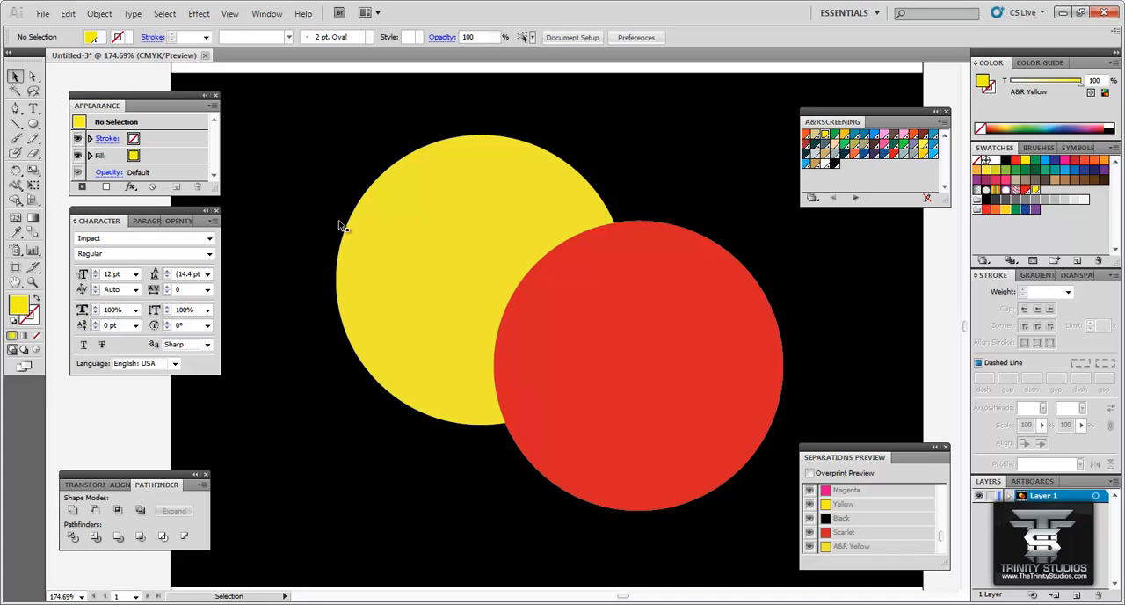
mouse_move(453, 290)
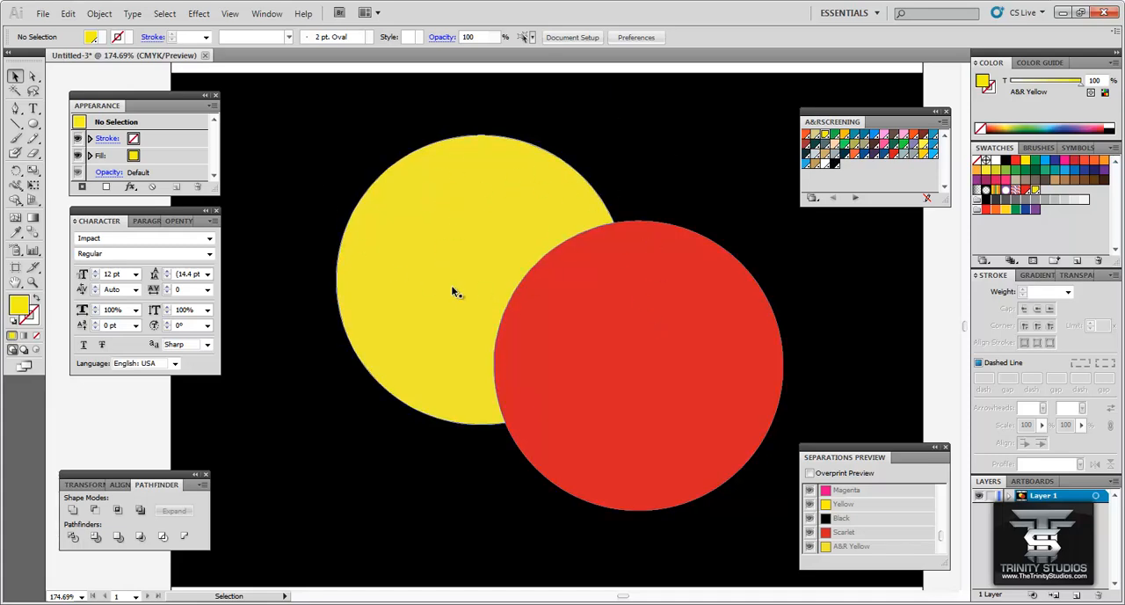
left_click(638, 366)
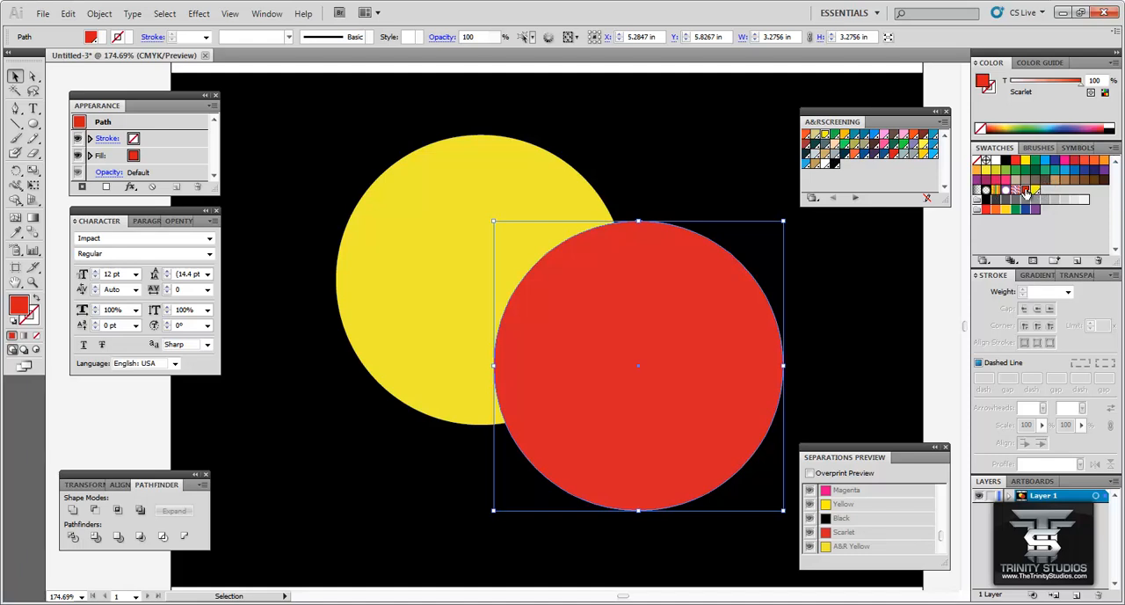
mouse_move(840, 98)
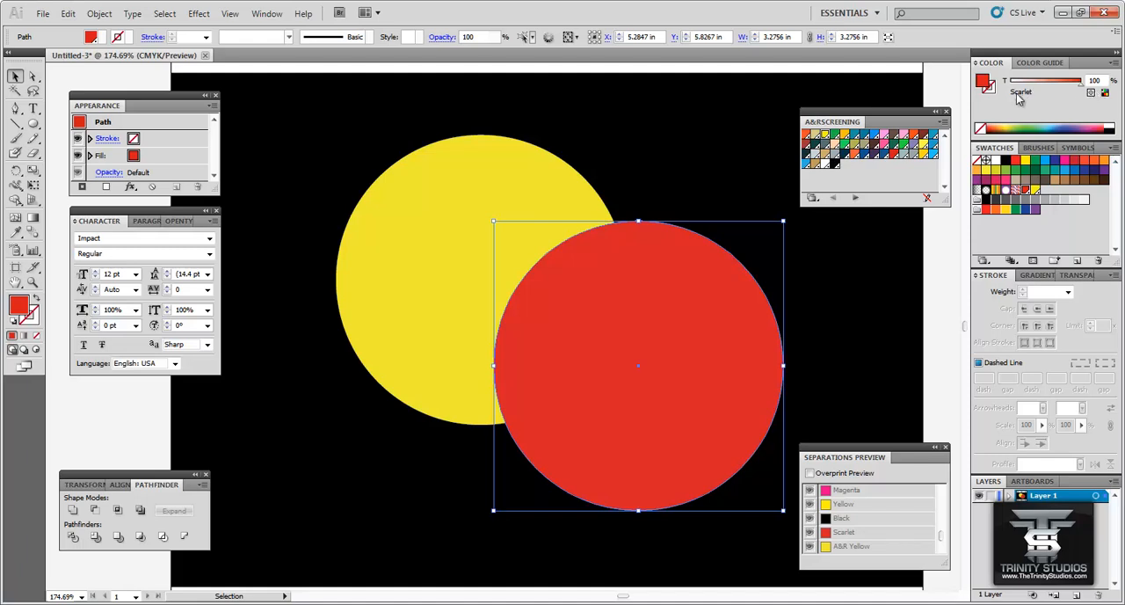
mouse_move(516, 207)
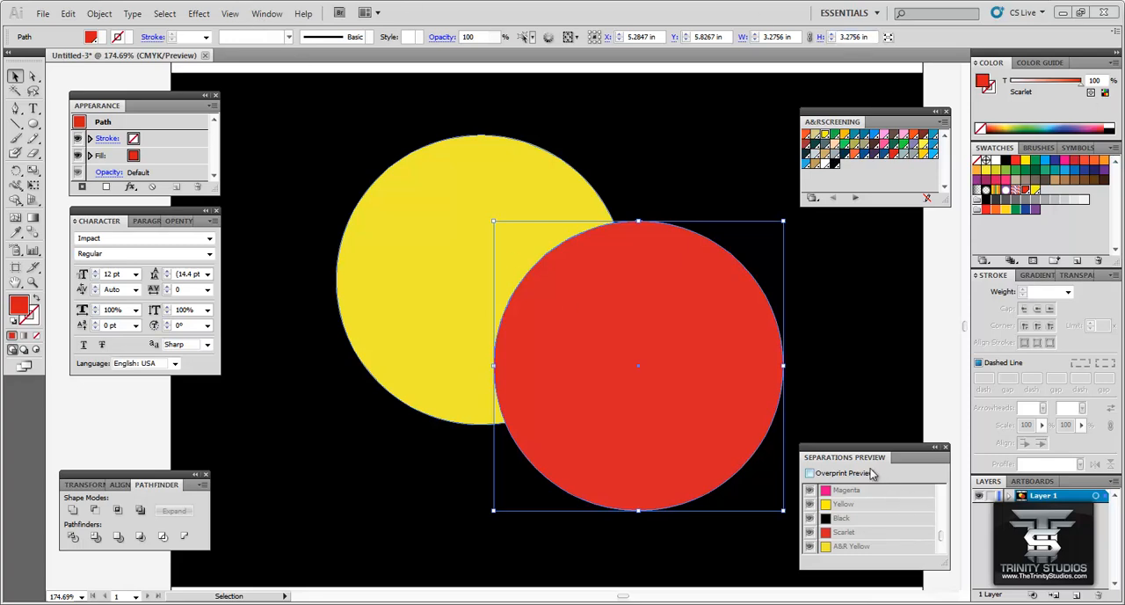
Turn on overprint preview in Separations Preview and hide the black plate
left_click(809, 473)
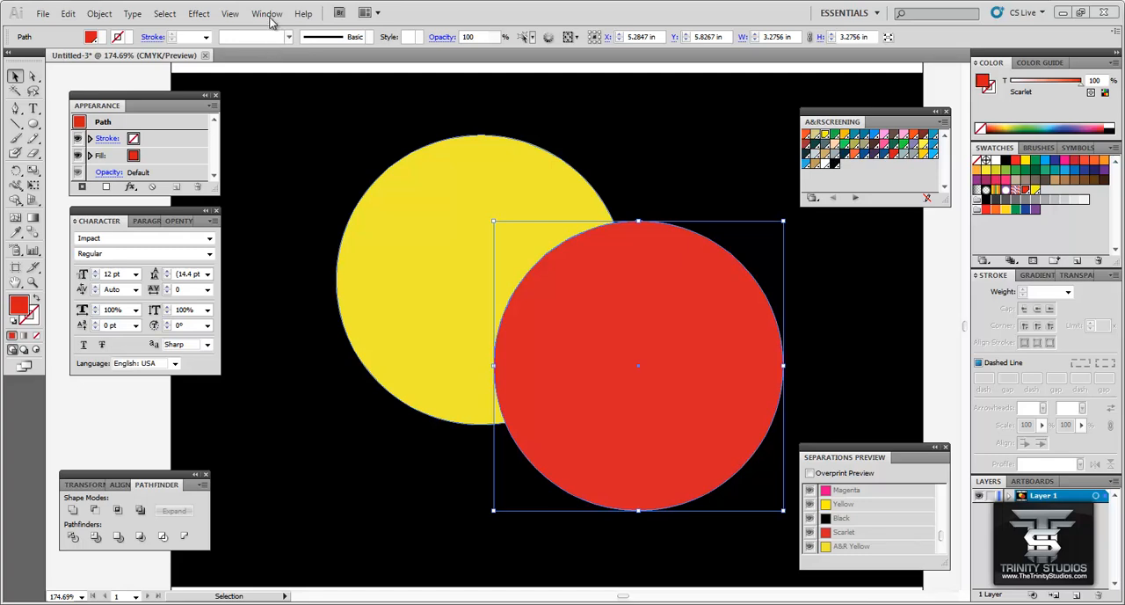
left_click(267, 12)
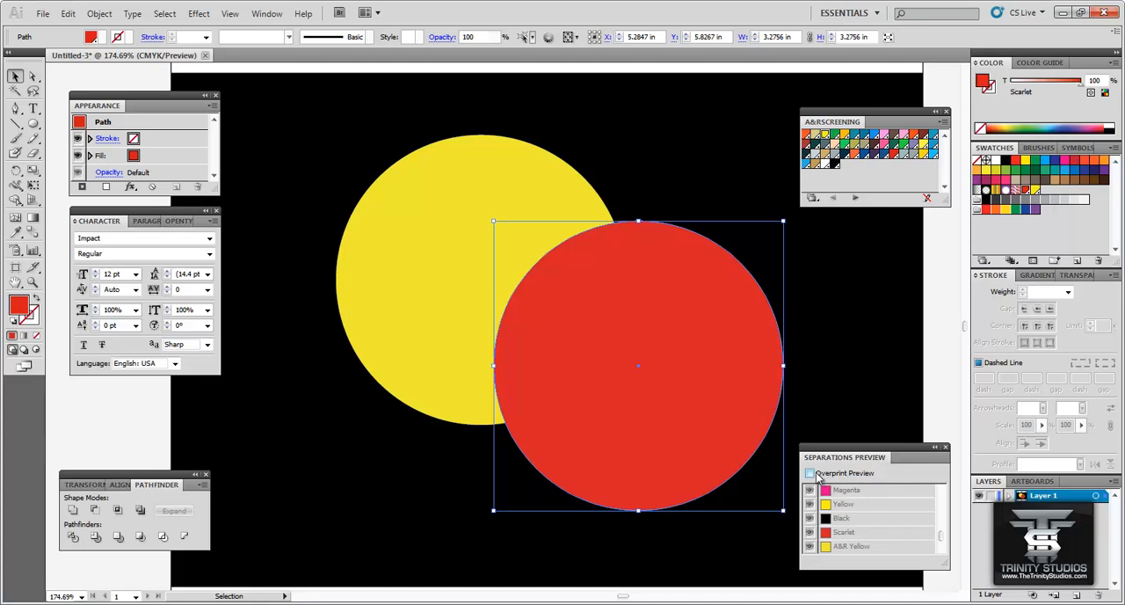
left_click(810, 472)
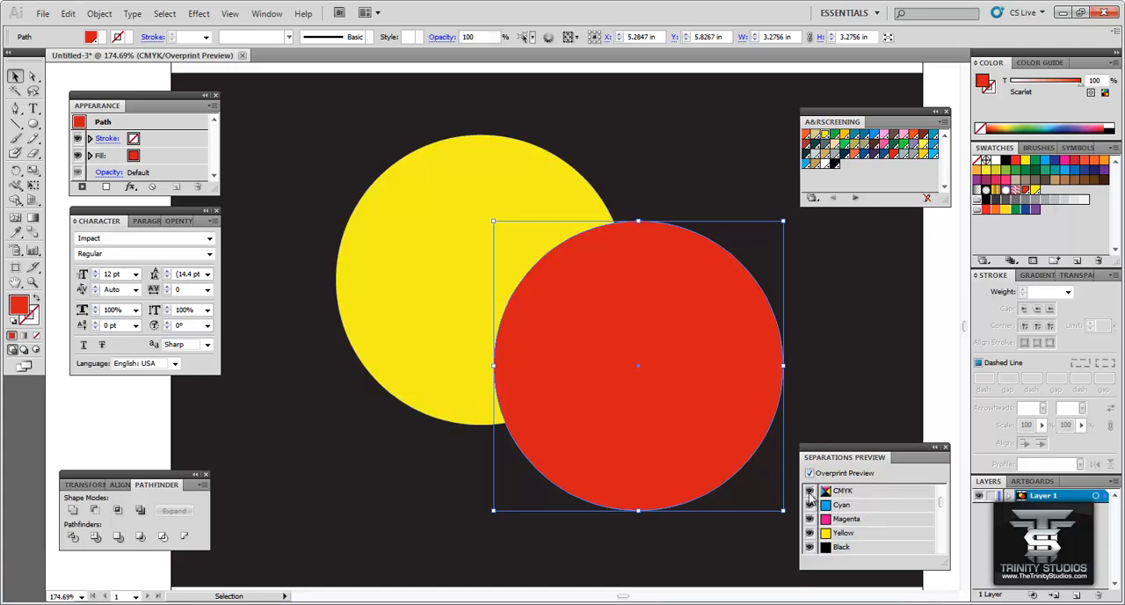
left_click(808, 491)
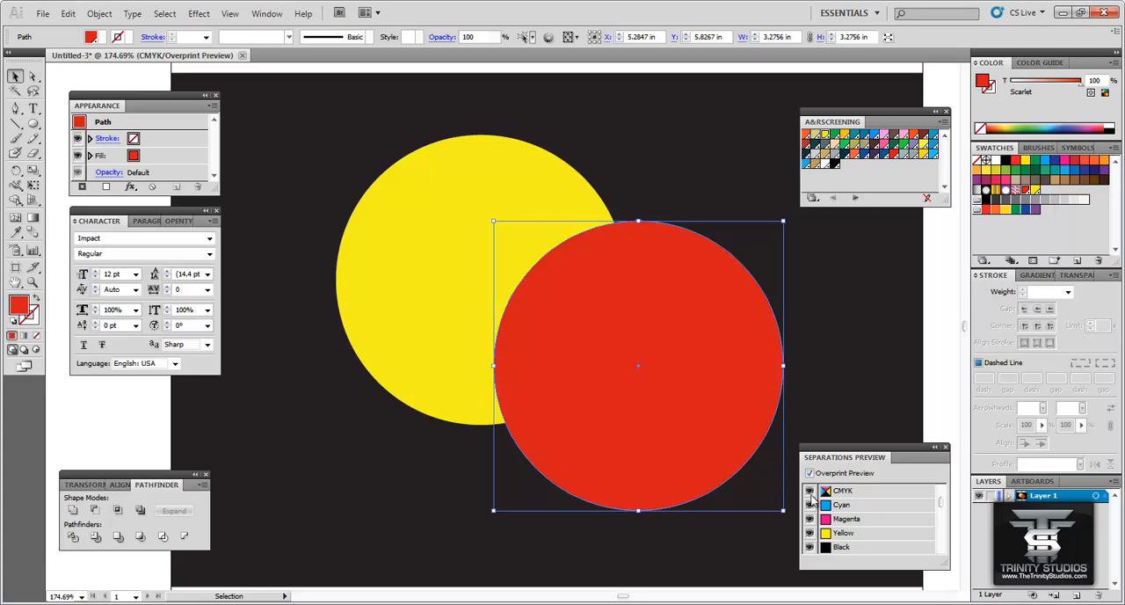
left_click(809, 472)
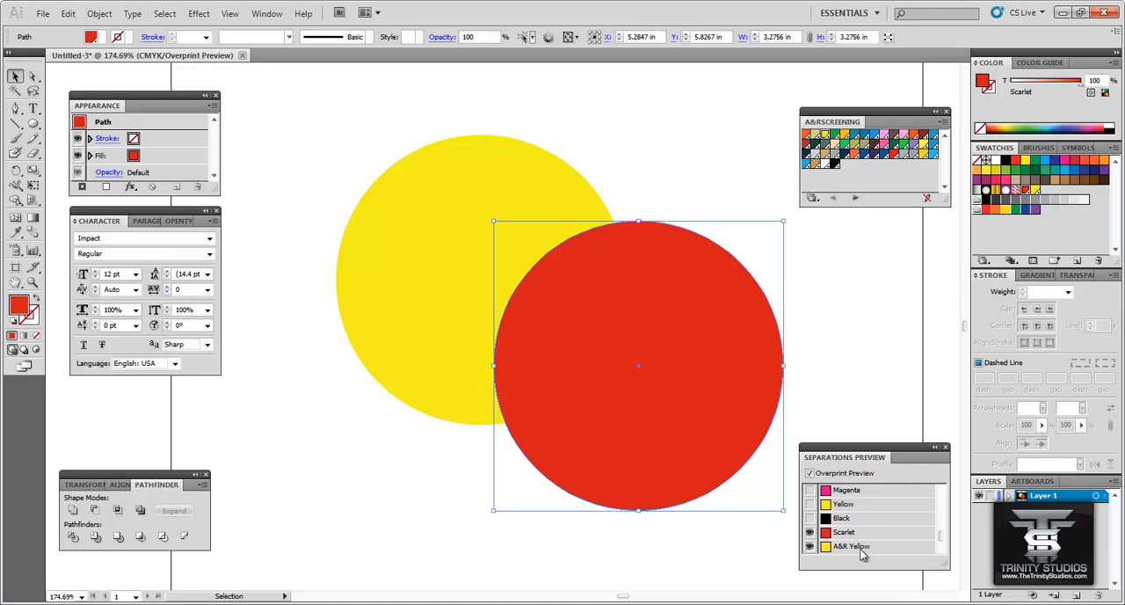
View the Scarlet and A&R Yellow plates one at a time, then turn overprint preview off
left_click(808, 530)
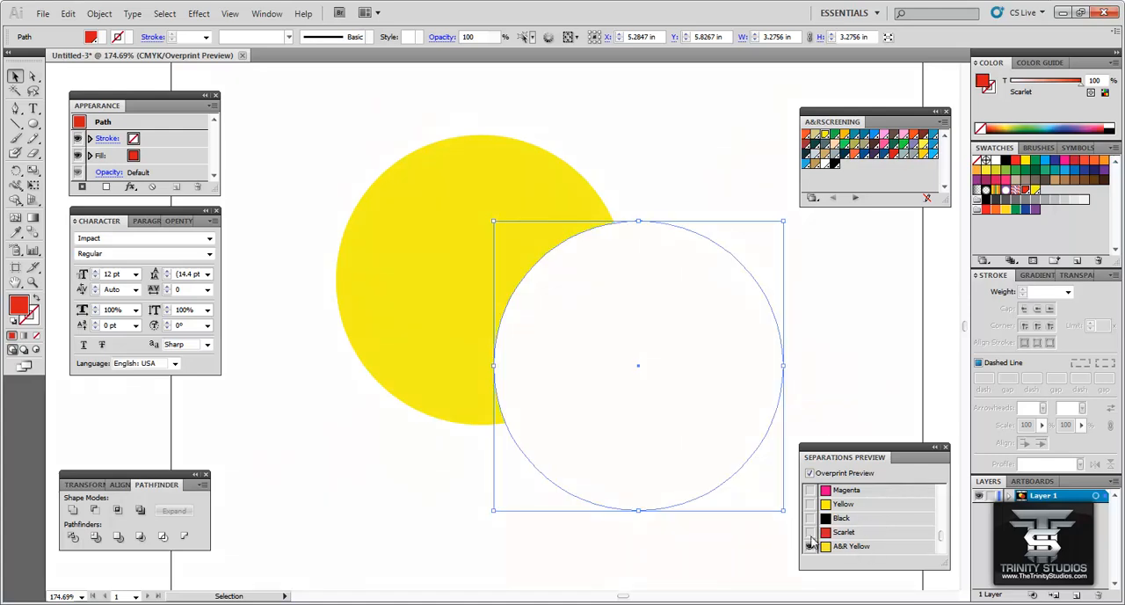
left_click(809, 545)
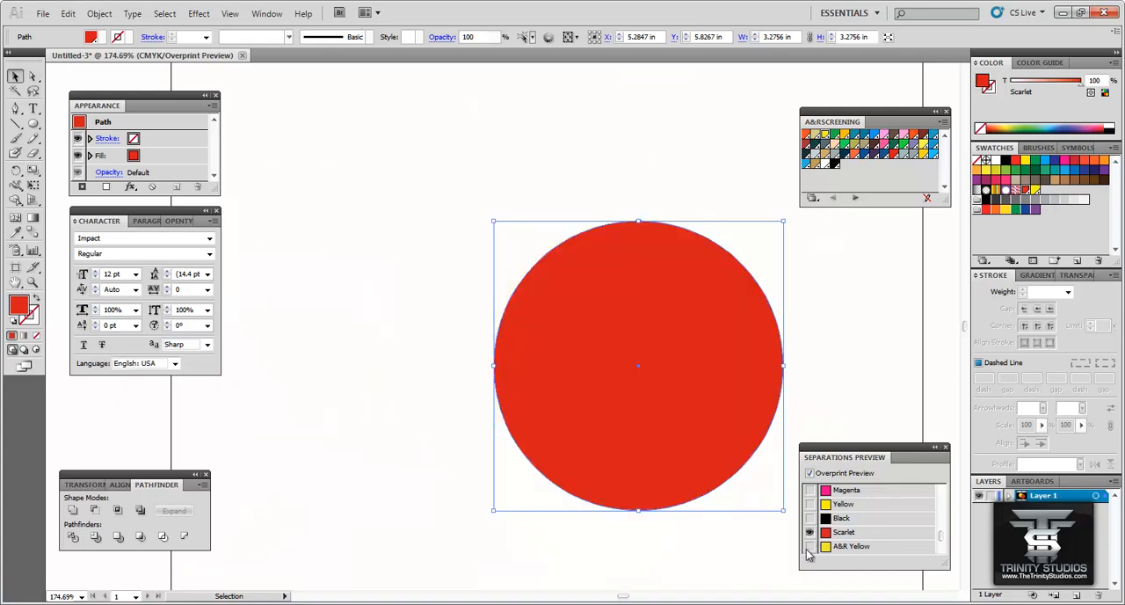
left_click(808, 545)
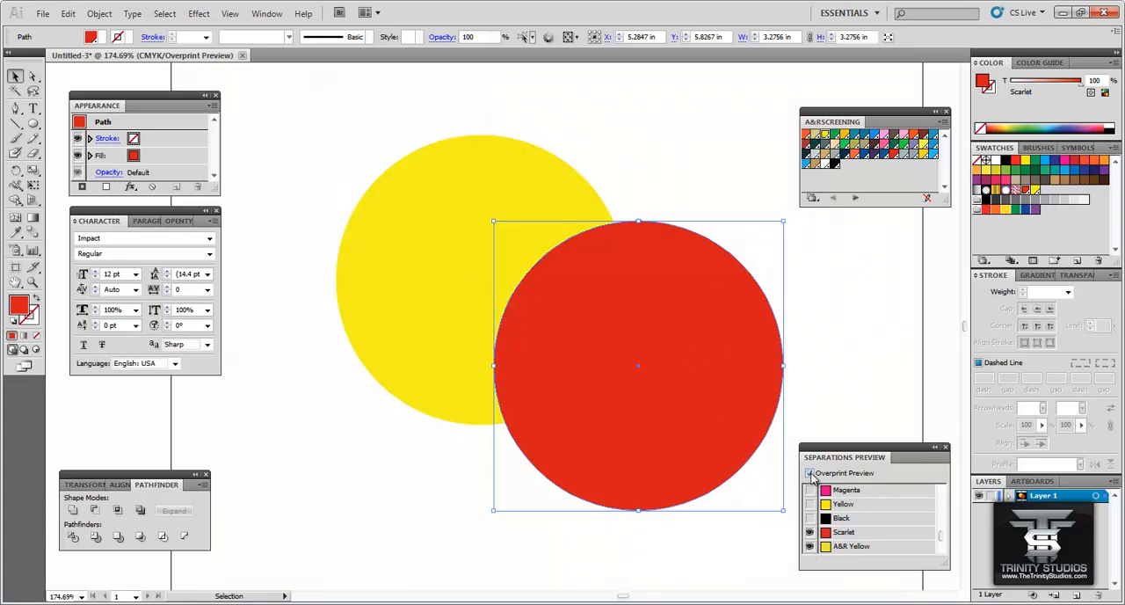
left_click(808, 473)
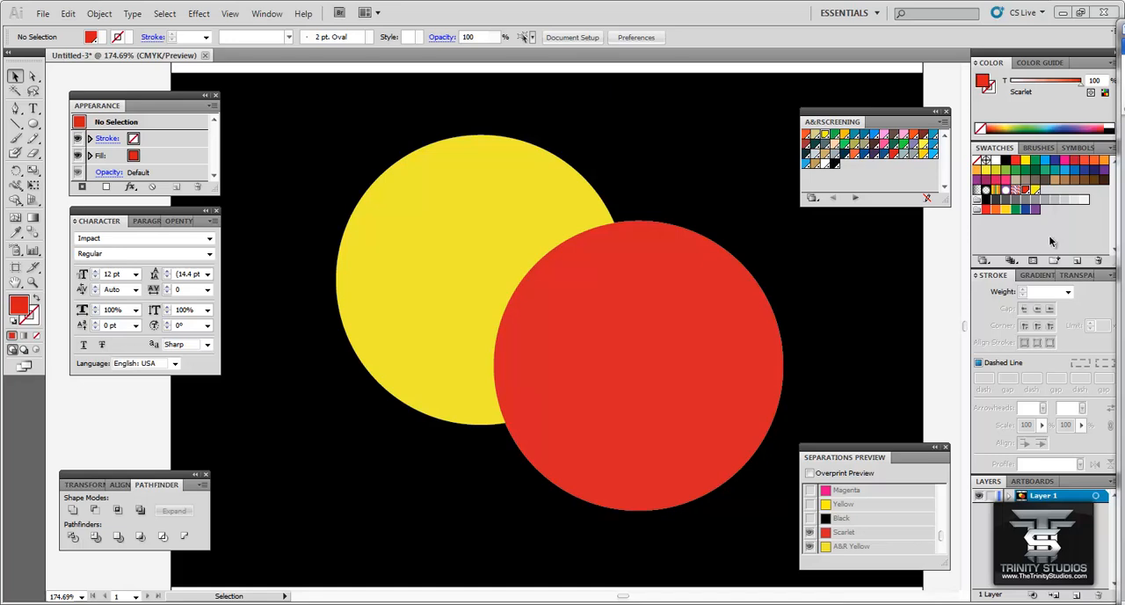
mouse_move(643, 255)
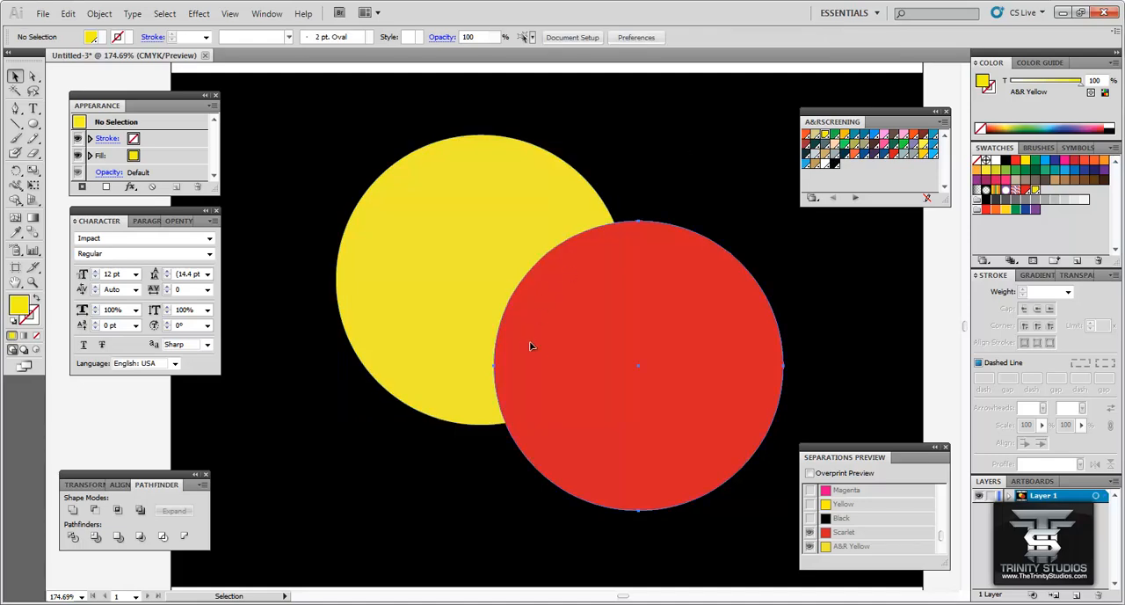
Fit the whole page in view so the registration marks above and below the circles show
left_click(636, 365)
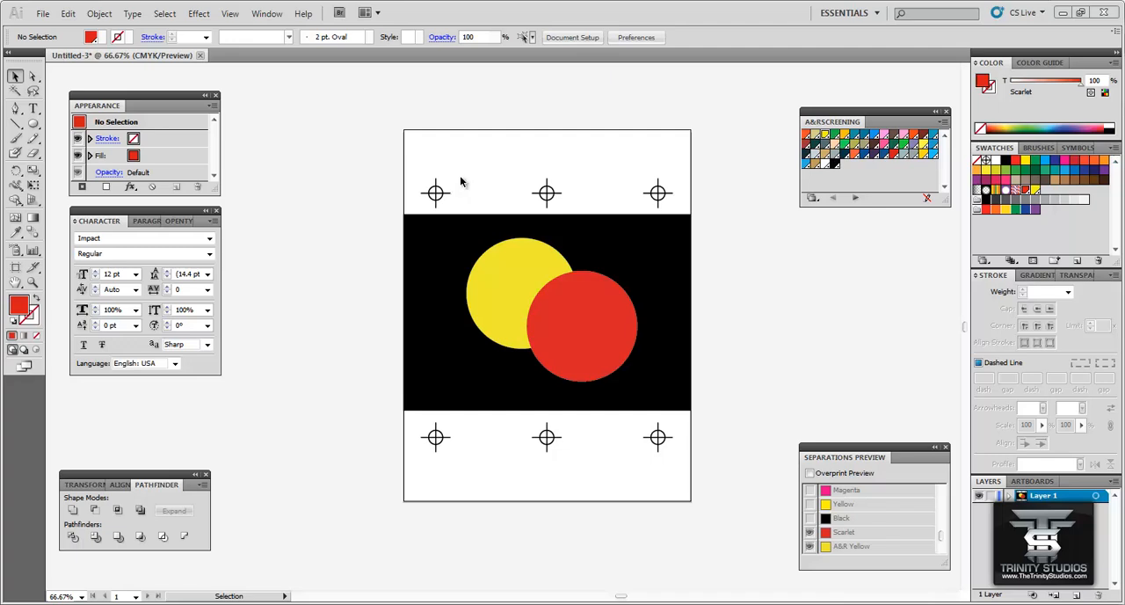
left_click_drag(411, 155, 467, 216)
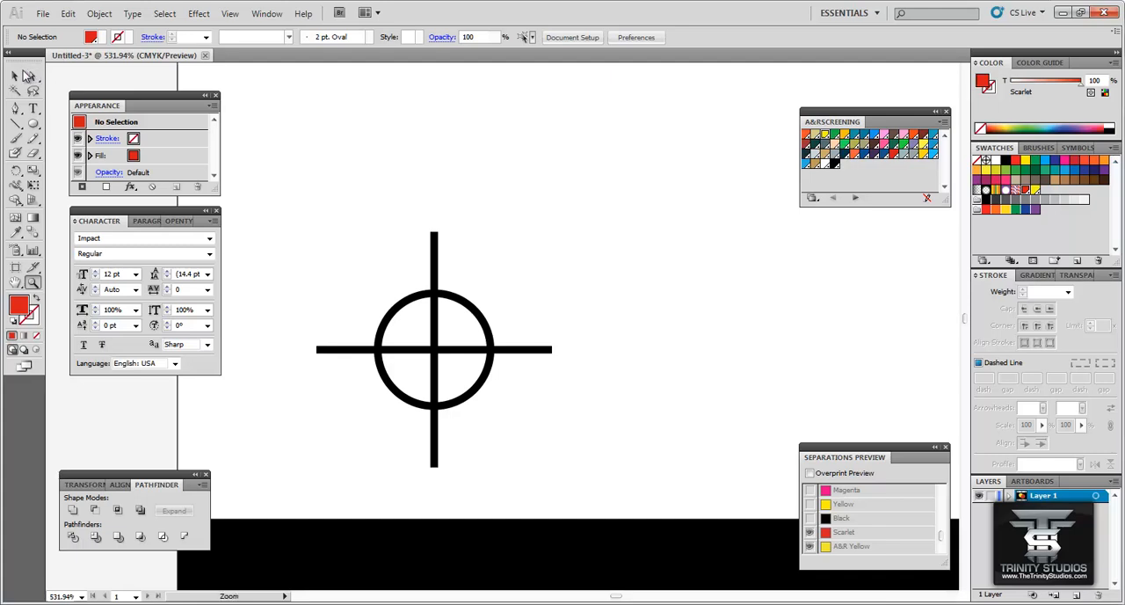
left_click(16, 77)
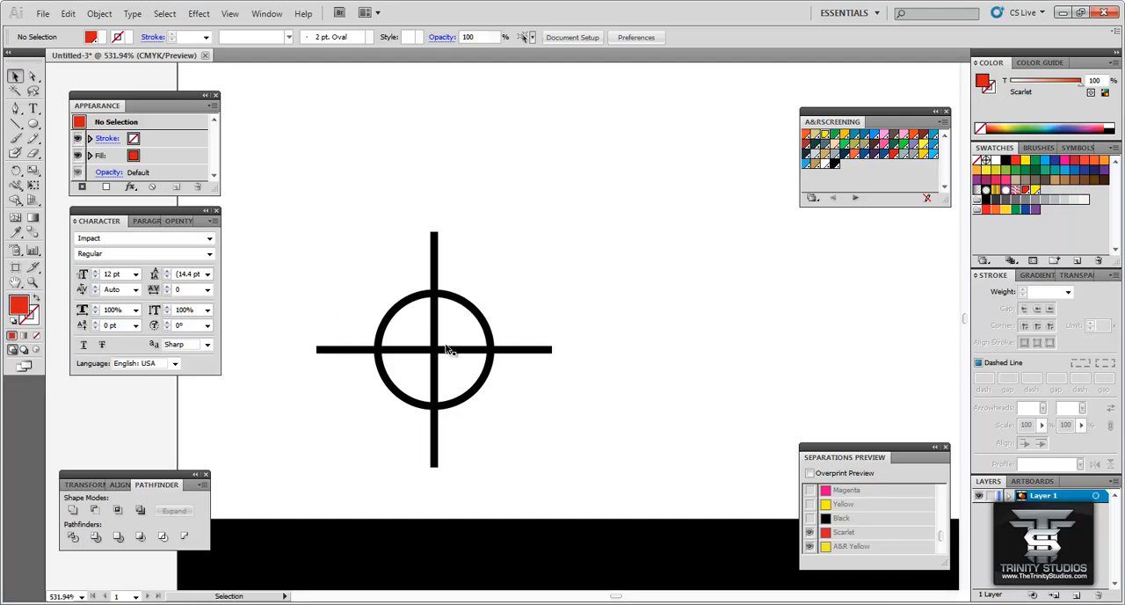
mouse_move(548, 322)
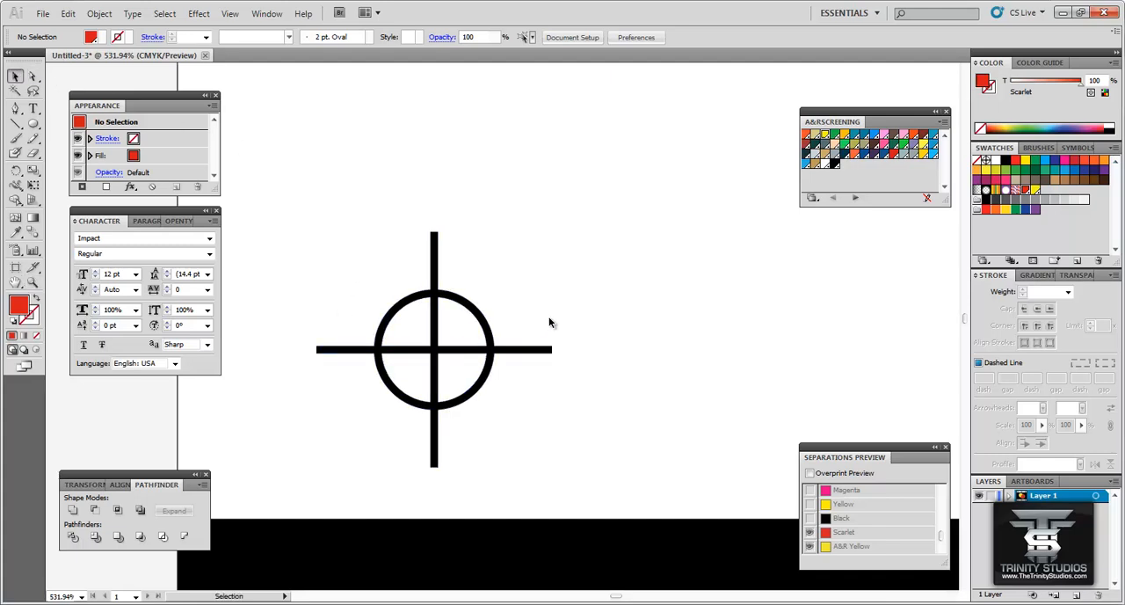
mouse_move(436, 237)
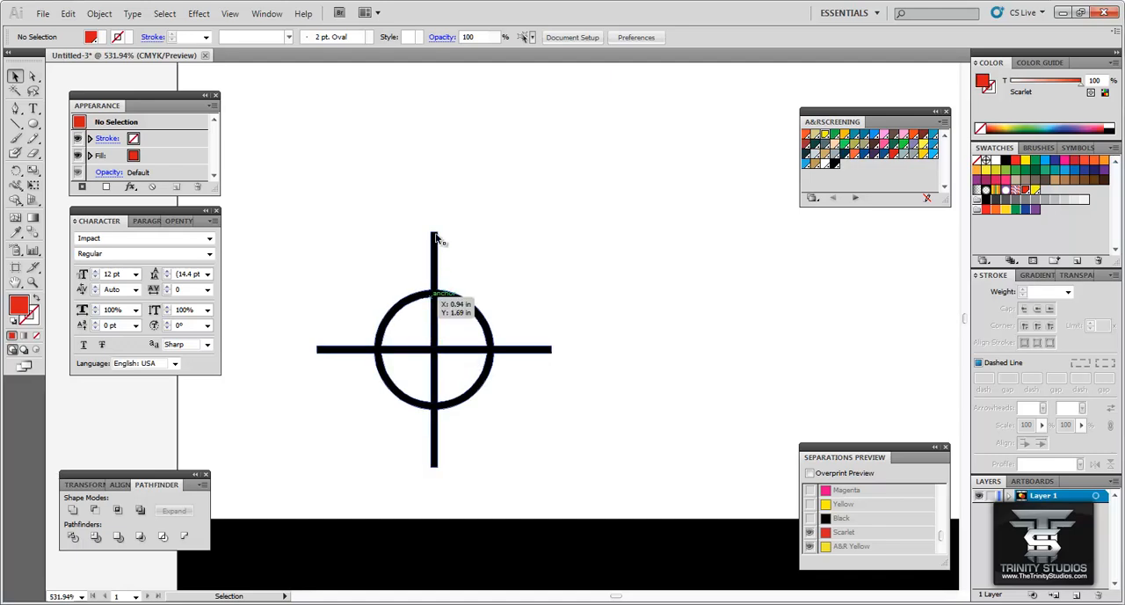
mouse_move(489, 322)
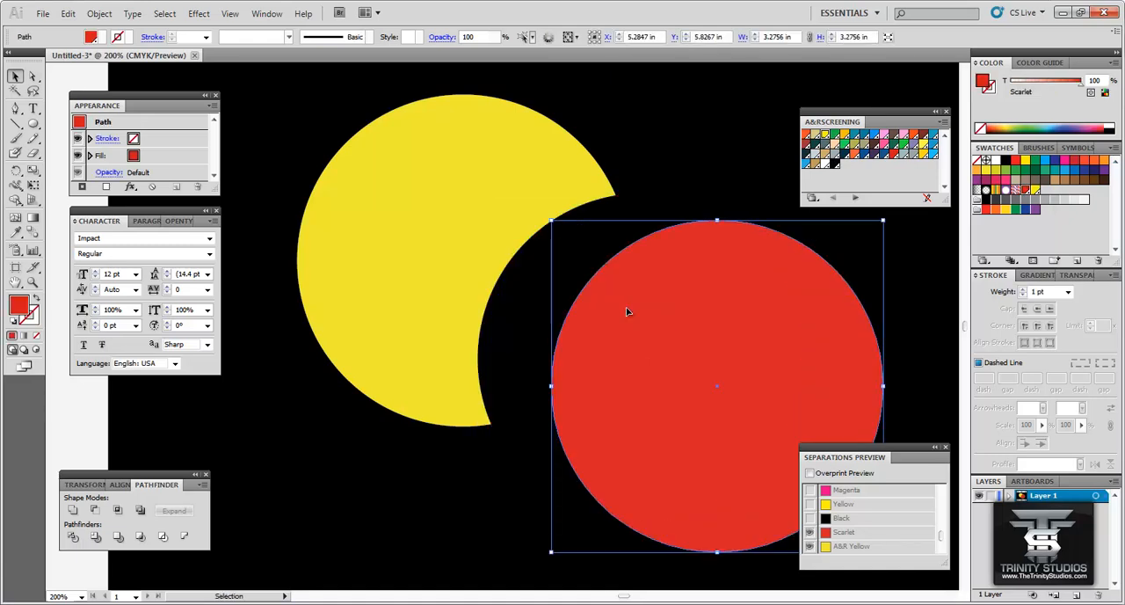
left_click_drag(717, 387, 642, 358)
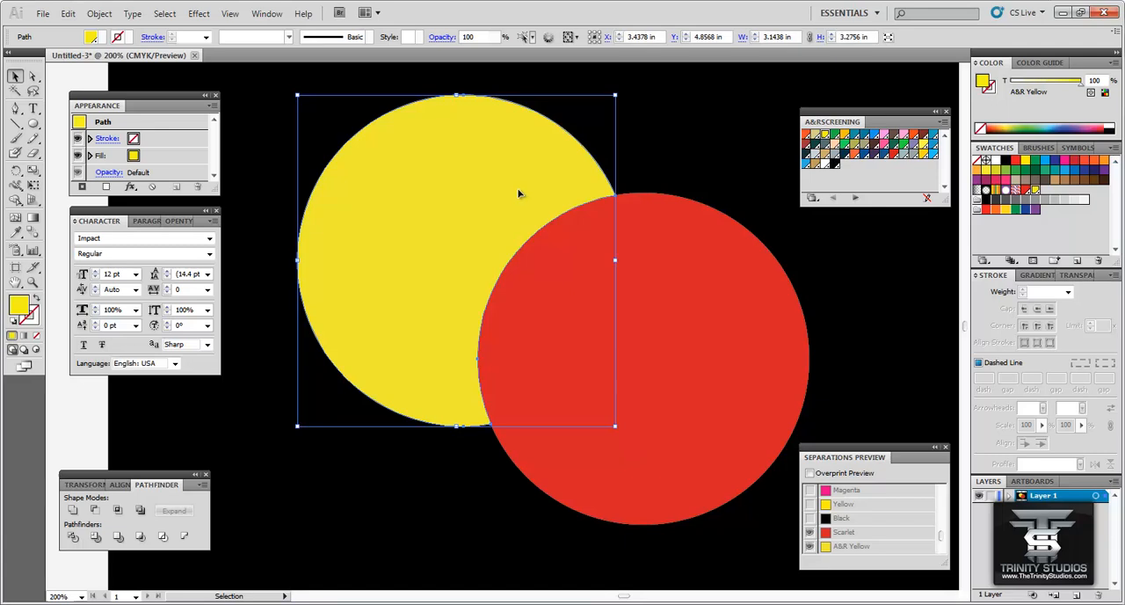
mouse_move(527, 193)
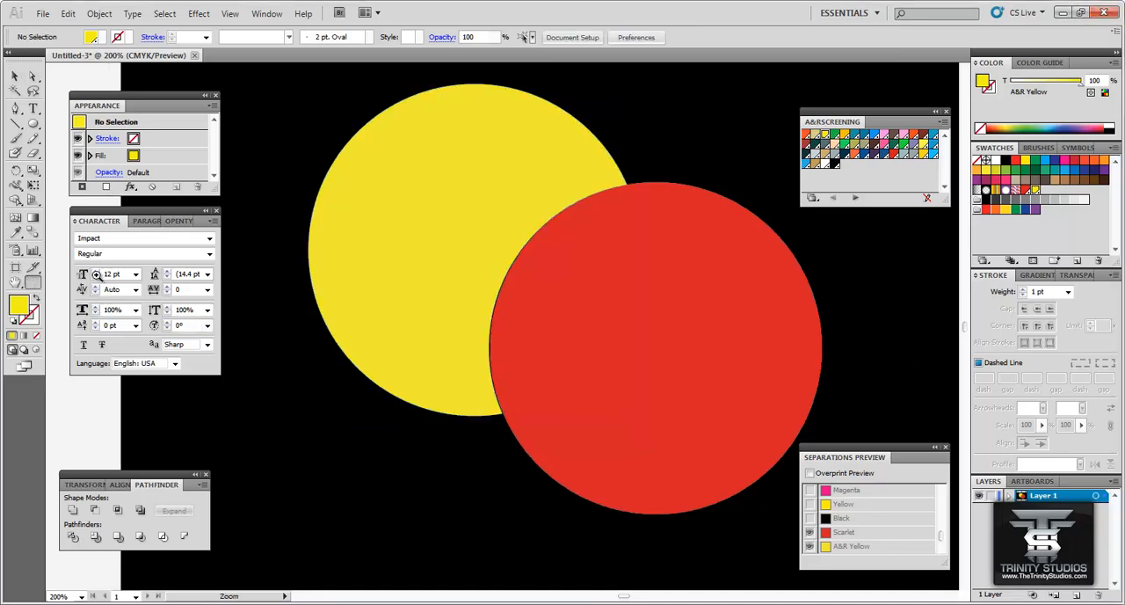
left_click(411, 176)
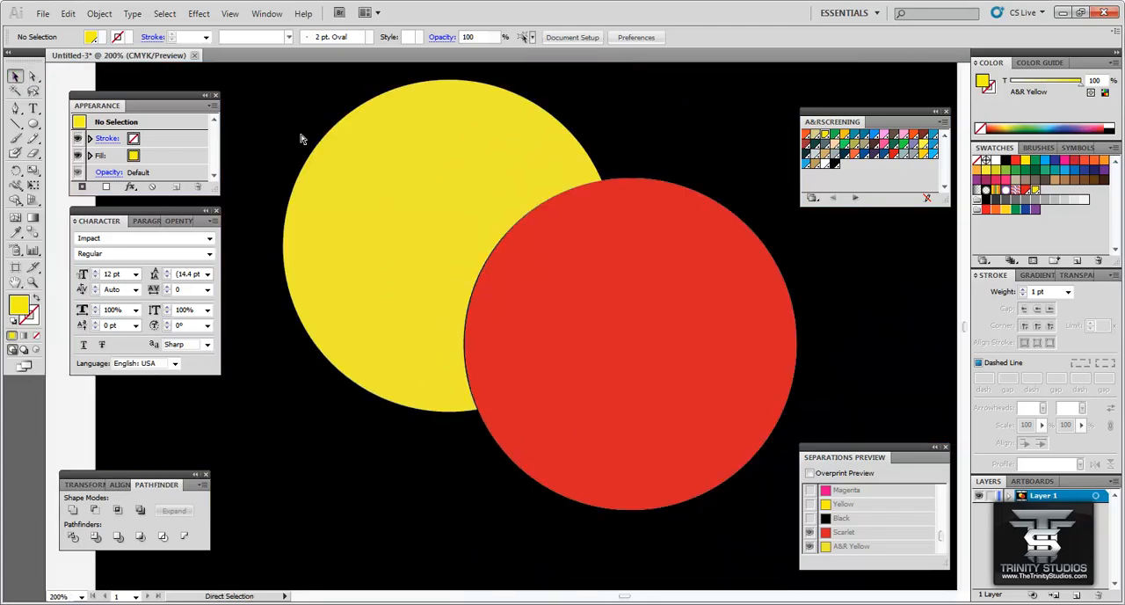
left_click(396, 246)
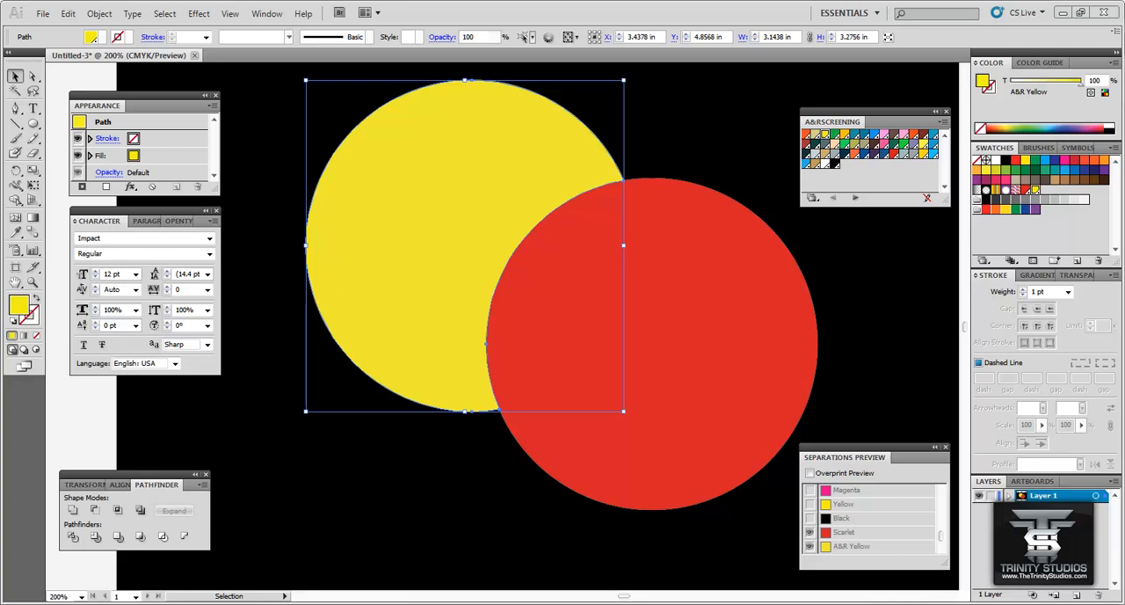
mouse_move(650, 190)
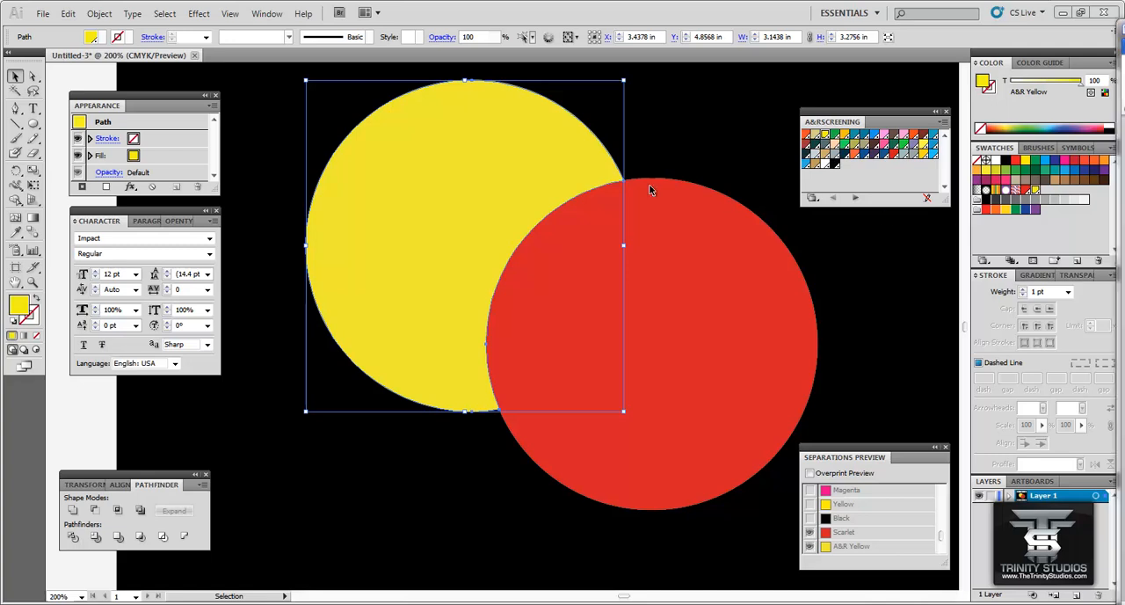
mouse_move(348, 192)
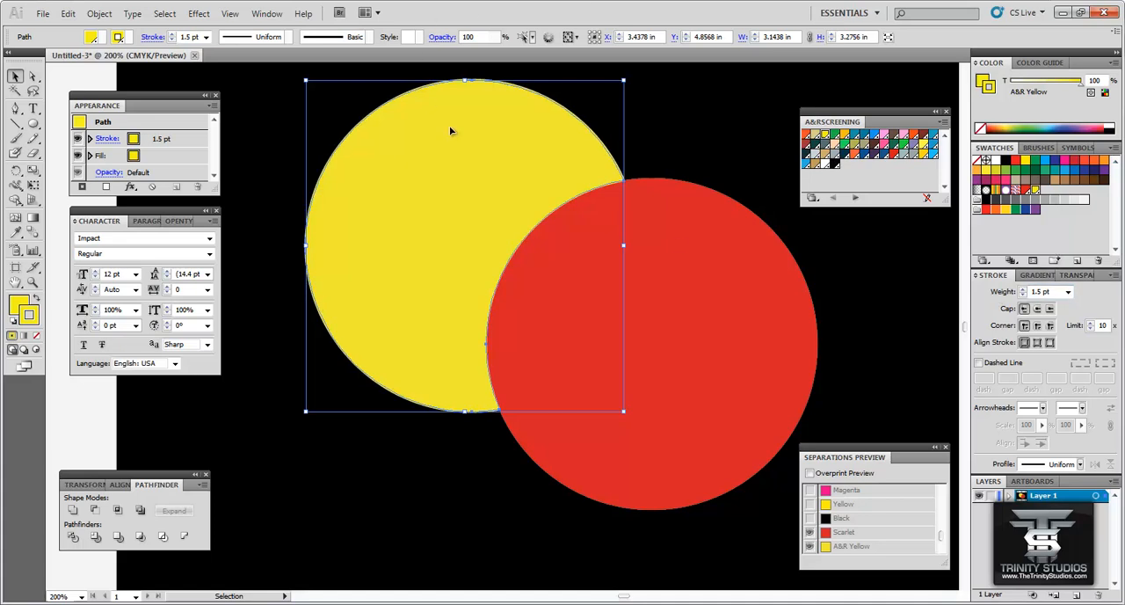
mouse_move(594, 151)
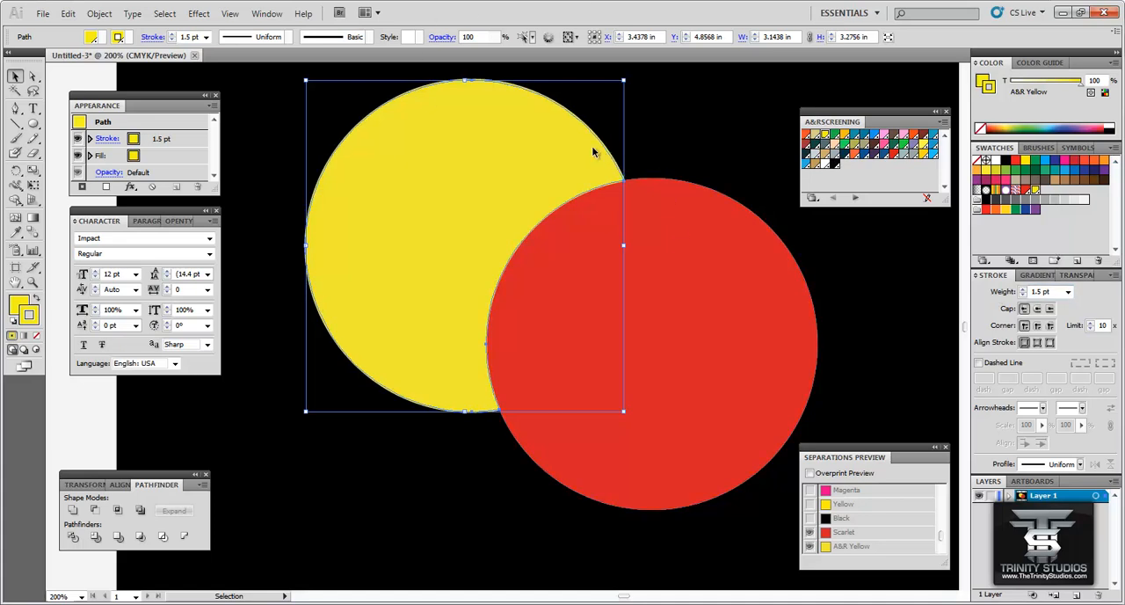
Outline the yellow circle's 3.5 pt A&R Yellow stroke and unite it with the fill into one shape
left_click(99, 14)
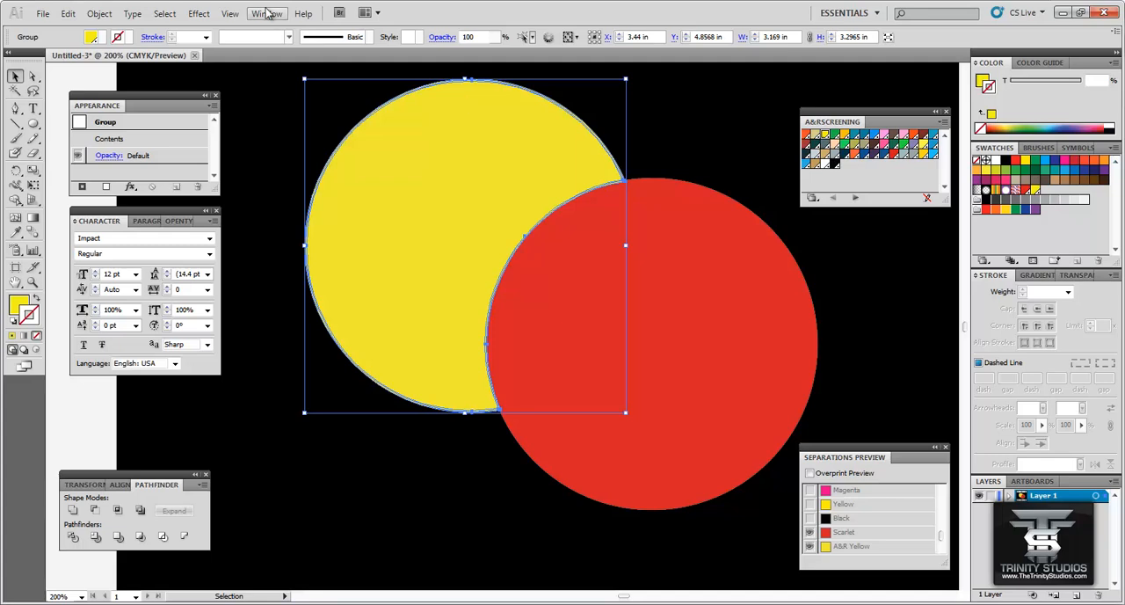
left_click(267, 13)
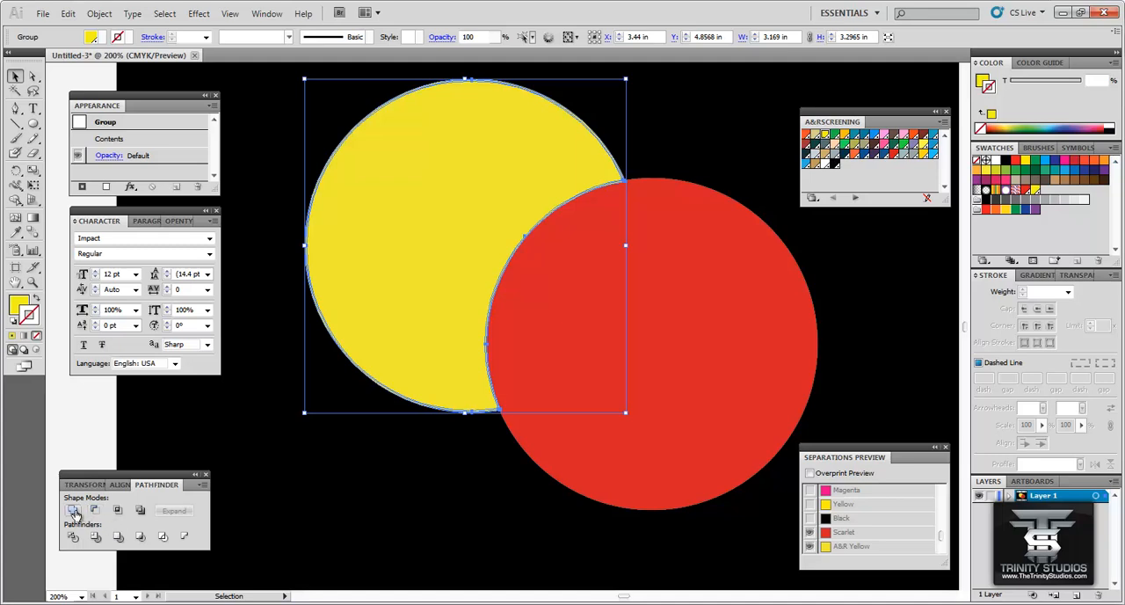
mouse_move(74, 510)
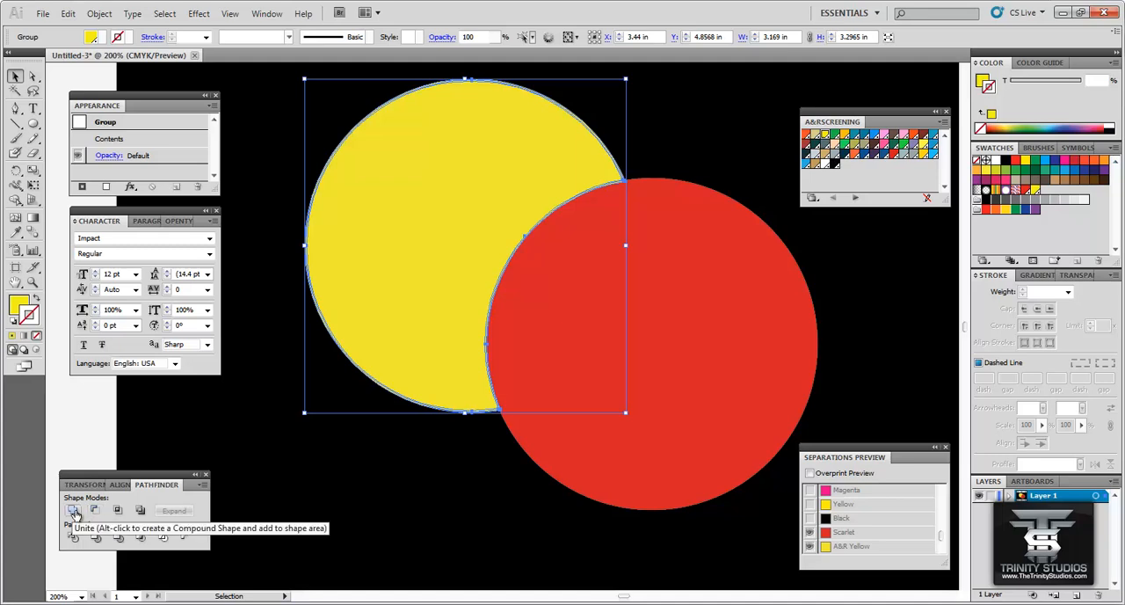
left_click(74, 510)
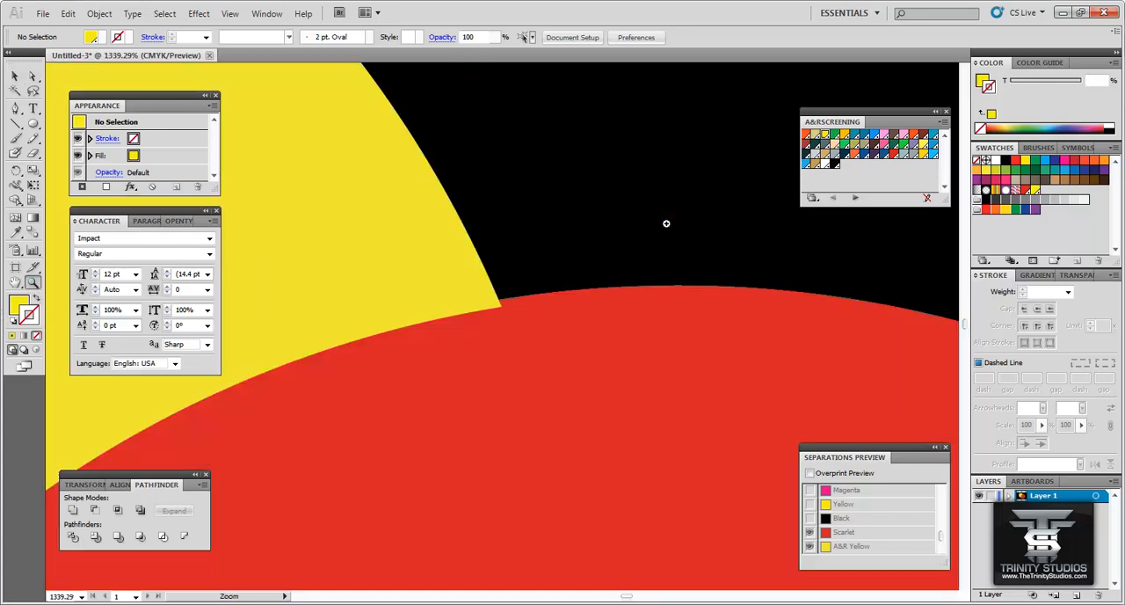
mouse_move(116, 79)
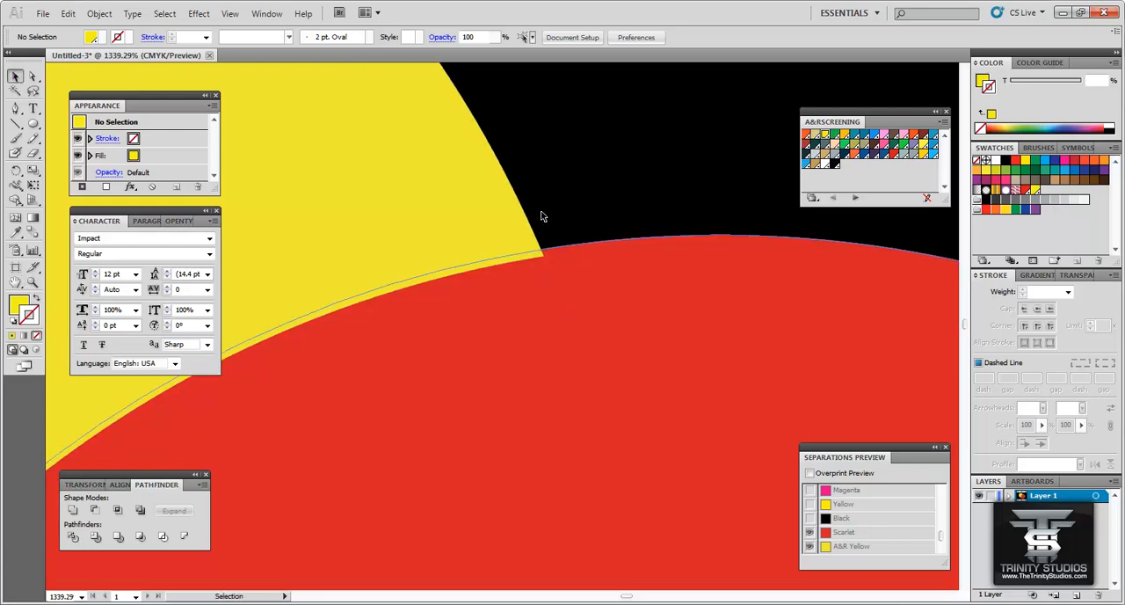
Lower the red circle's opacity to 46% and inspect the yellow spread under its overlapping edge
left_click(99, 14)
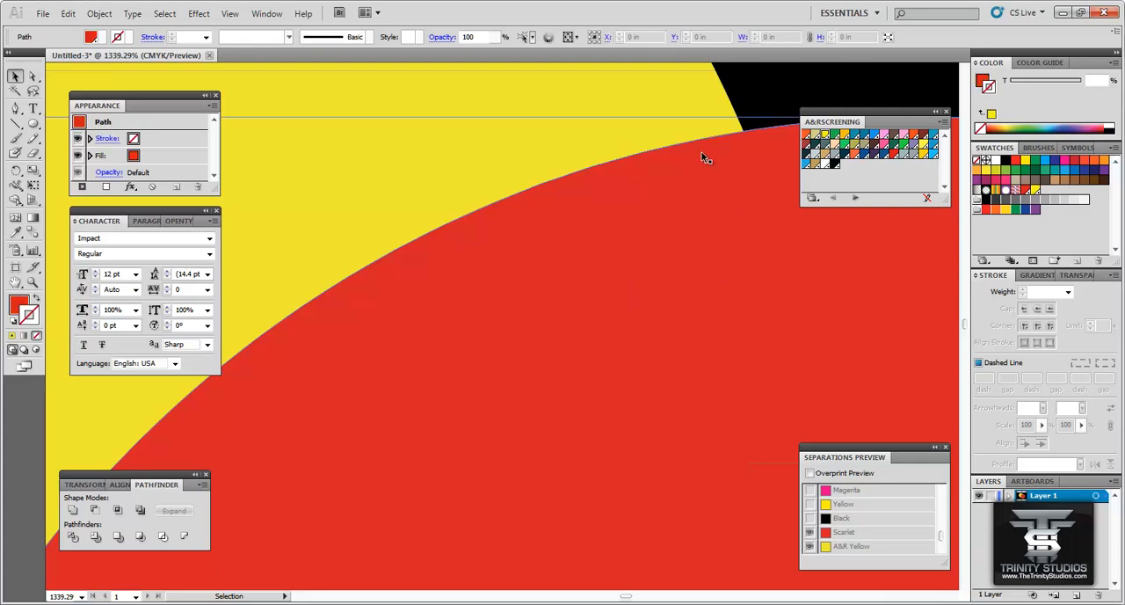
left_click(1058, 275)
type("46")
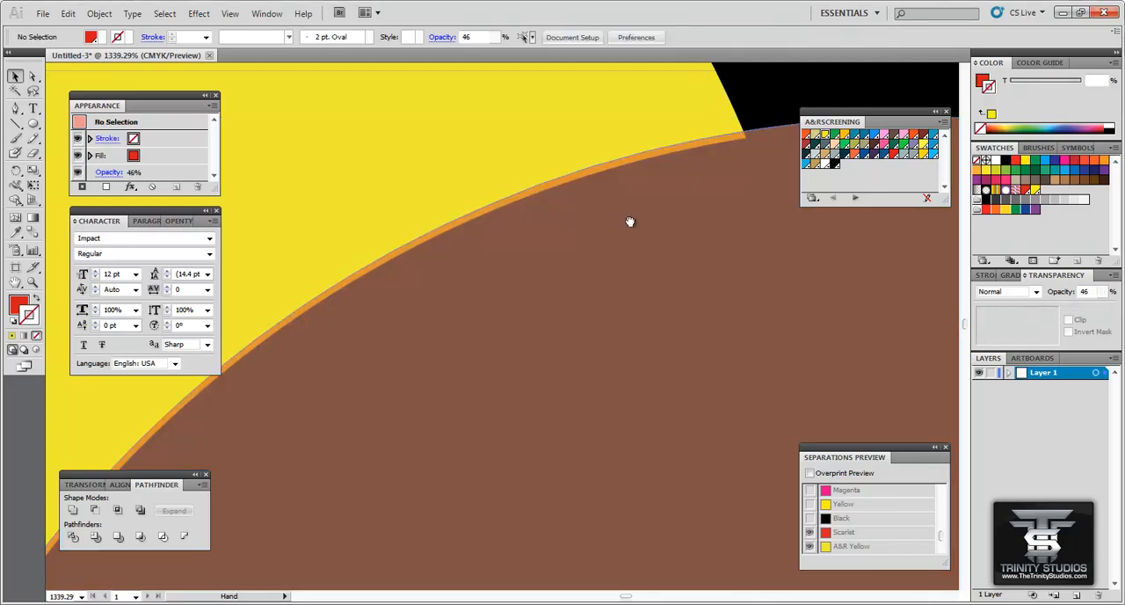
left_click_drag(629, 222, 524, 318)
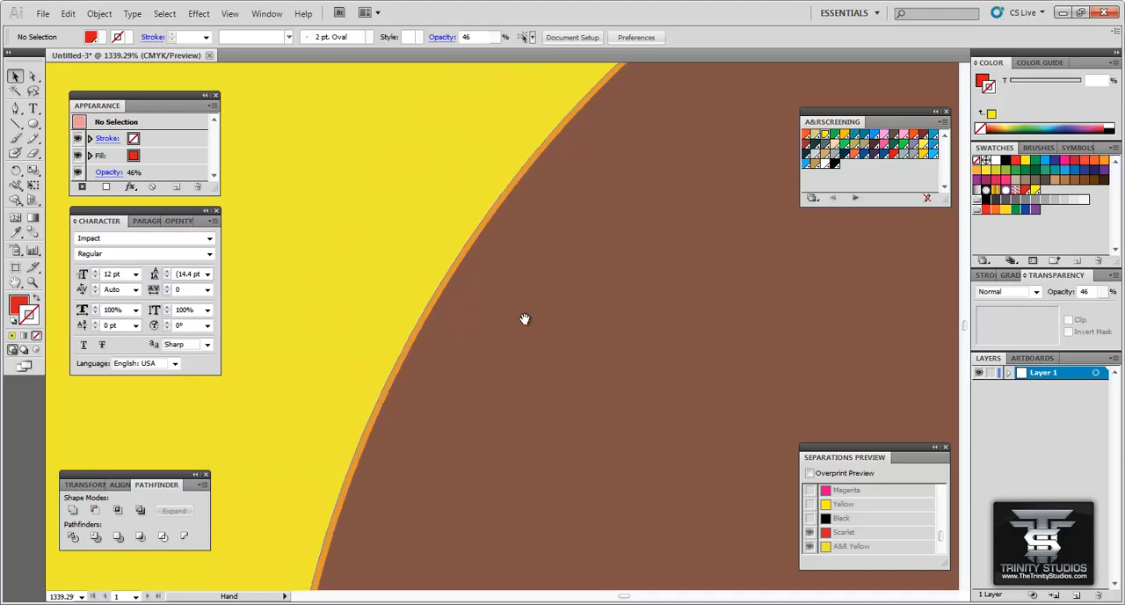
left_click(523, 318)
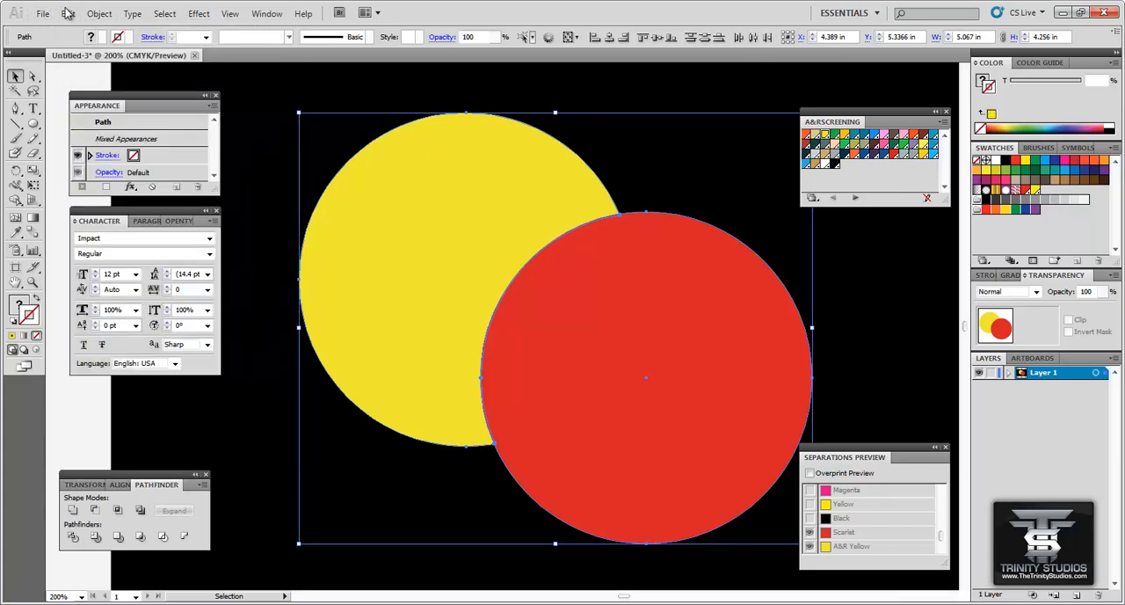
Restore the red circle to full opacity and unite both circles into a single shape
left_click(67, 14)
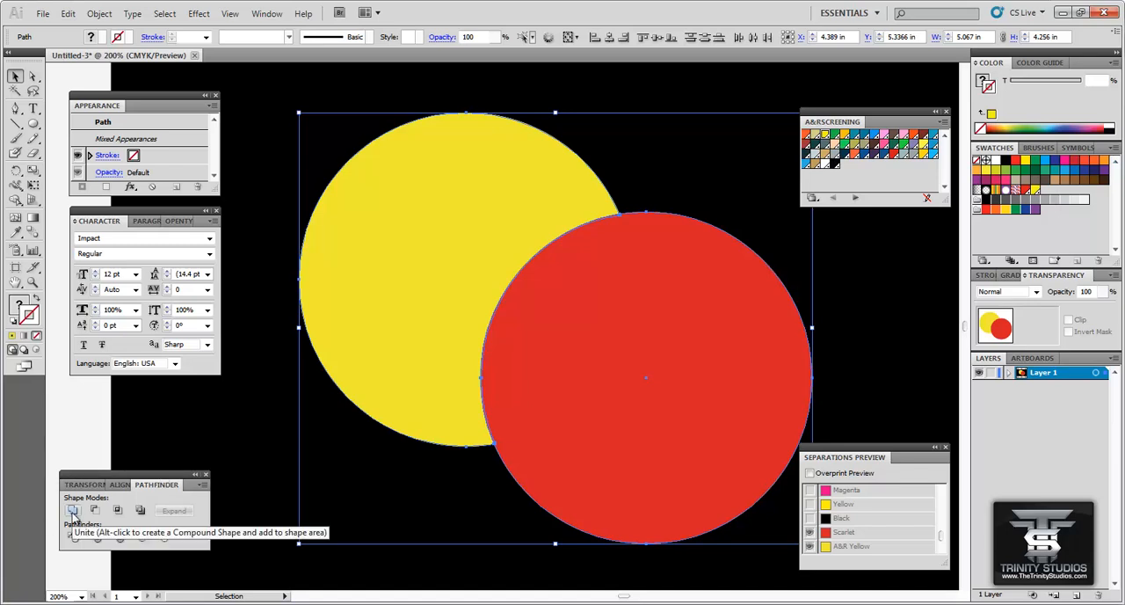
left_click(74, 510)
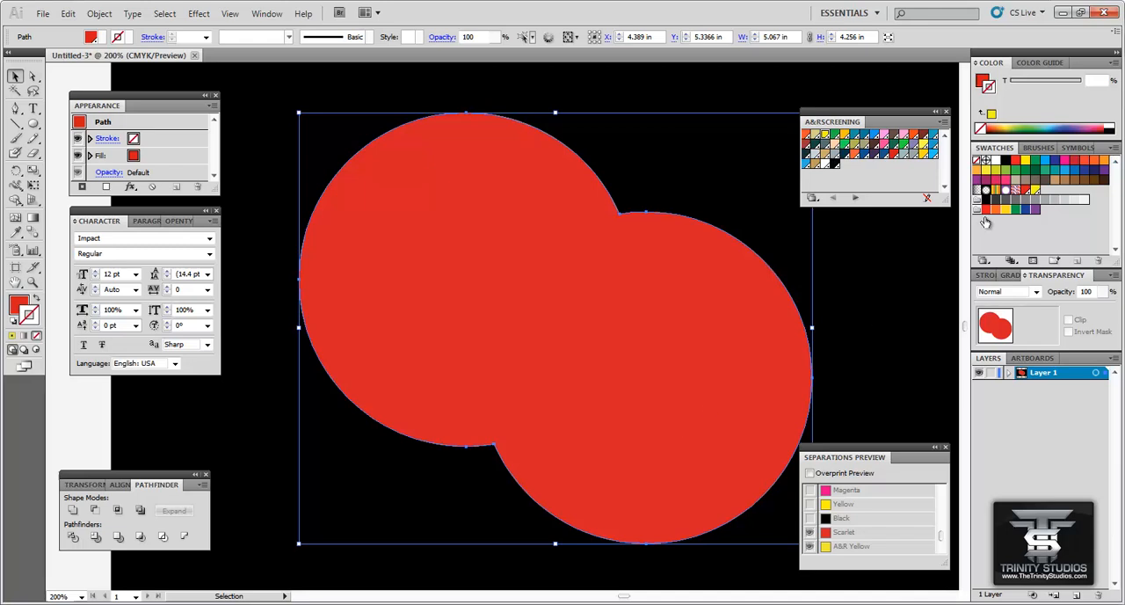
mouse_move(825, 166)
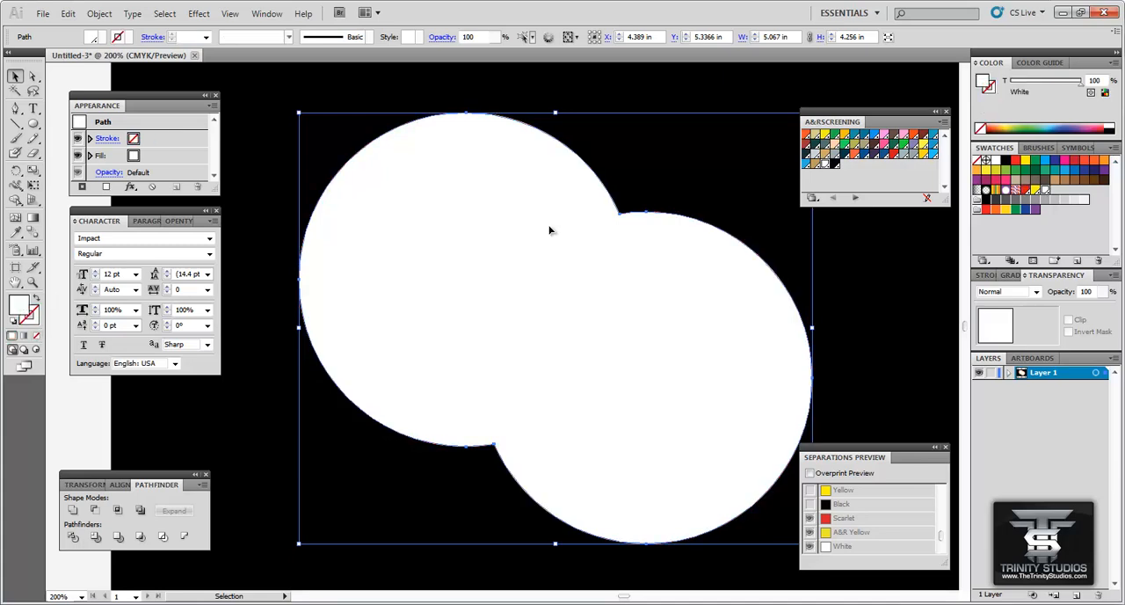
mouse_move(601, 209)
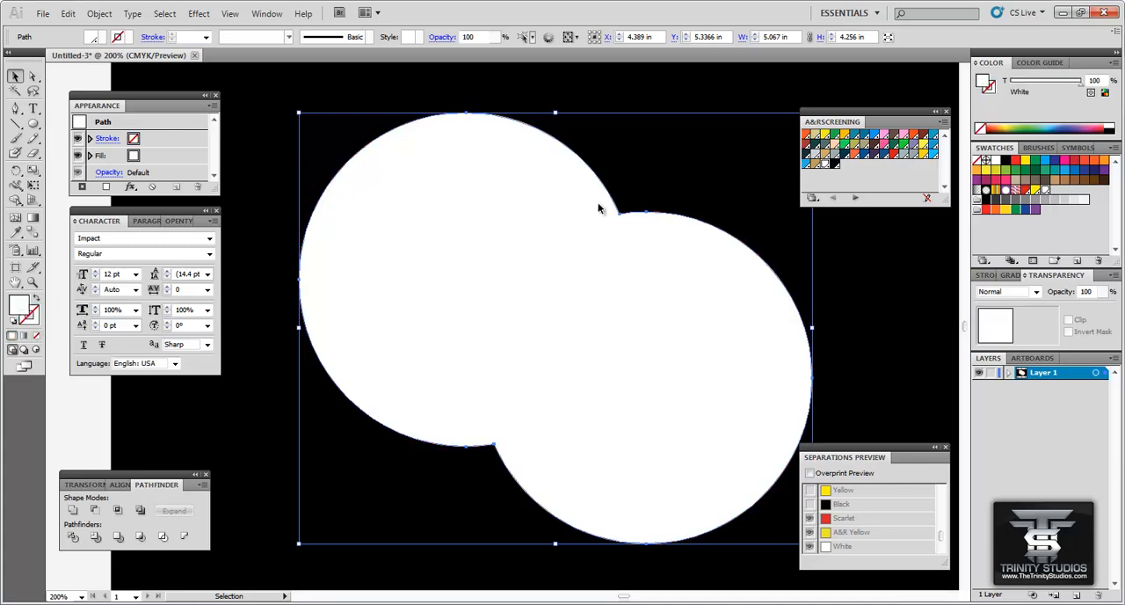
mouse_move(892, 358)
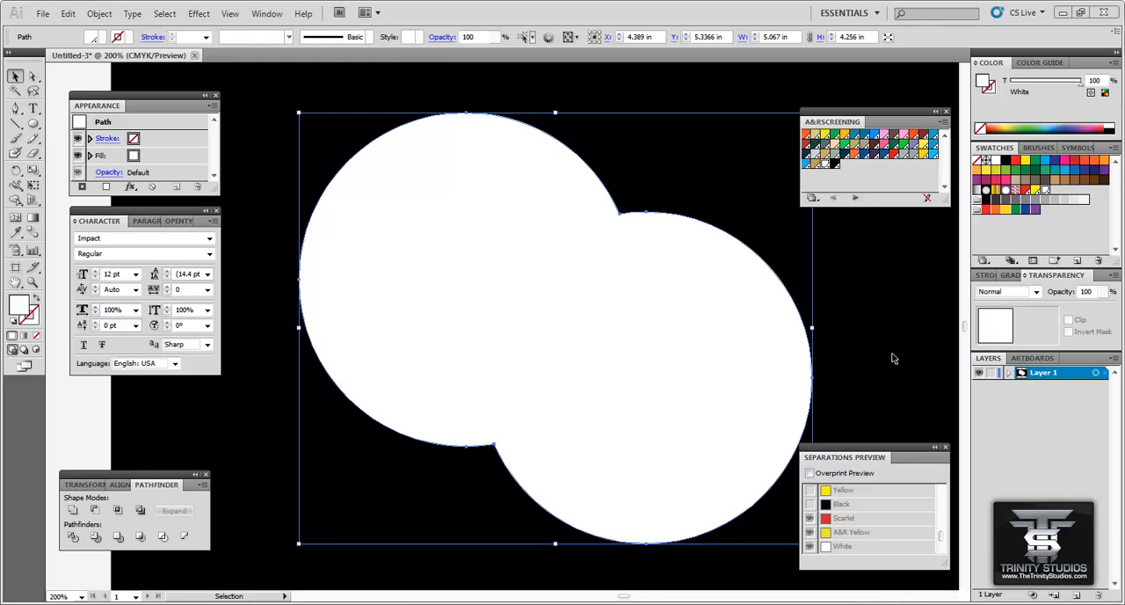
mouse_move(882, 360)
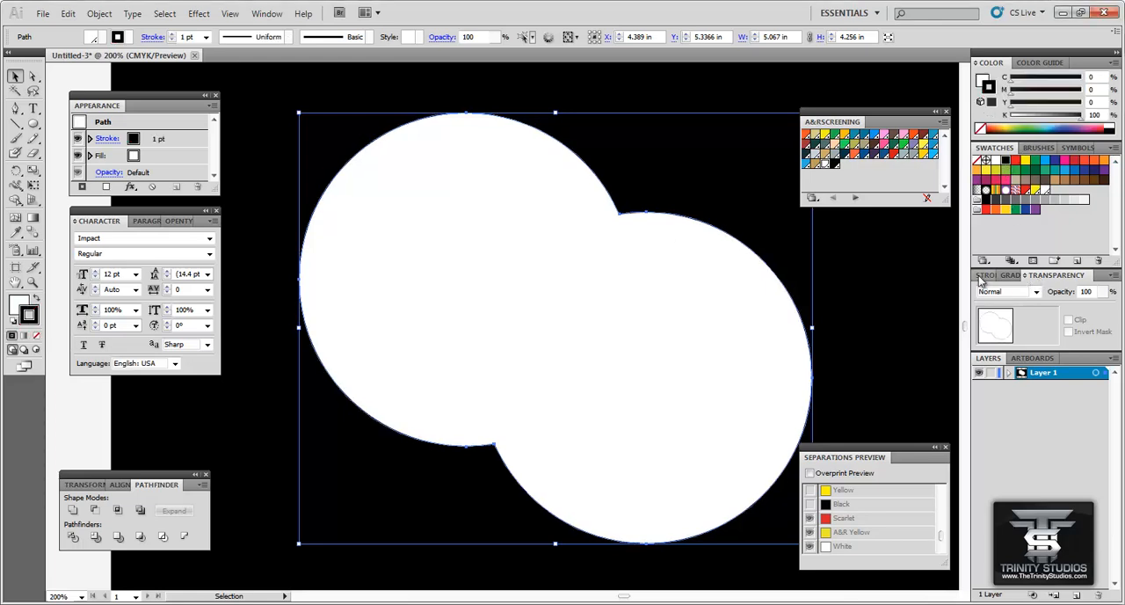
Give the white circles a 2 pt stroke, outline it, and subtract it with Minus Front to choke the underbase
left_click(986, 274)
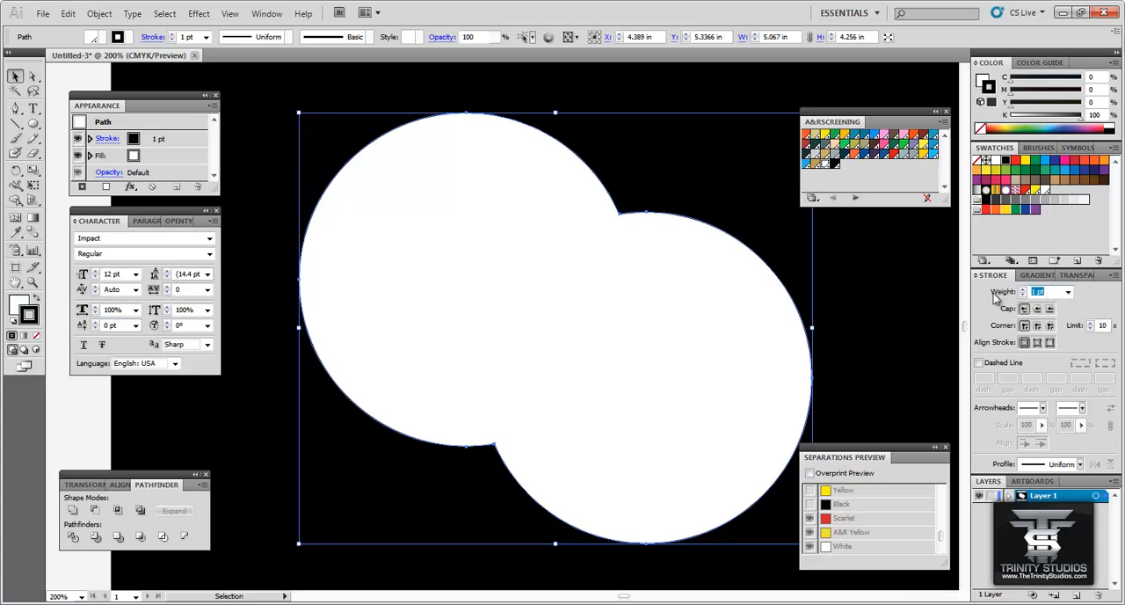
left_click(1069, 292)
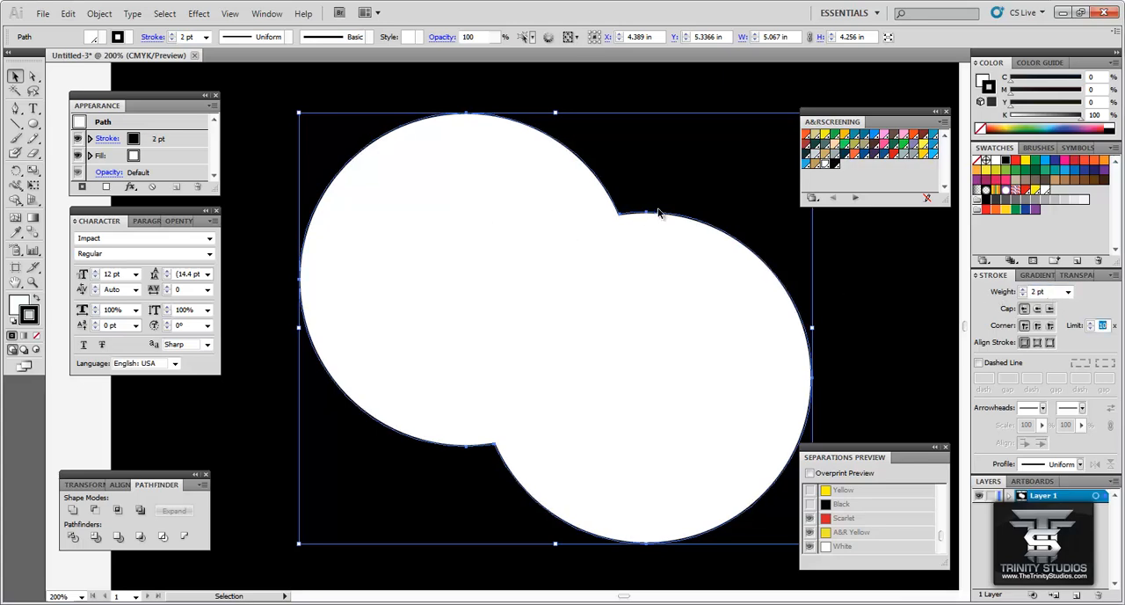
mouse_move(323, 391)
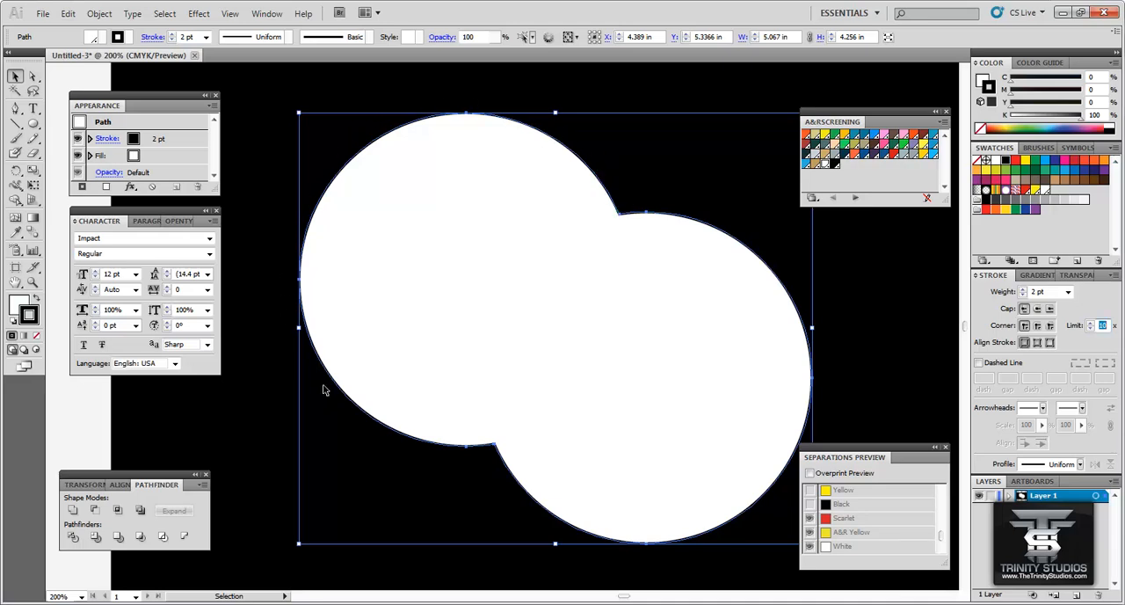
left_click(98, 14)
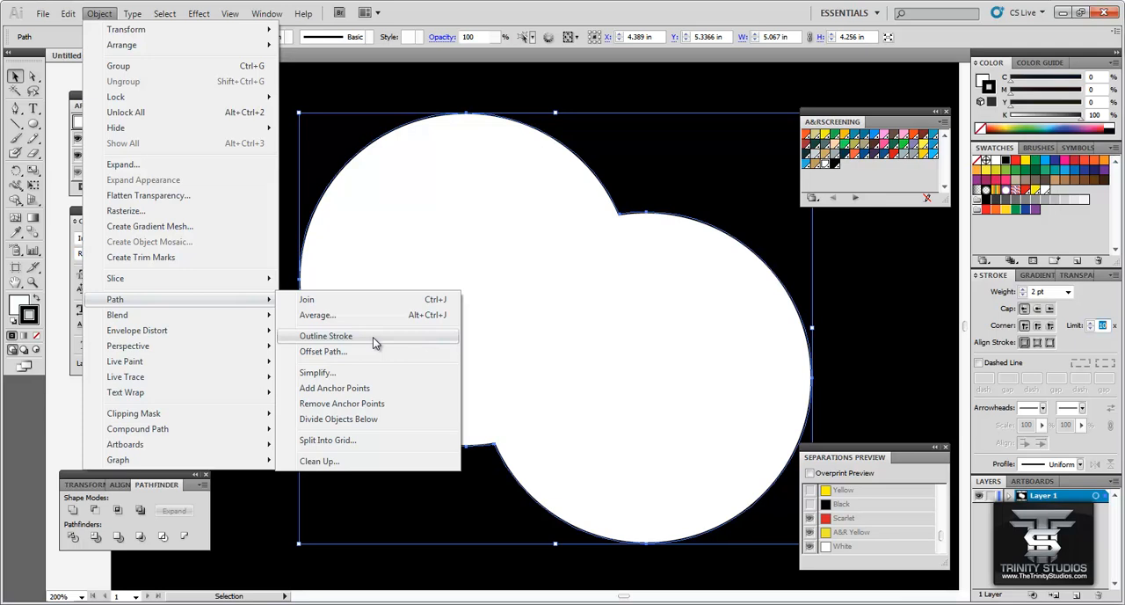
left_click(327, 334)
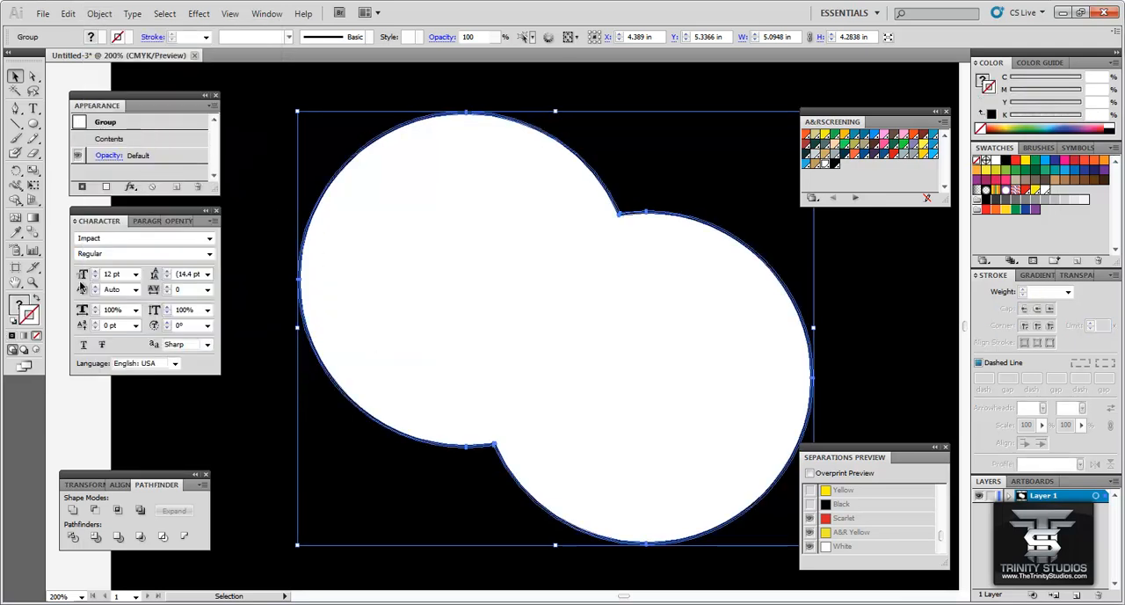
mouse_move(72, 509)
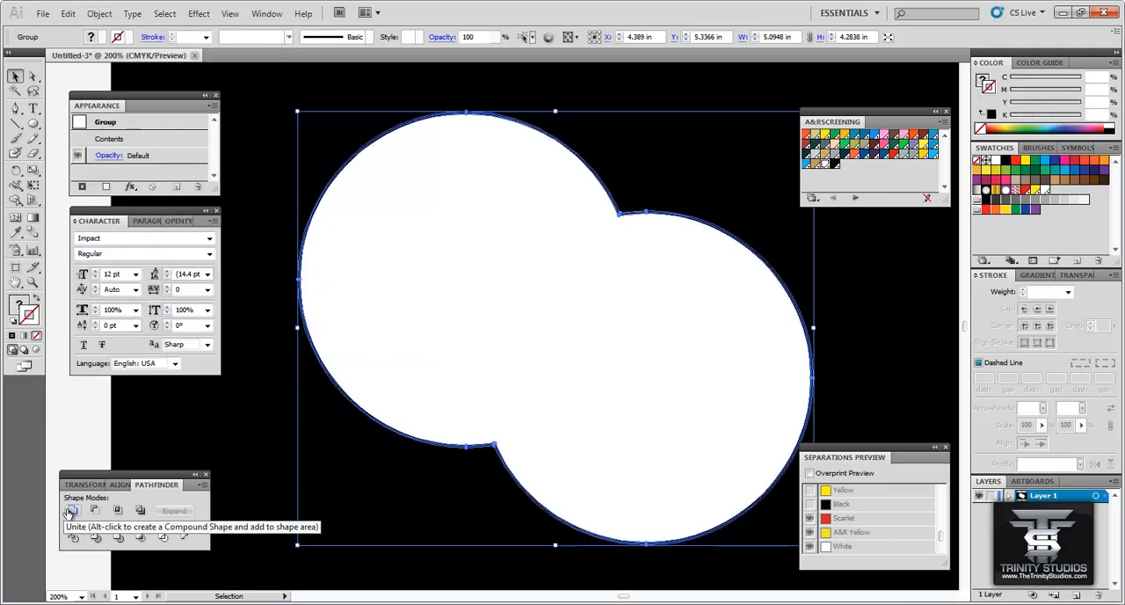
mouse_move(95, 510)
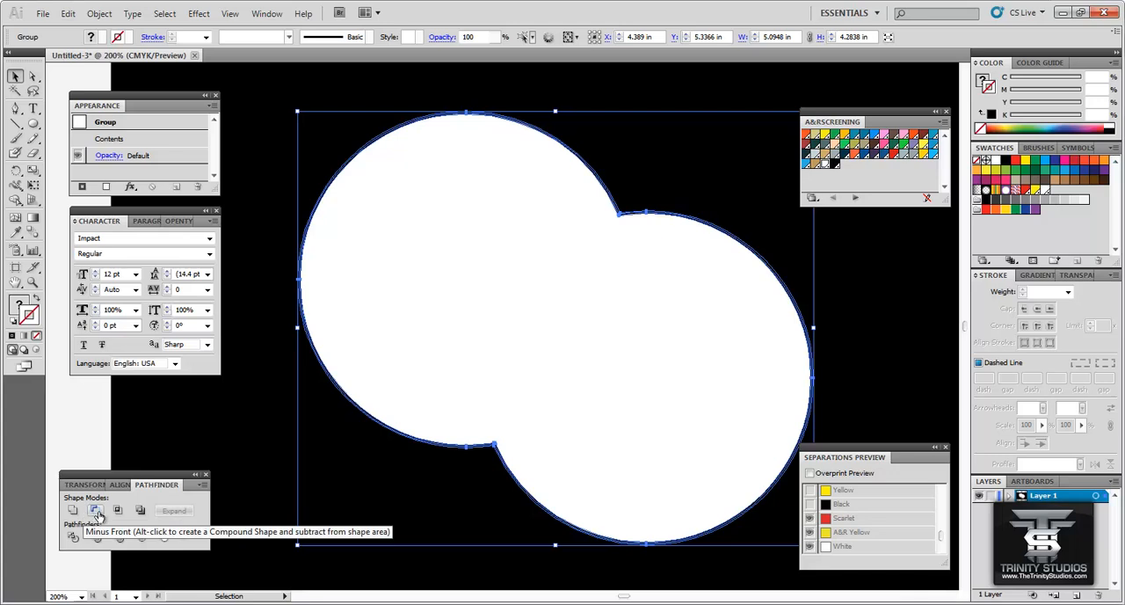
left_click(95, 509)
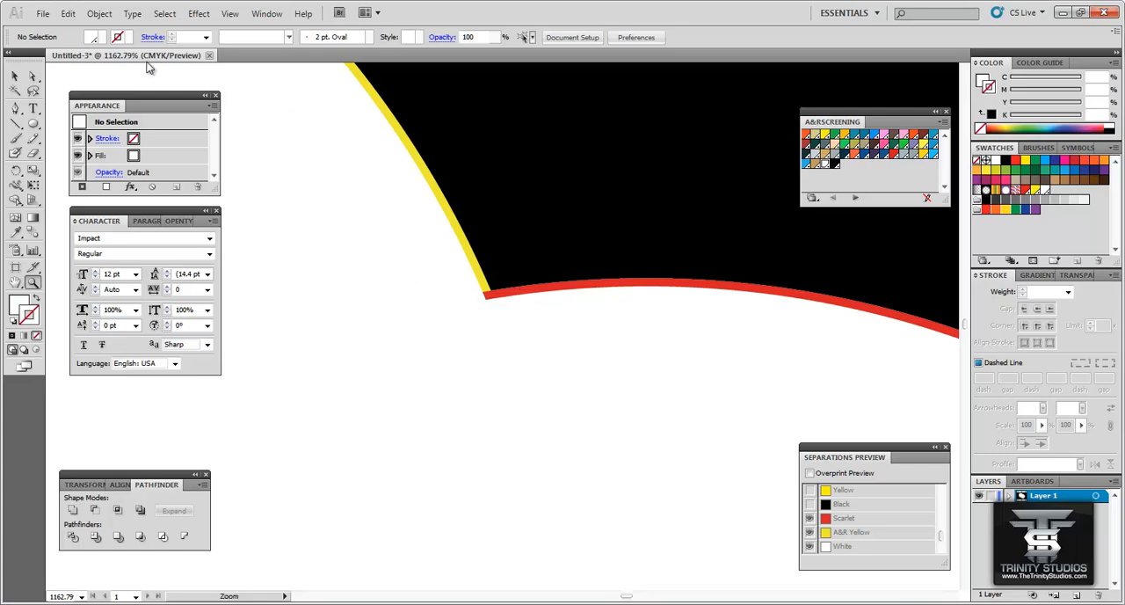
Send the choked white underbase backward so the yellow and red circles show on top
left_click(14, 77)
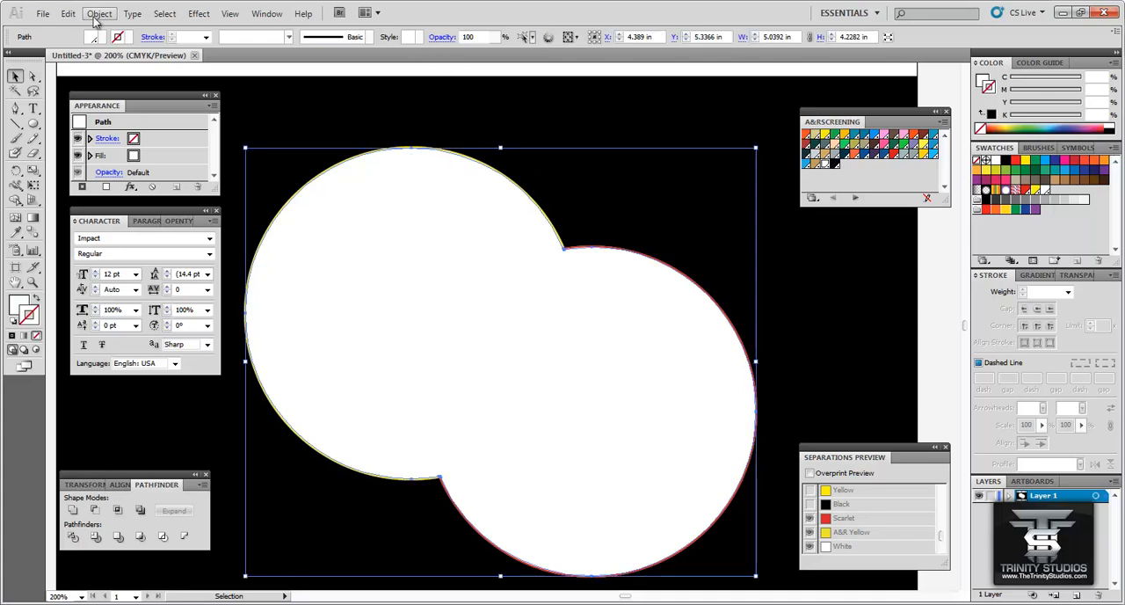
left_click(98, 14)
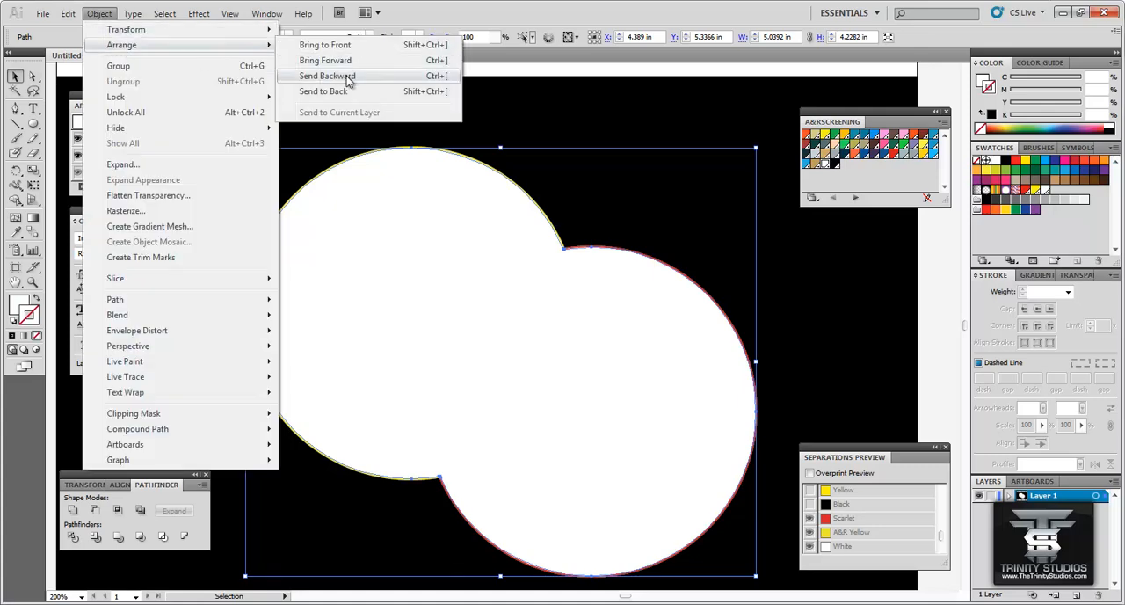
left_click(327, 76)
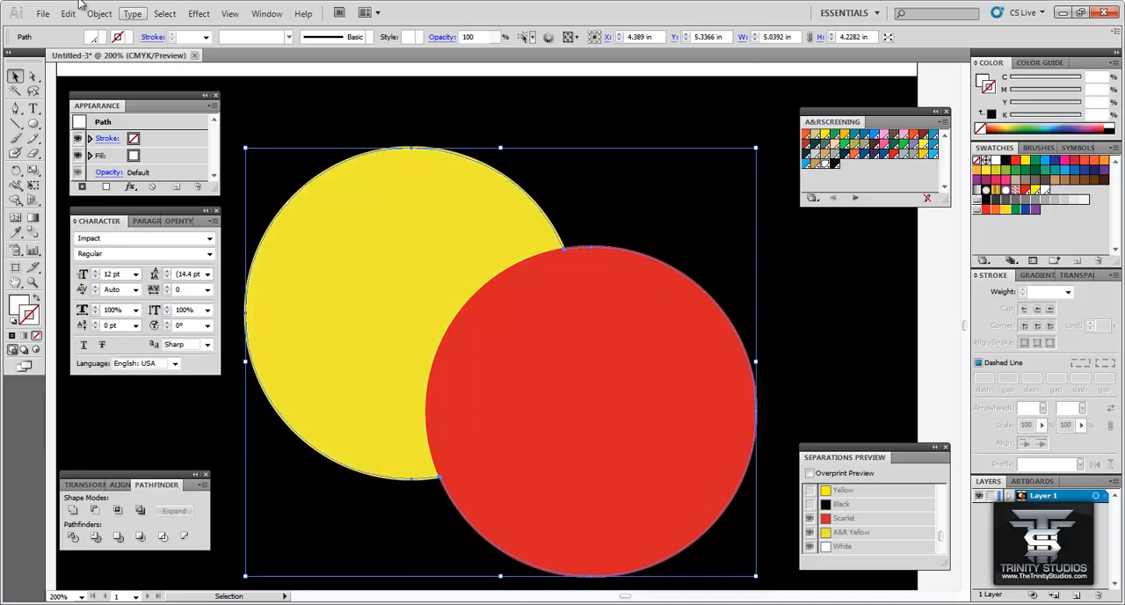
mouse_move(886, 297)
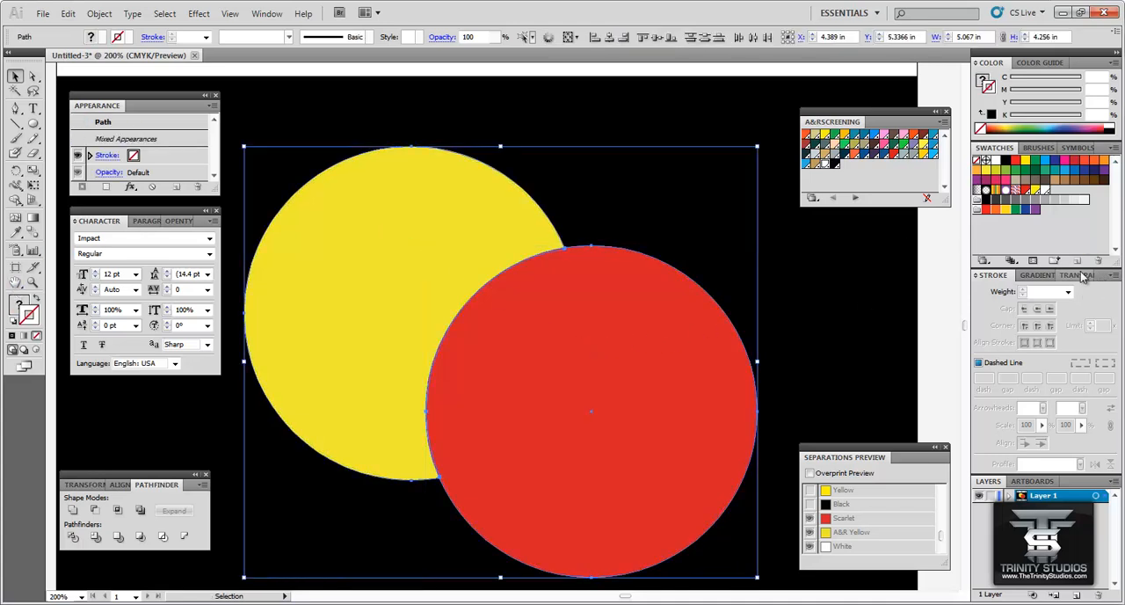
left_click(1075, 274)
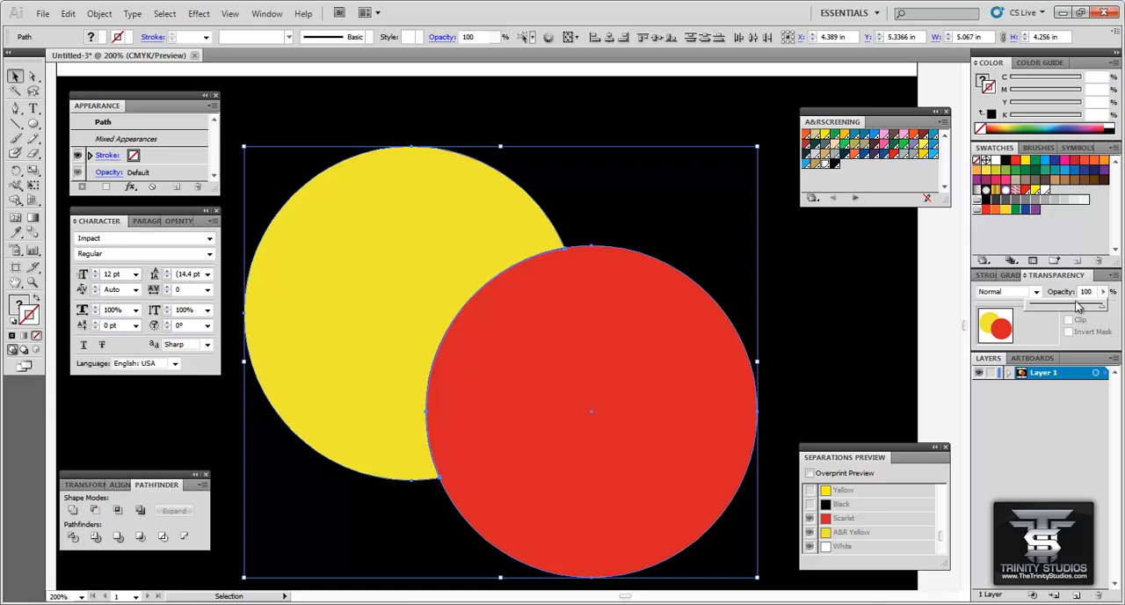
type("35")
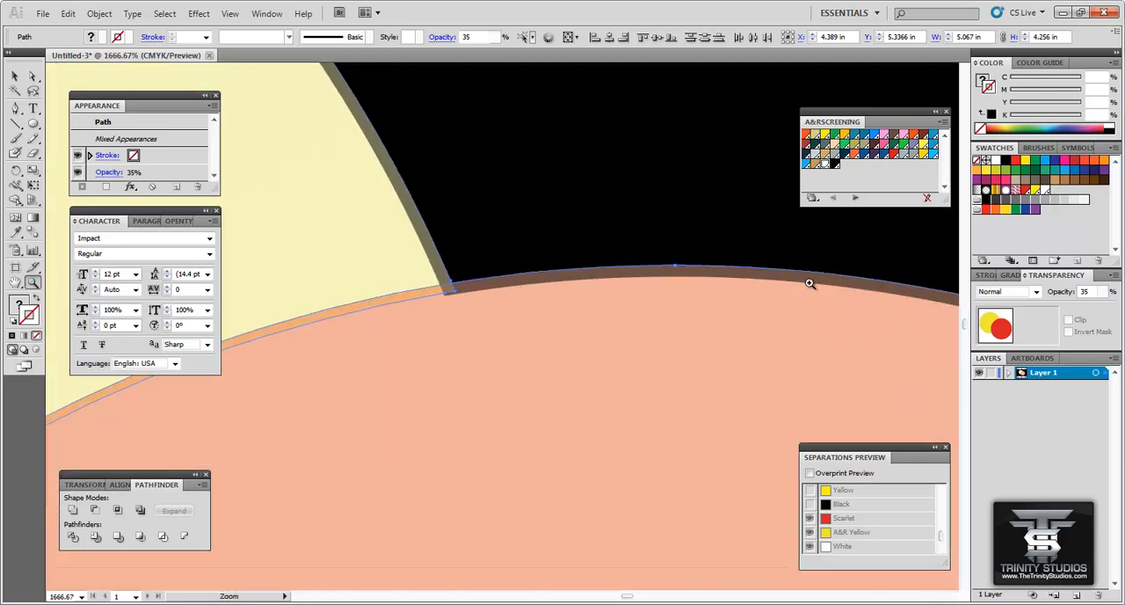
mouse_move(1105, 297)
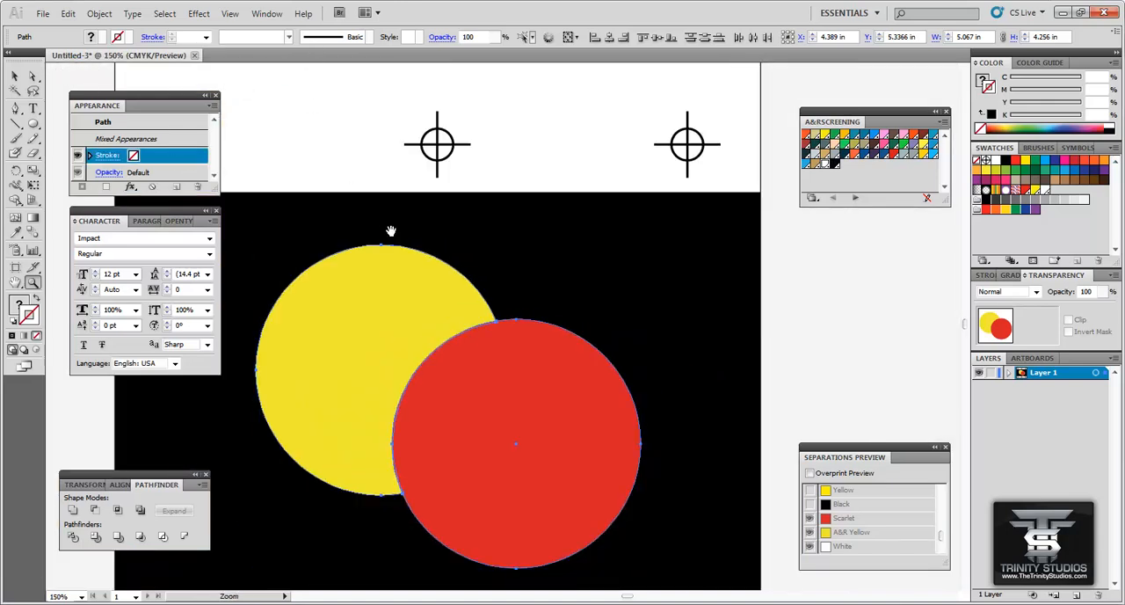
left_click(573, 309)
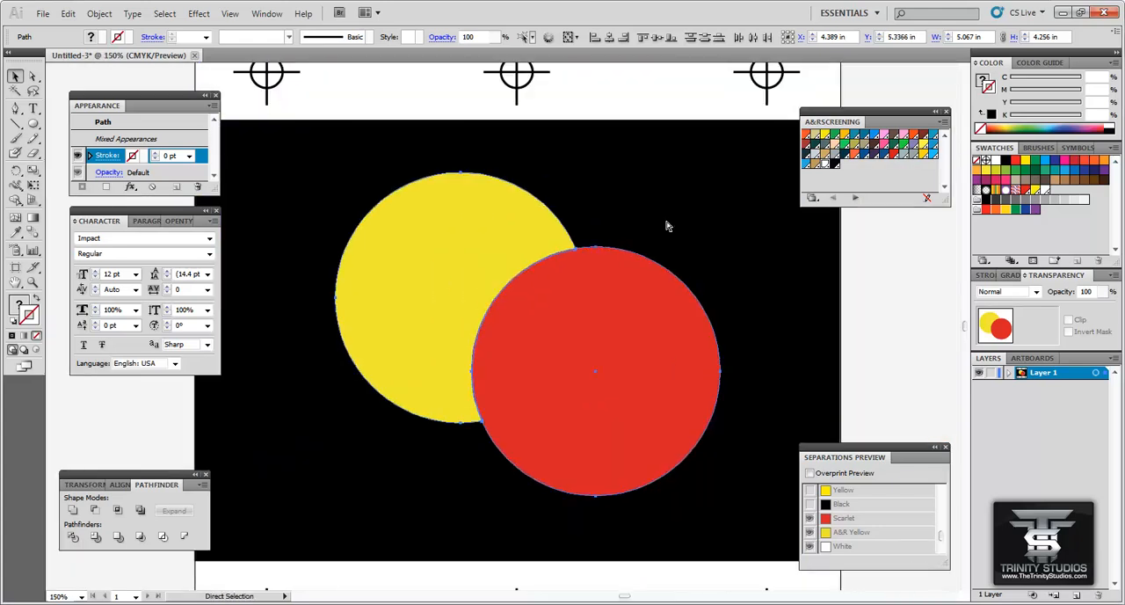
left_click(455, 238)
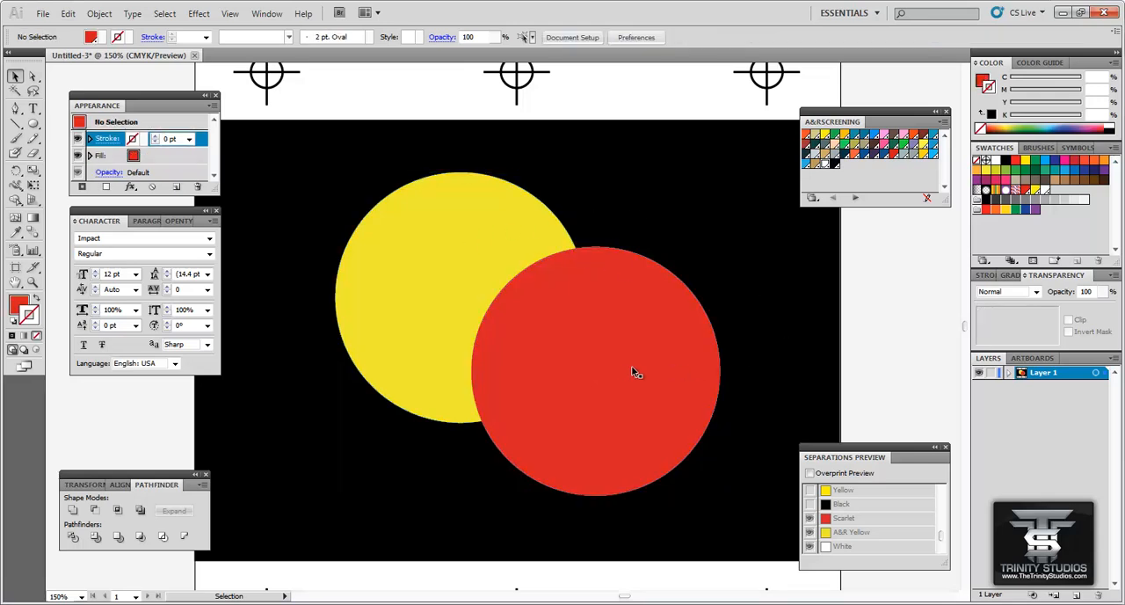
mouse_move(626, 366)
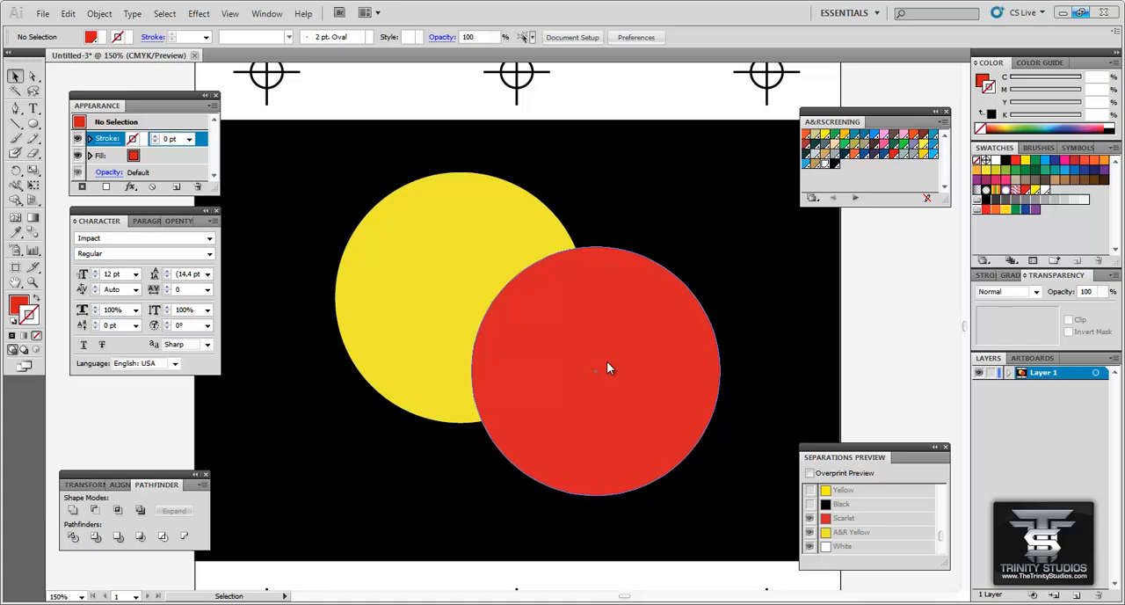
mouse_move(169, 51)
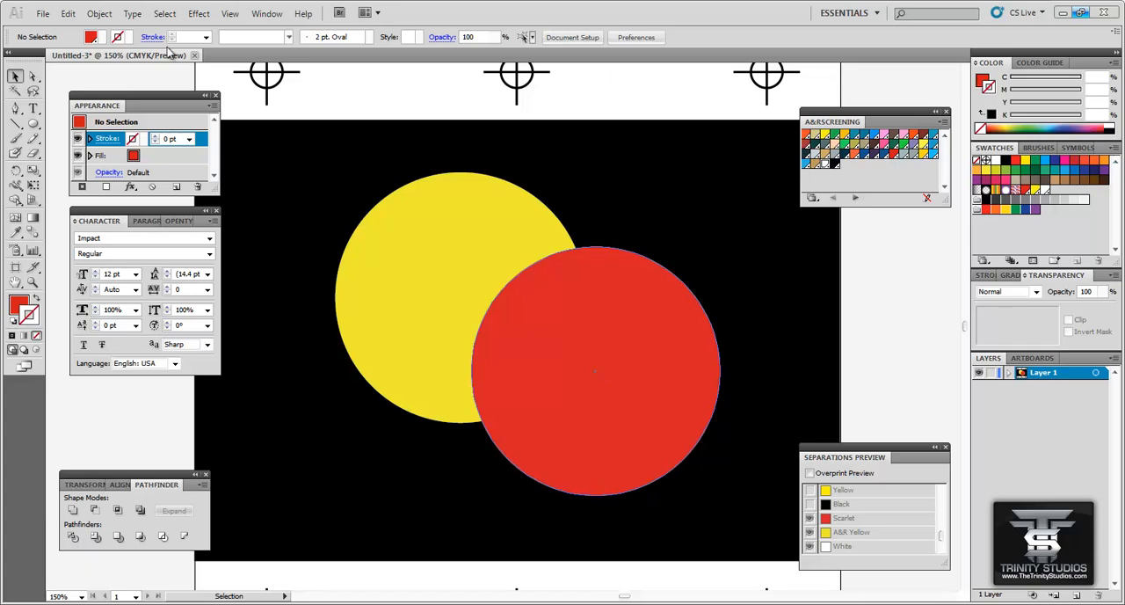
Bring up the Print dialog and choose Adobe PDF as the printer
left_click(42, 12)
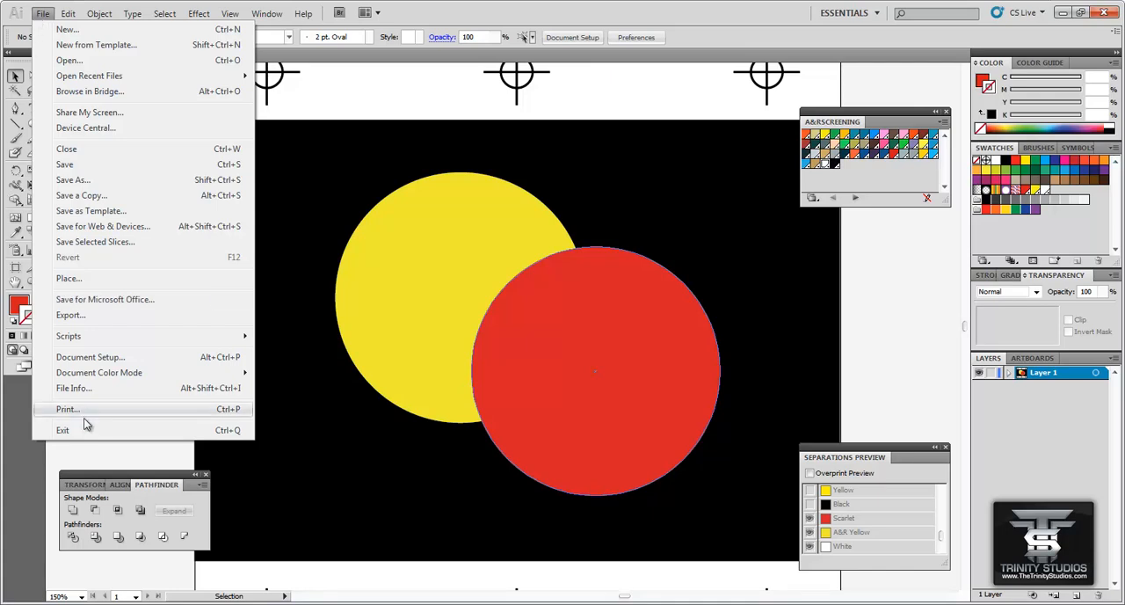
left_click(67, 408)
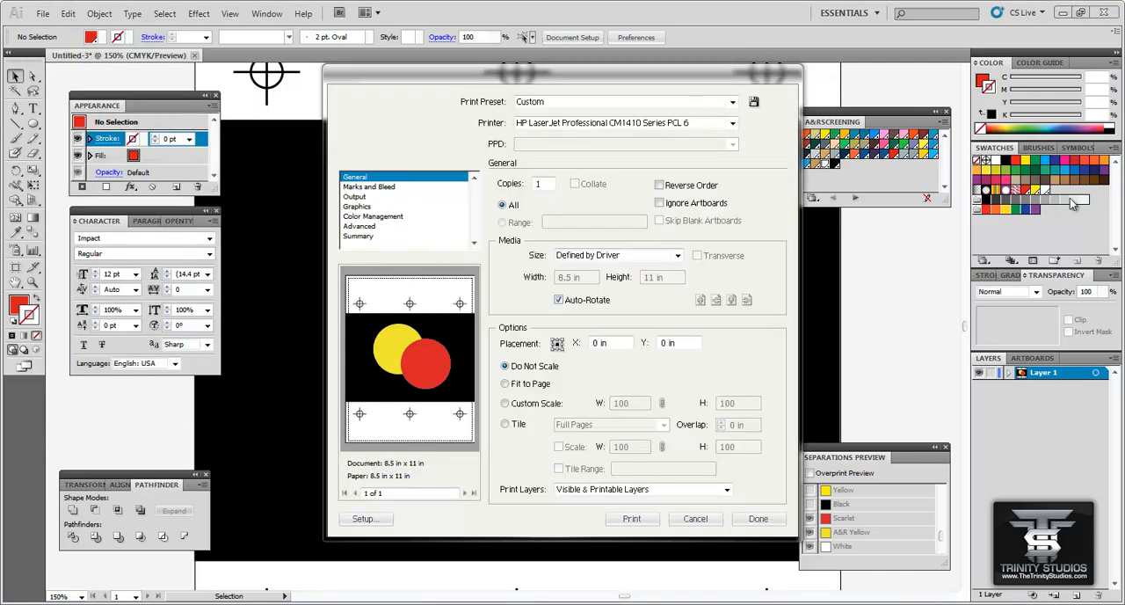
mouse_move(1027, 208)
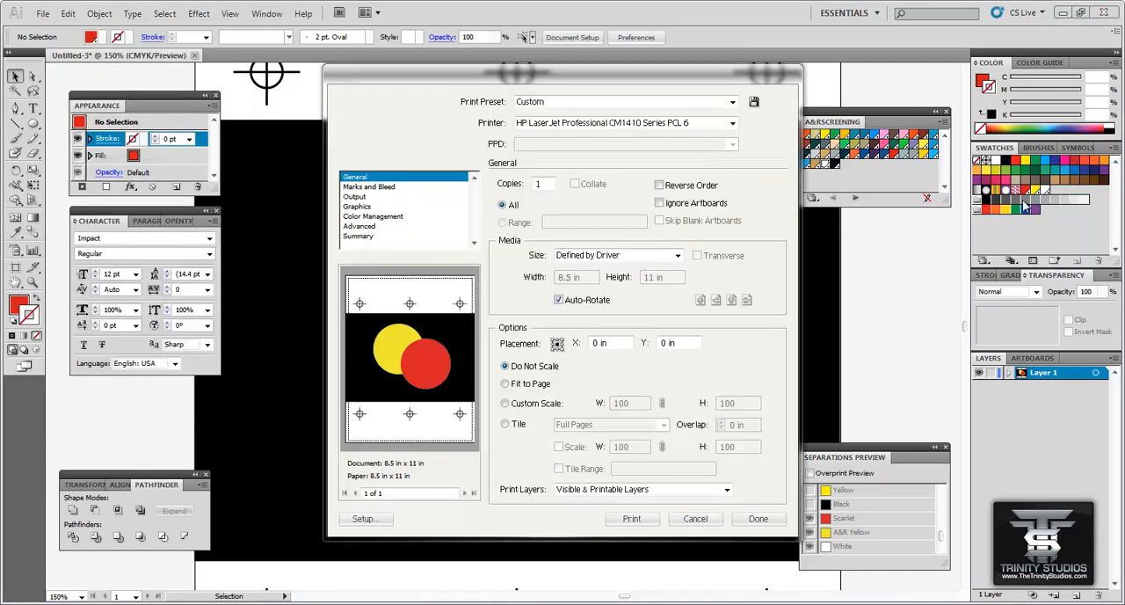
left_click(731, 123)
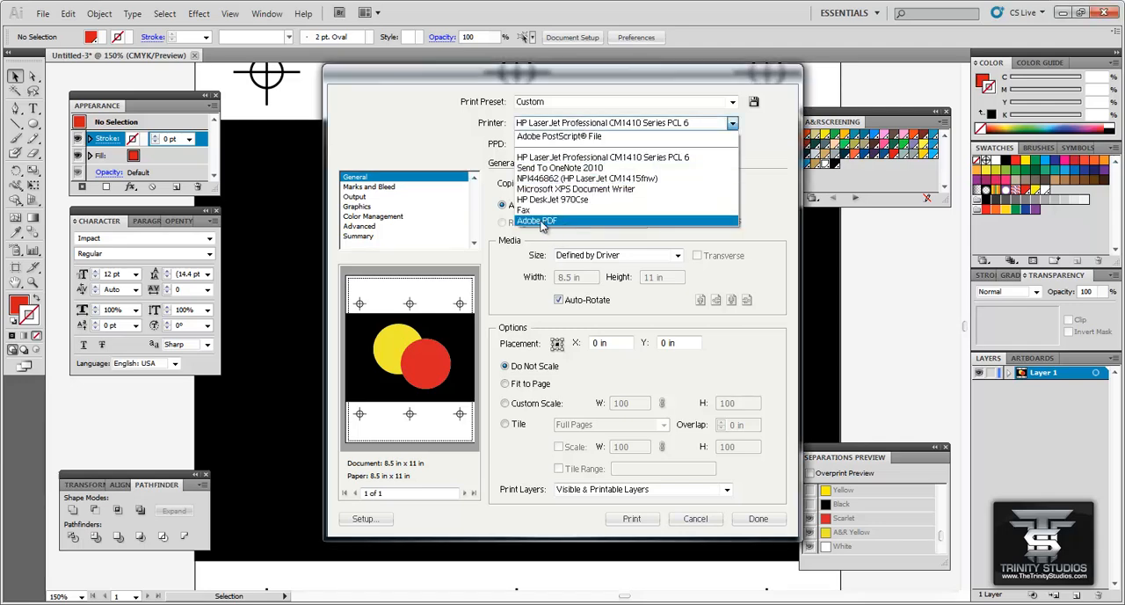
left_click(536, 219)
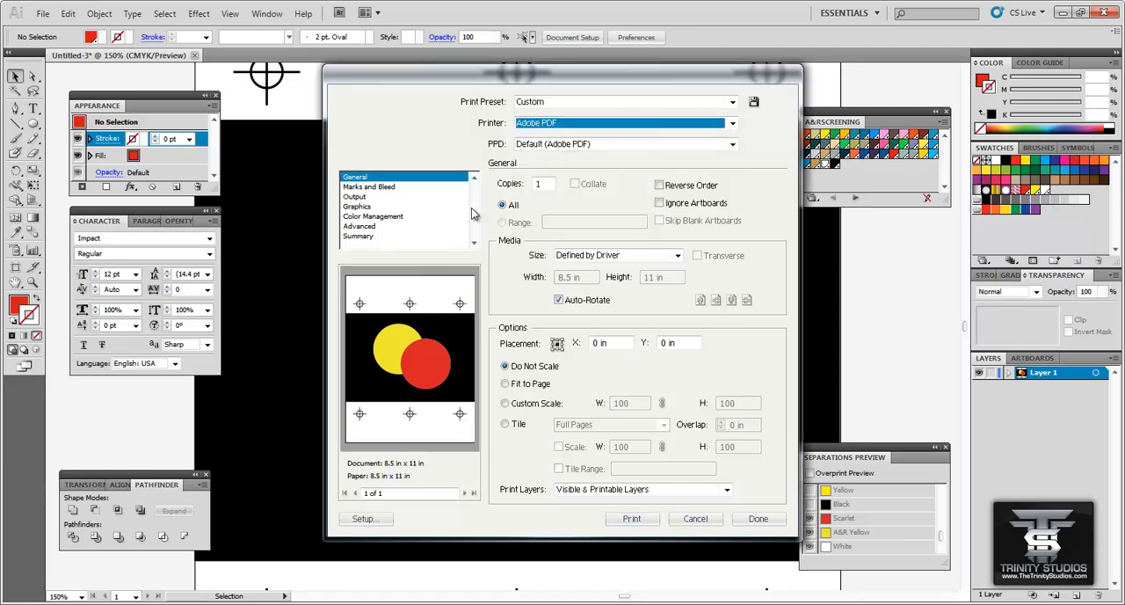
Set Print Output to host-based separations with only A&K Yellow enabled and print to PDF
left_click(355, 197)
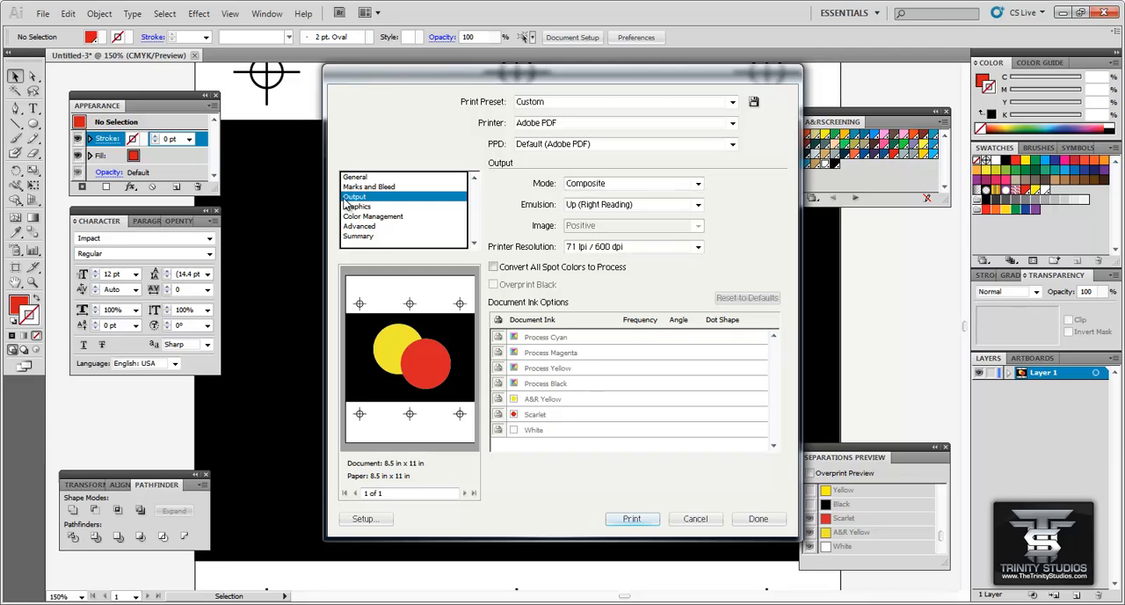
mouse_move(598, 194)
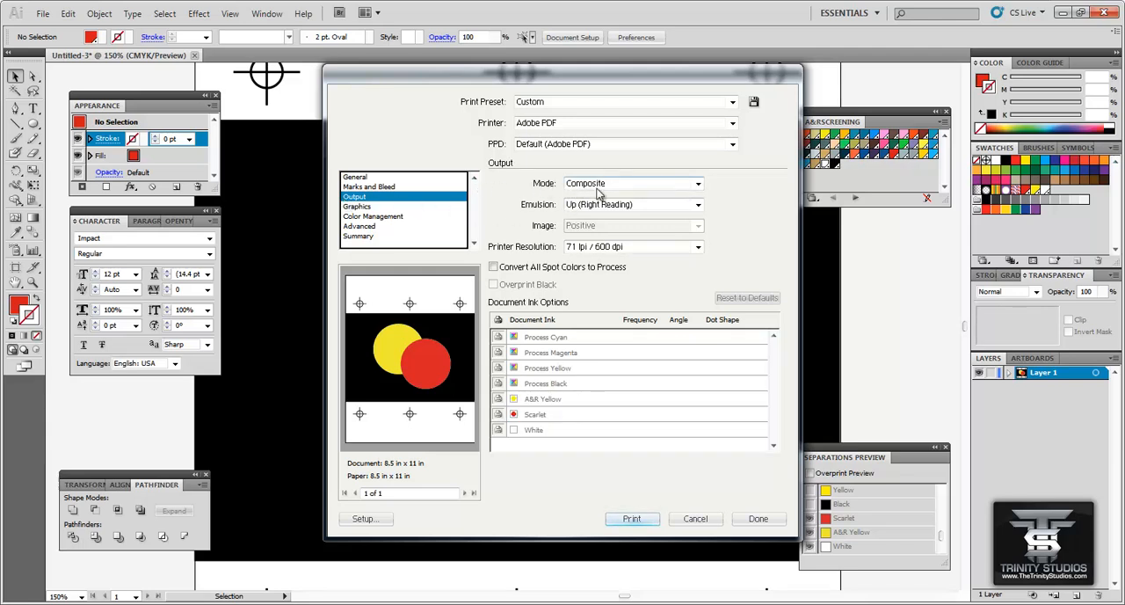
left_click(696, 183)
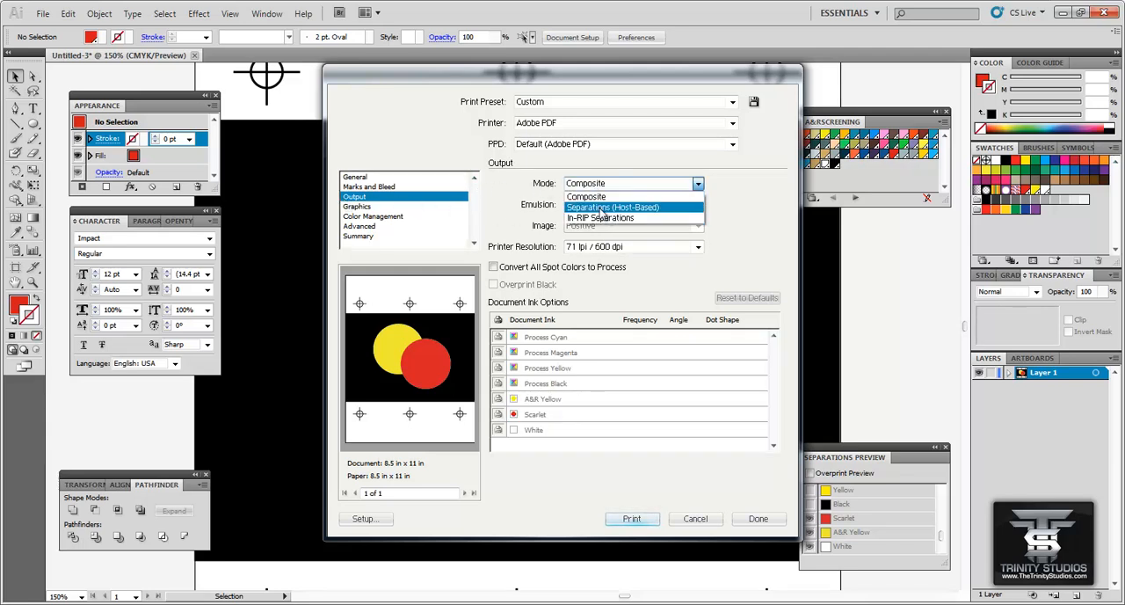
left_click(612, 207)
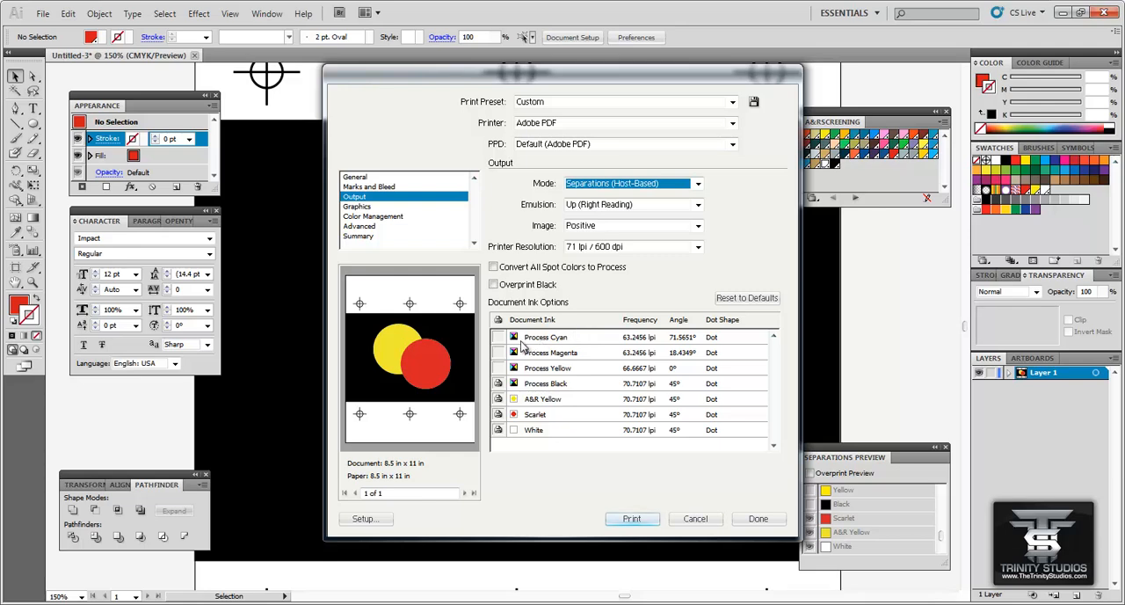
mouse_move(578, 384)
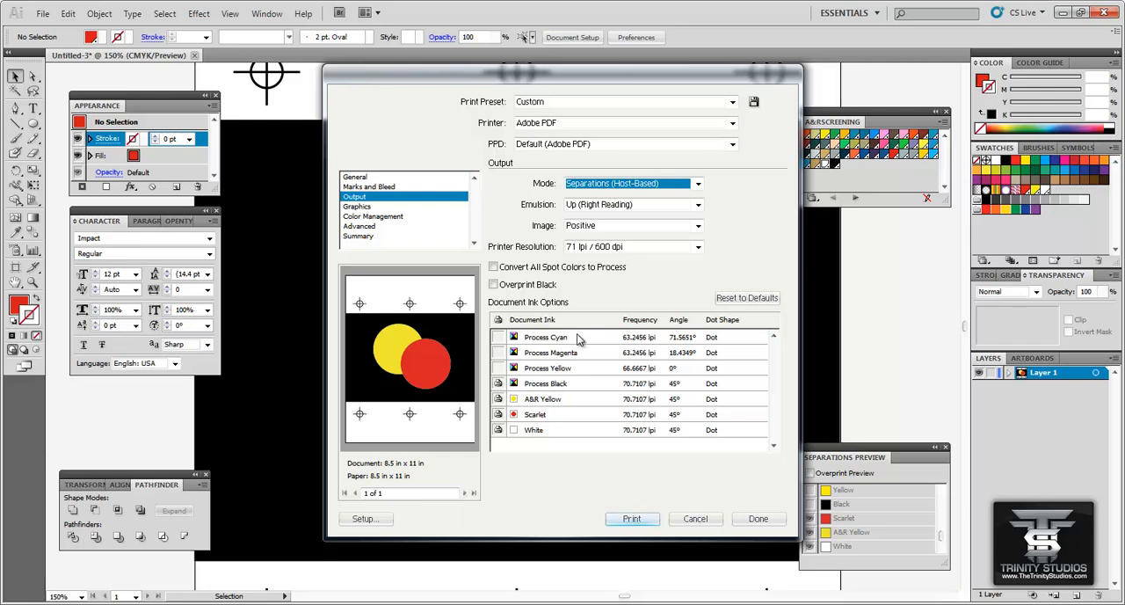
mouse_move(562, 351)
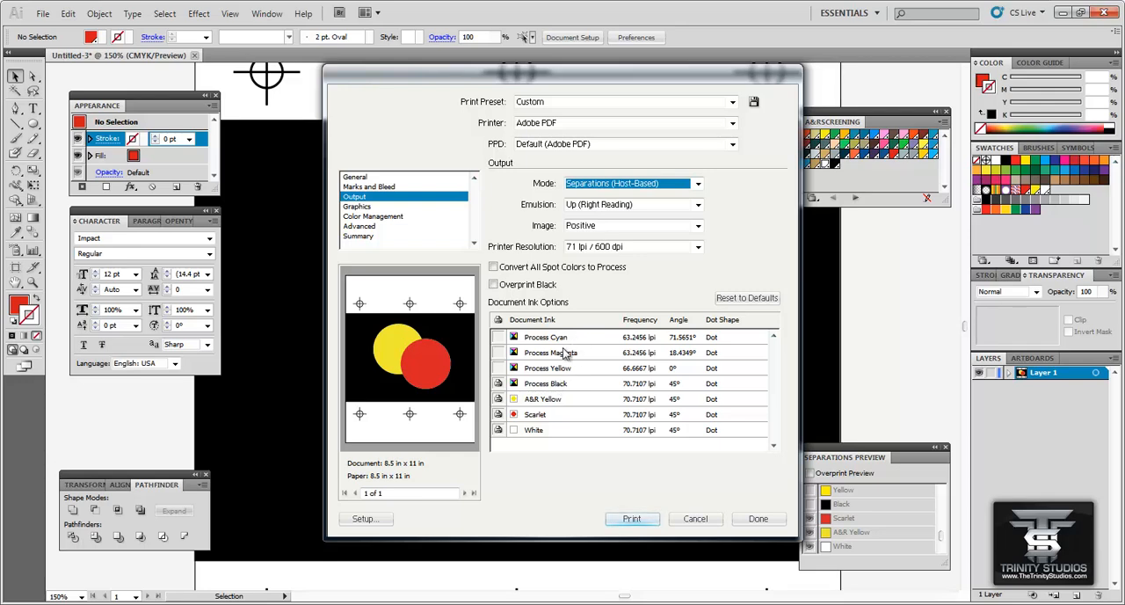
mouse_move(552, 376)
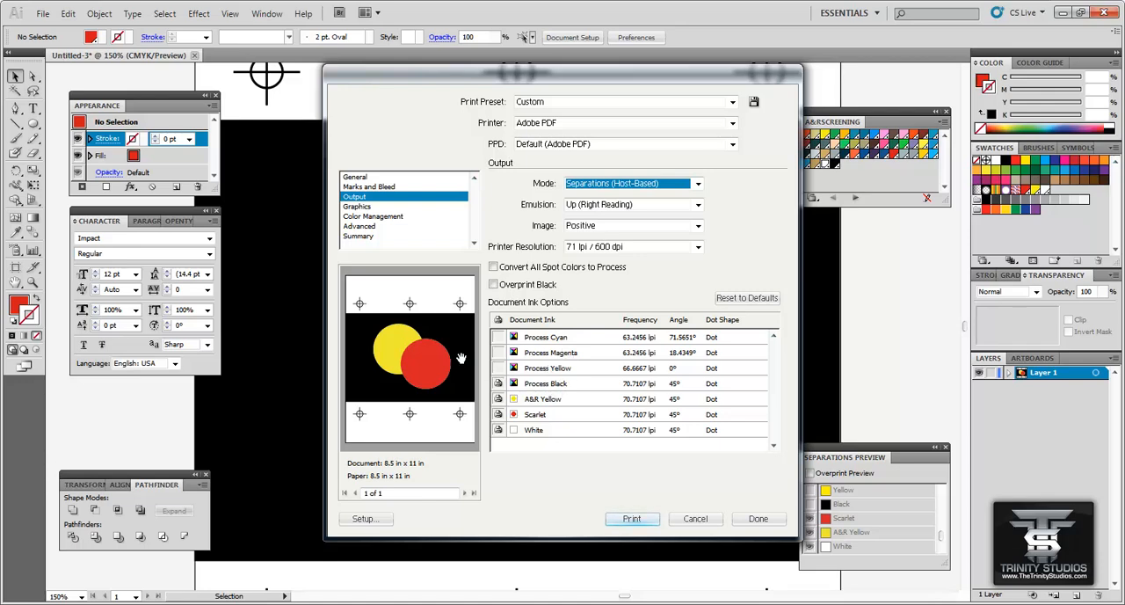
mouse_move(443, 360)
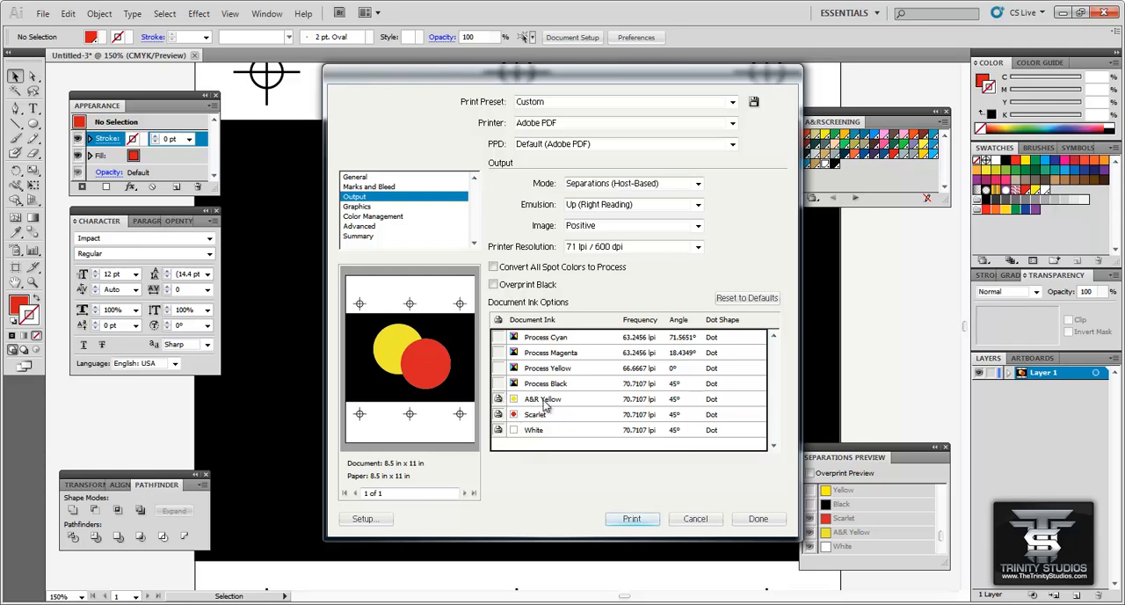
mouse_move(551, 436)
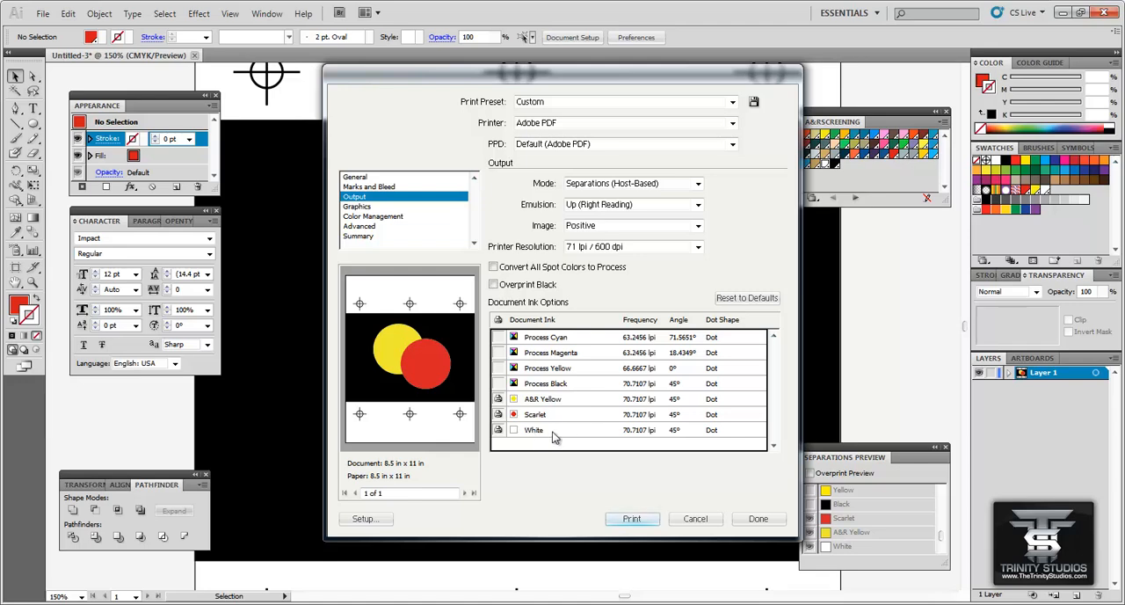
mouse_move(495, 424)
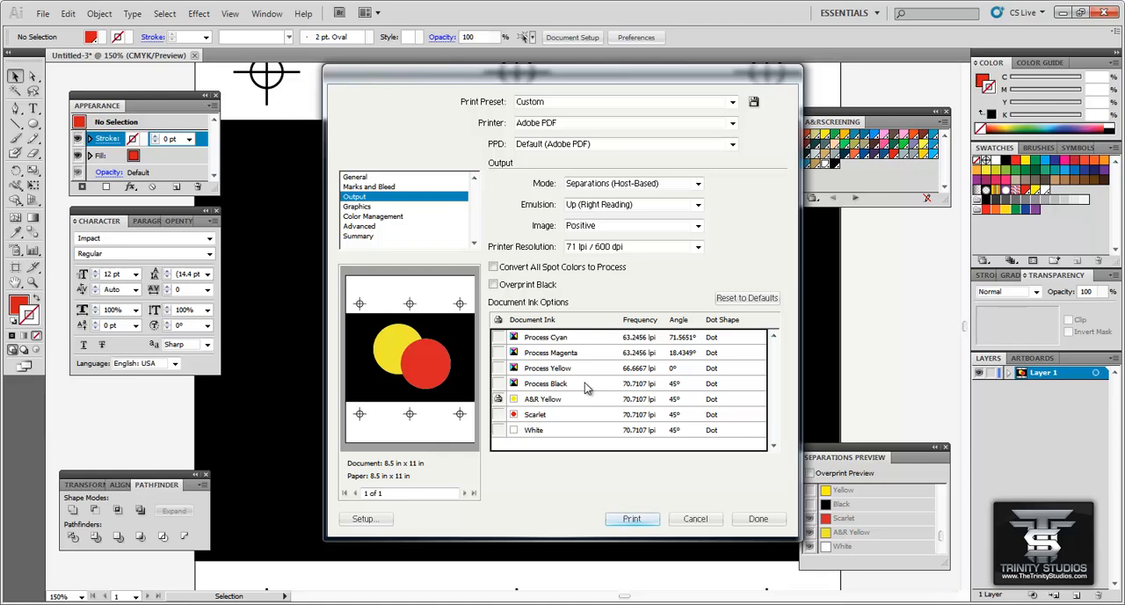
mouse_move(538, 408)
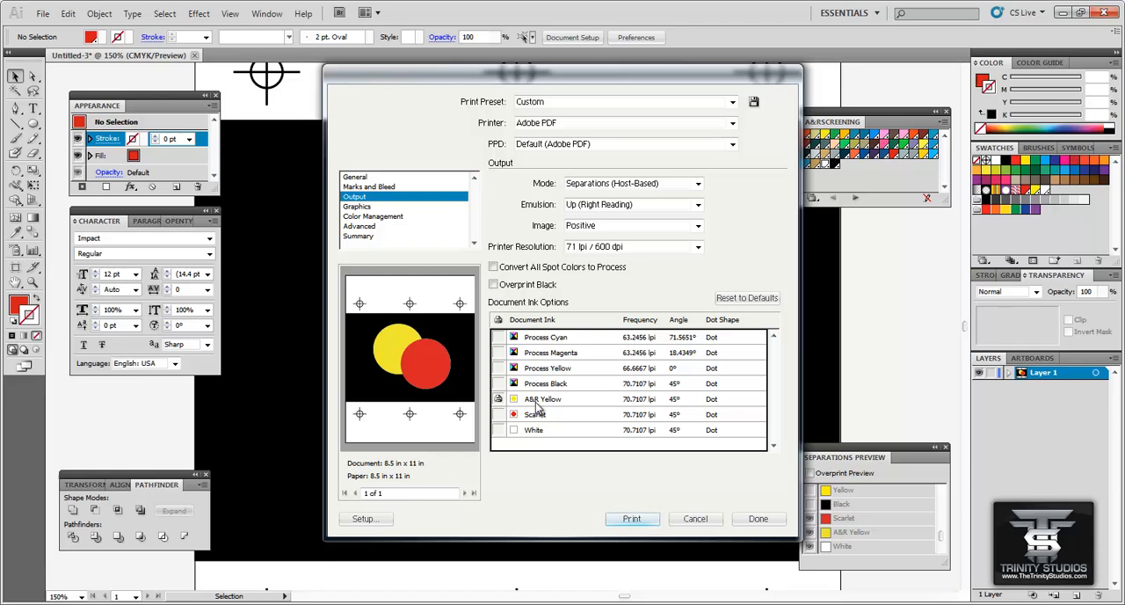
mouse_move(561, 446)
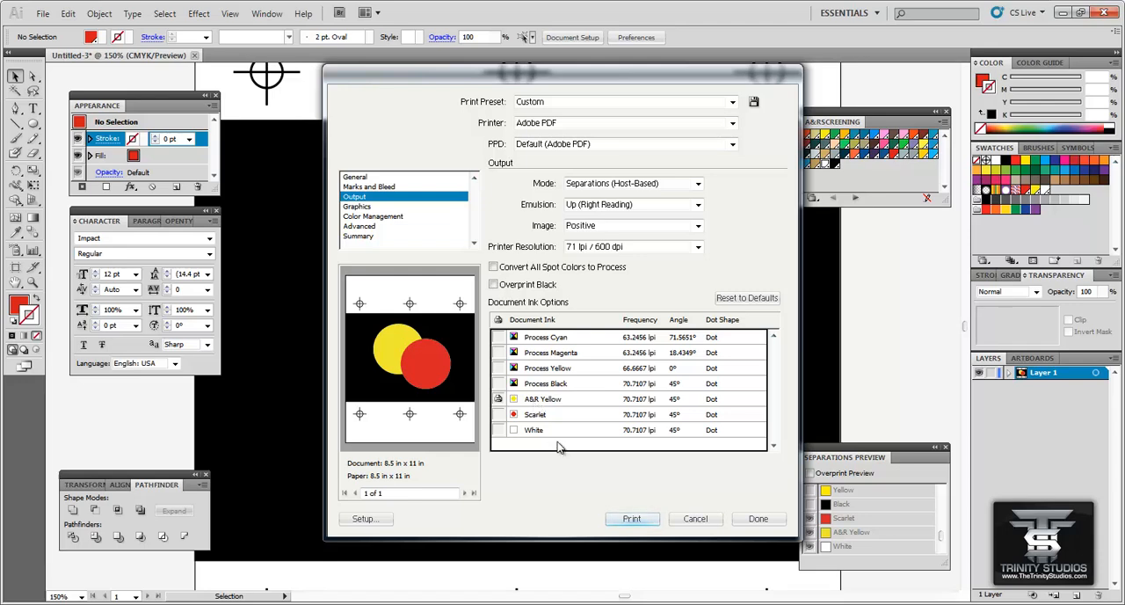
left_click(631, 518)
type("Yellow_2")
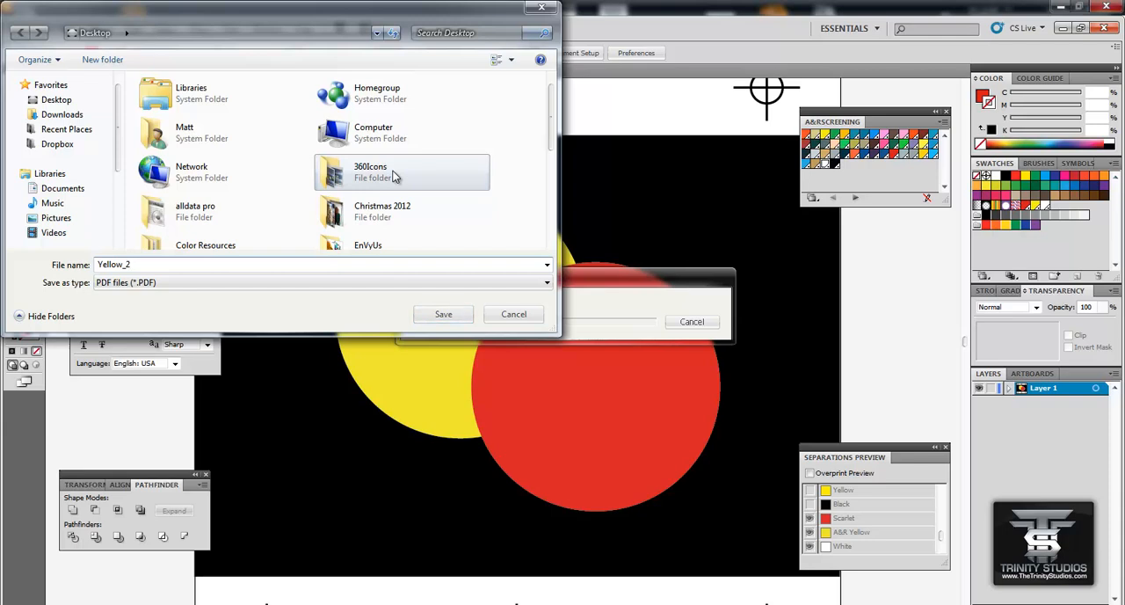
left_click(443, 313)
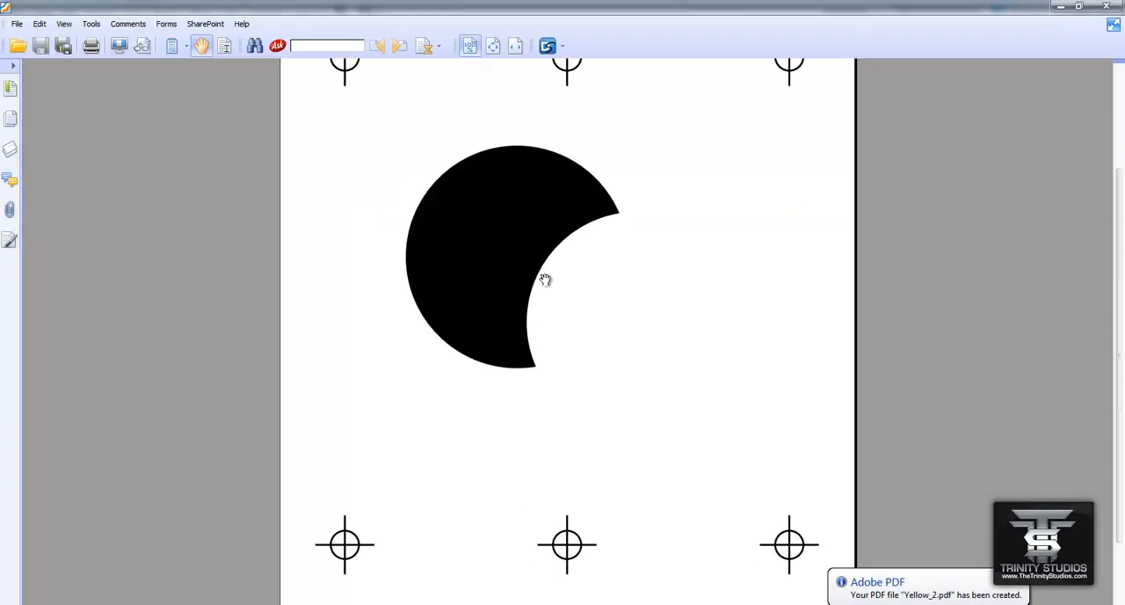
mouse_move(573, 171)
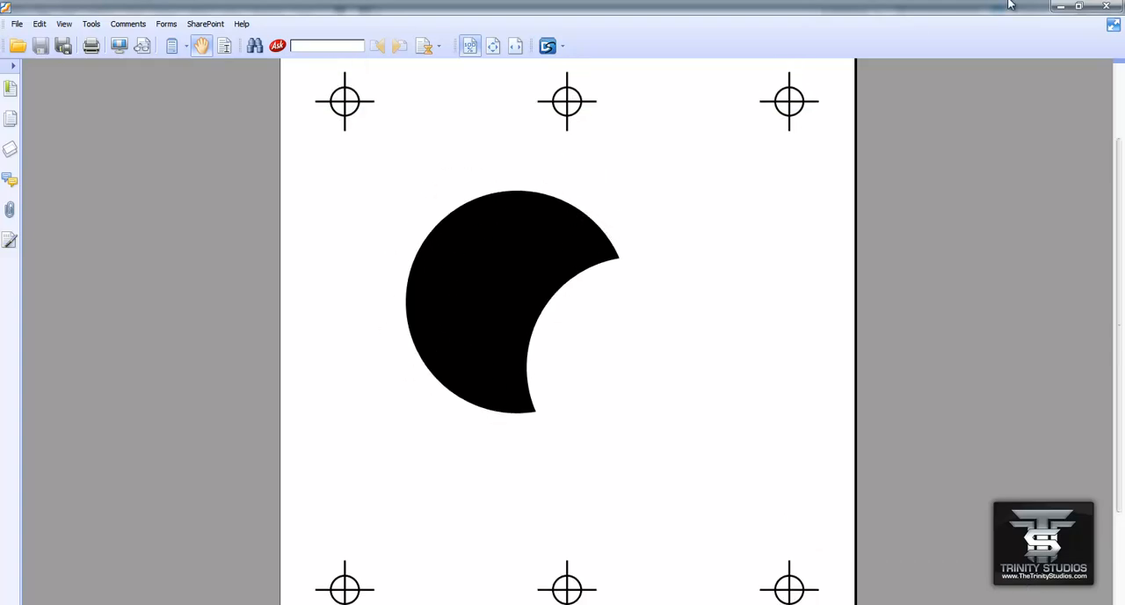
mouse_move(1107, 7)
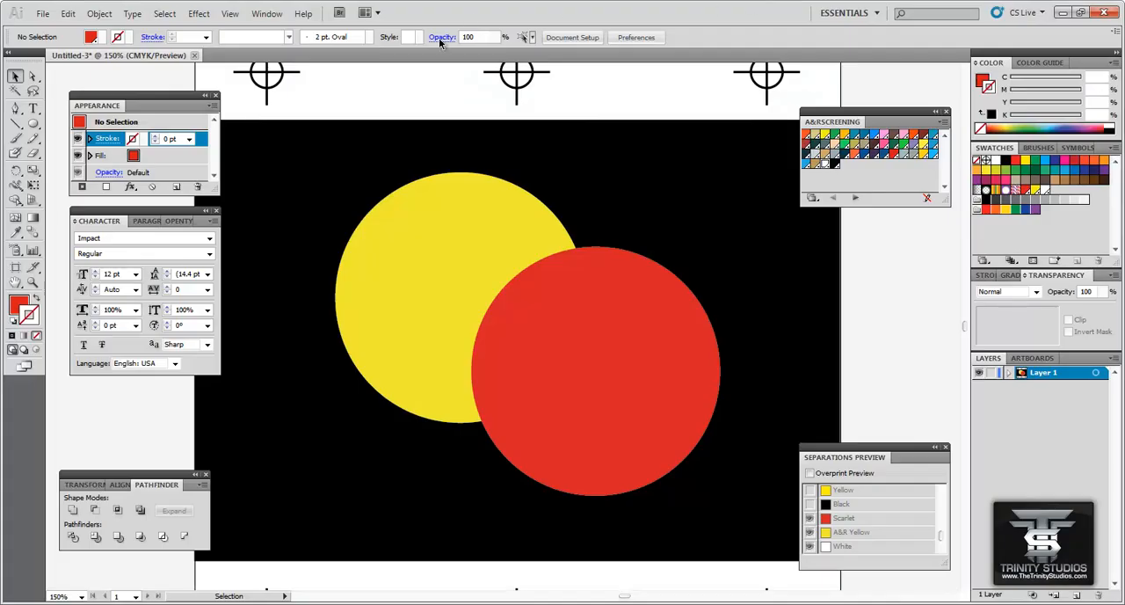
Print host-based separations again with only the Scarlet ink enabled, bringing up the PDF save prompt
left_click(42, 12)
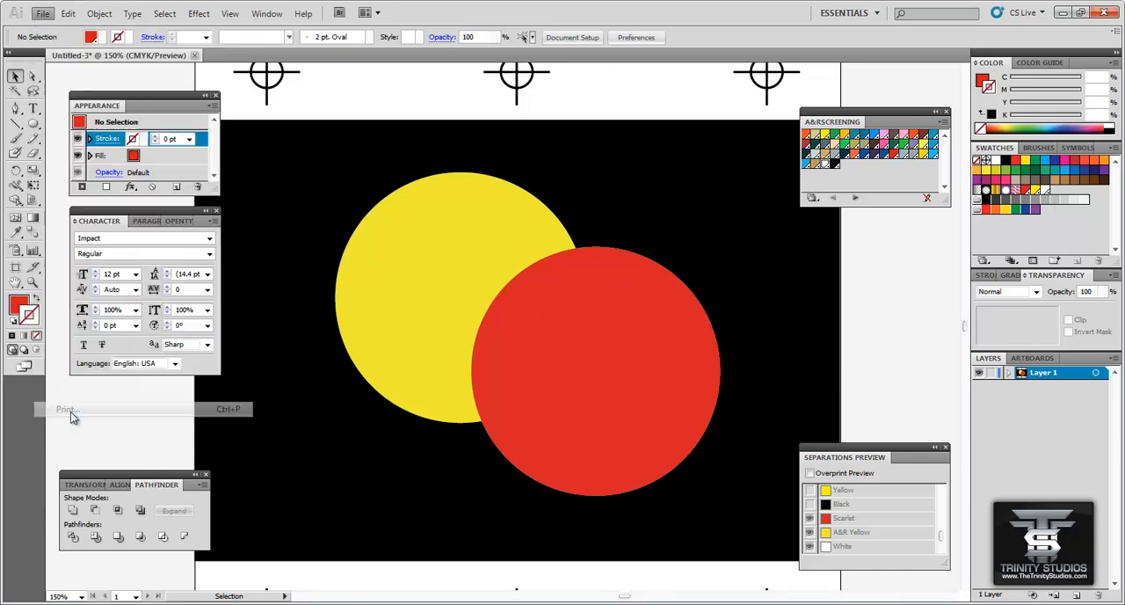
left_click(67, 408)
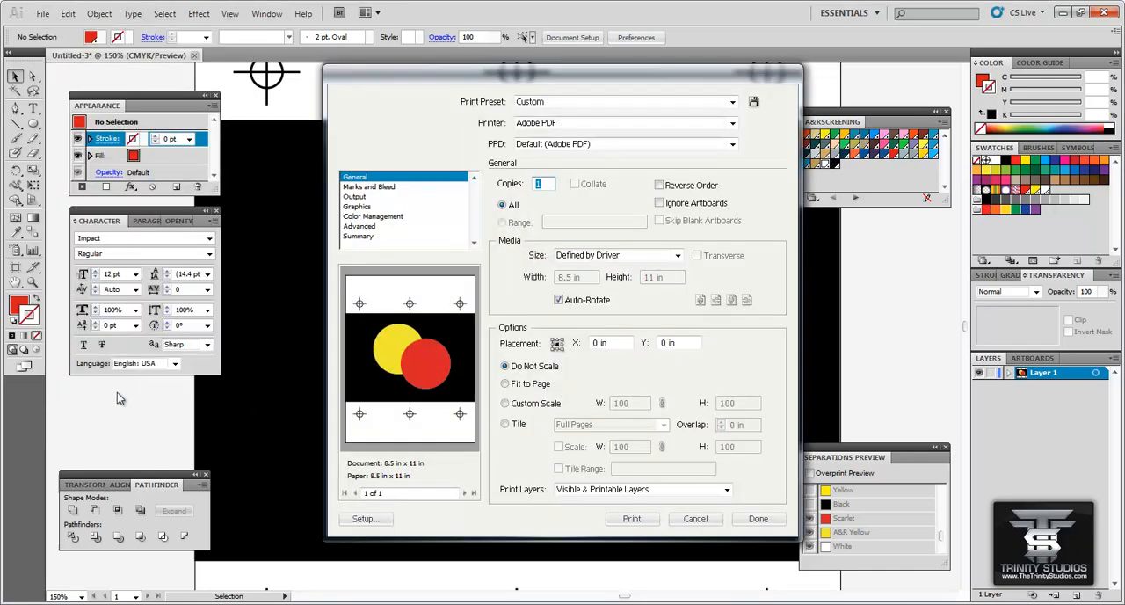
left_click(355, 197)
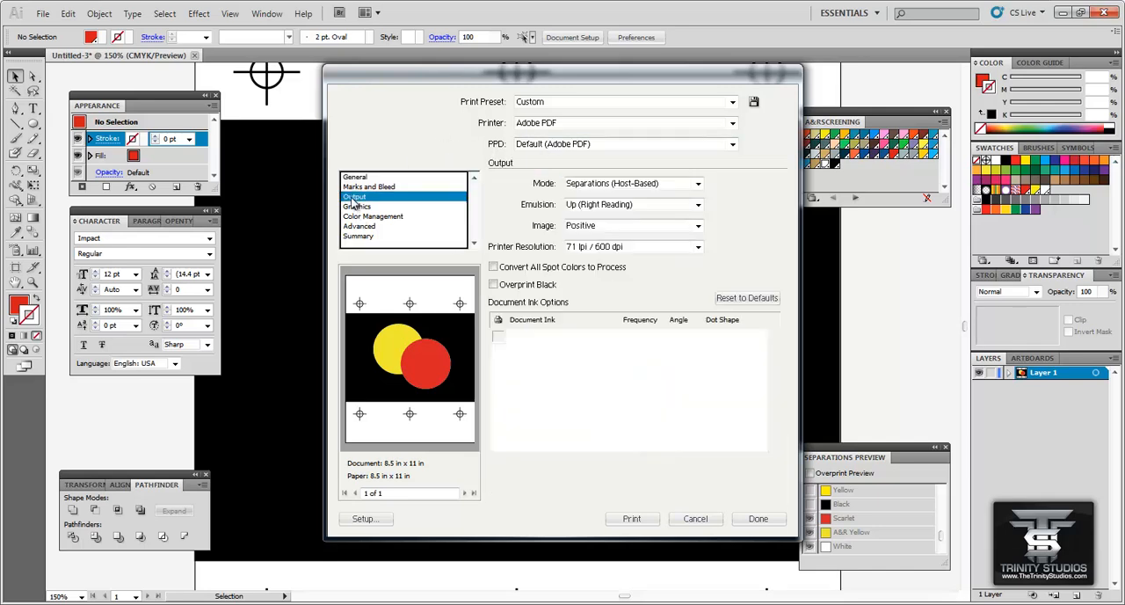
left_click(353, 196)
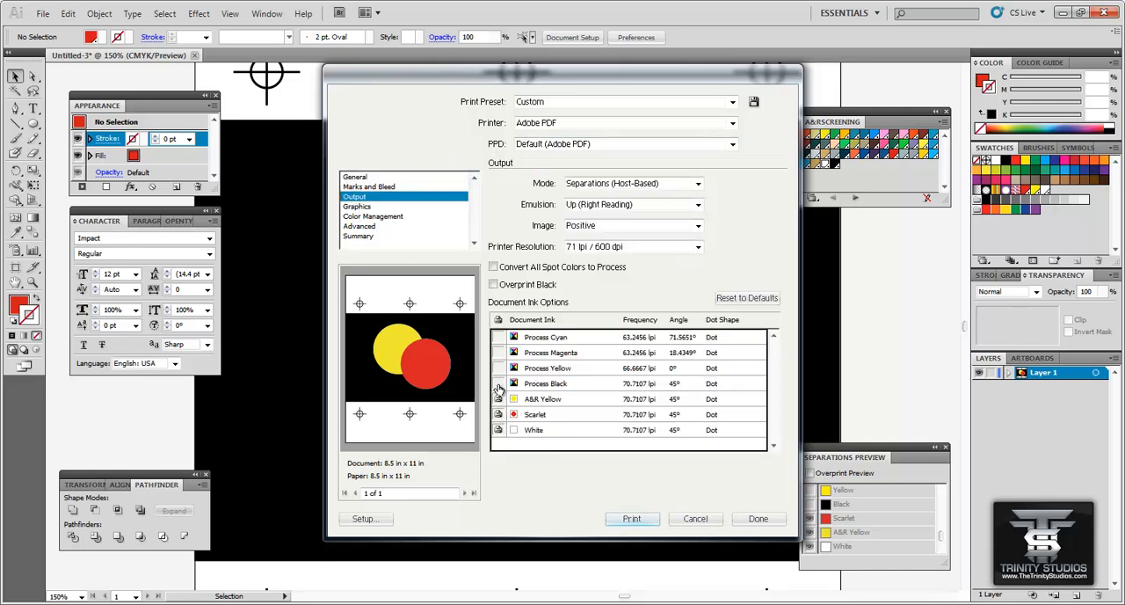
left_click(499, 397)
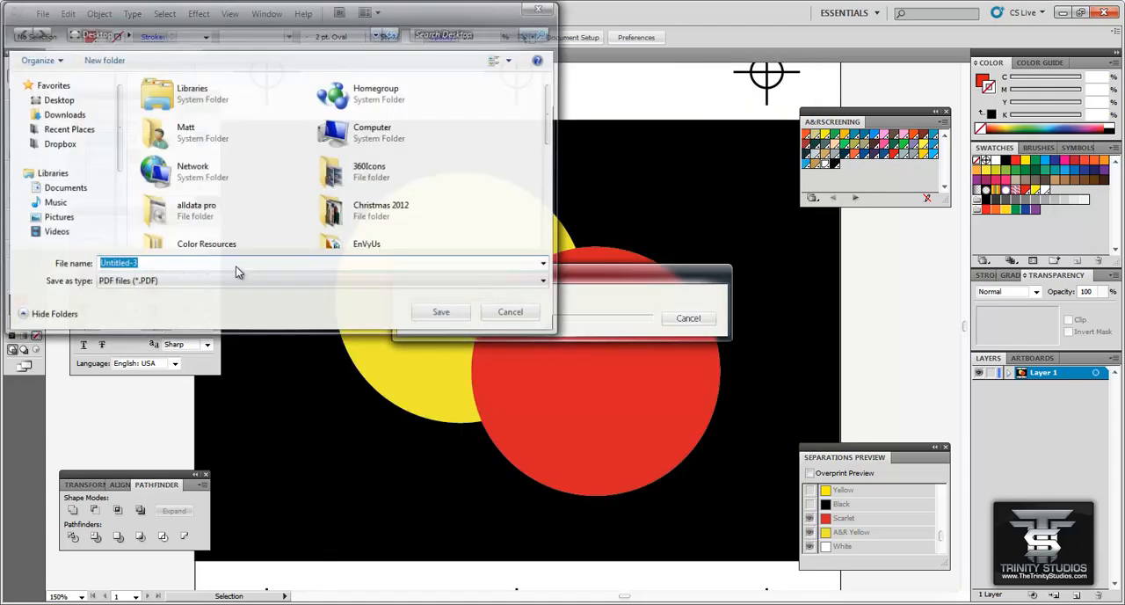
Save the red separation as a PDF named Red
type("Red")
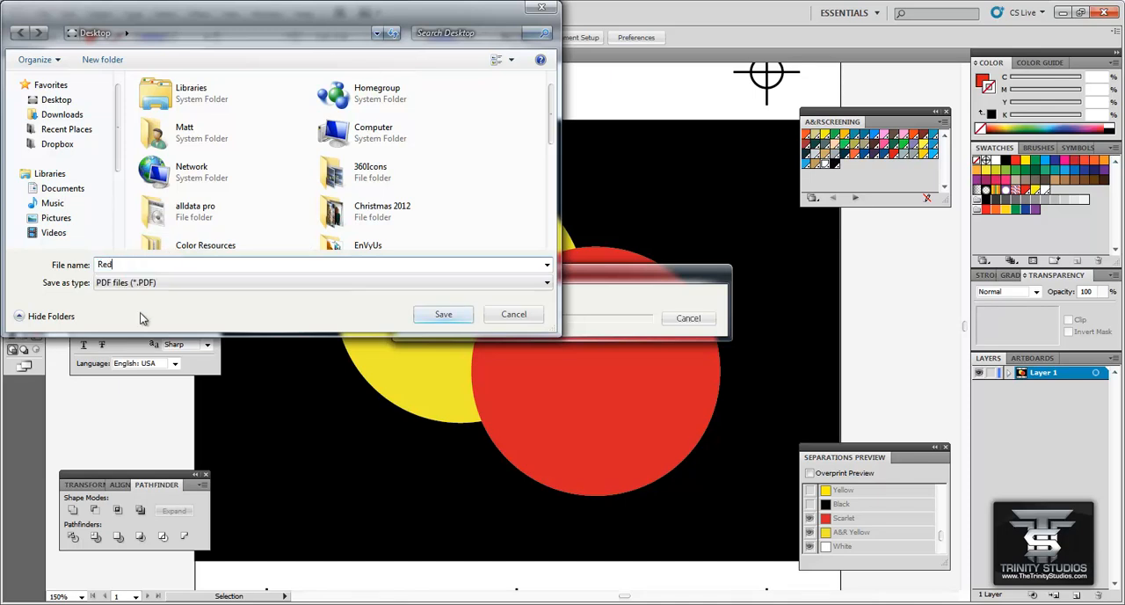
left_click(443, 313)
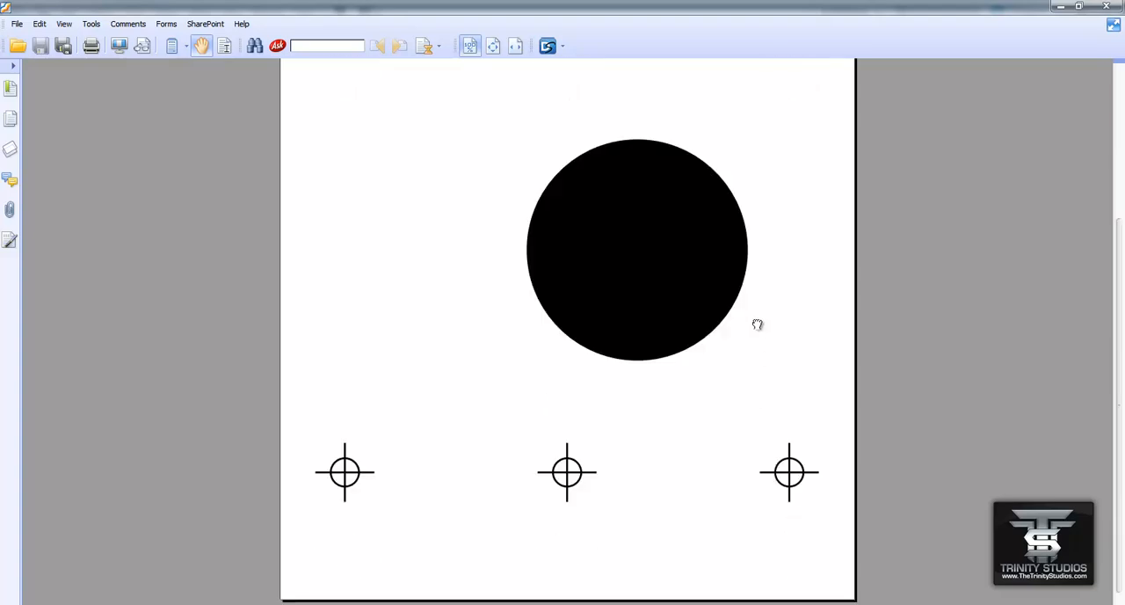
Scroll the Red PDF to confirm a solid black circle with registration marks
scroll("down", 3)
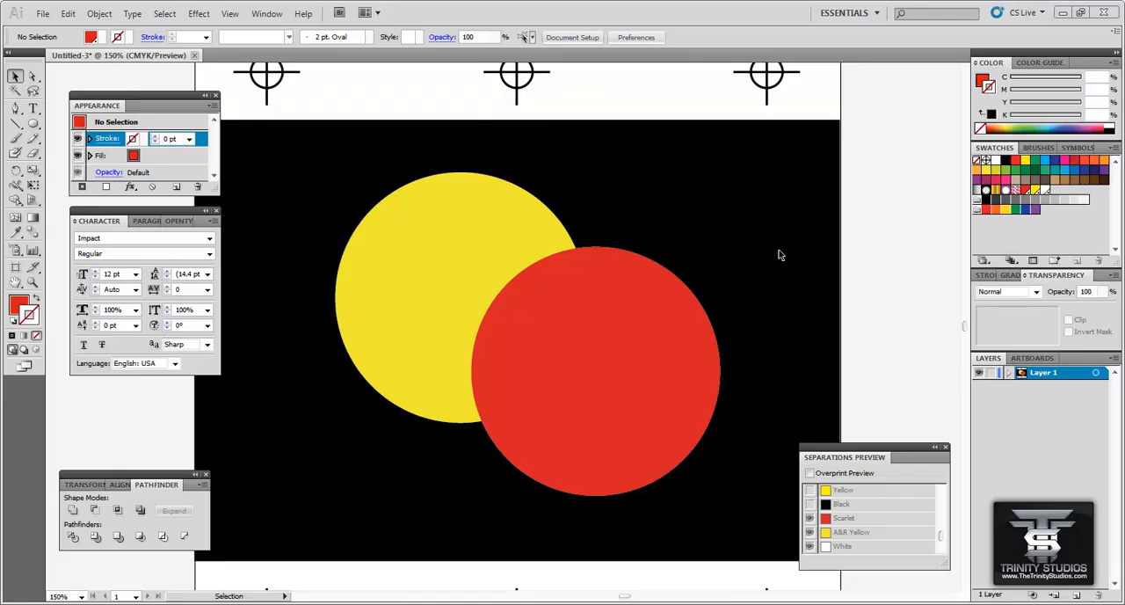
mouse_move(494, 267)
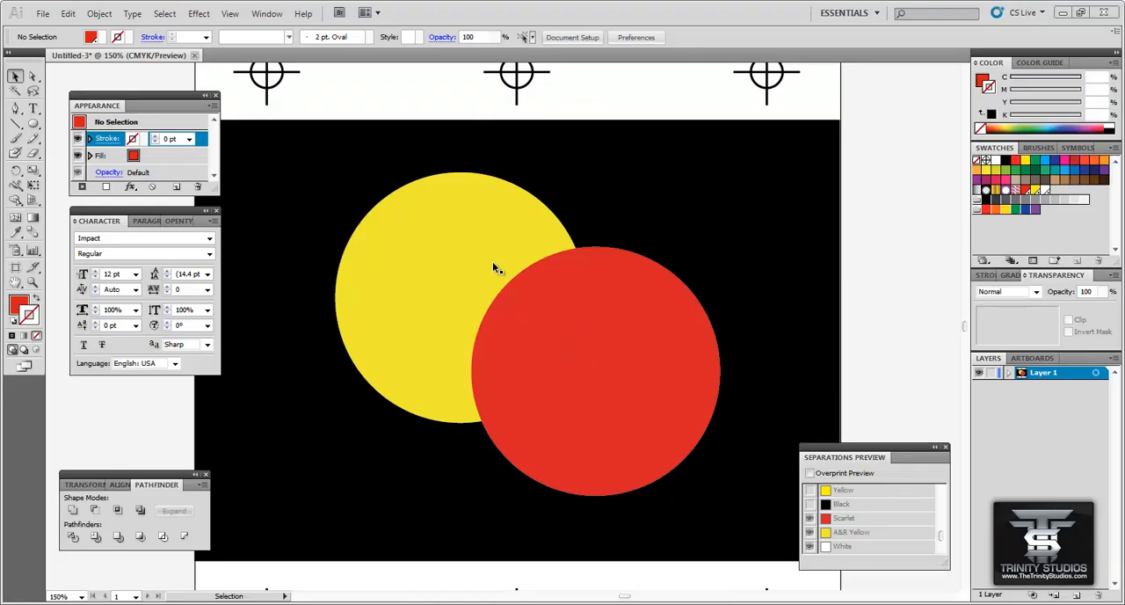
mouse_move(528, 353)
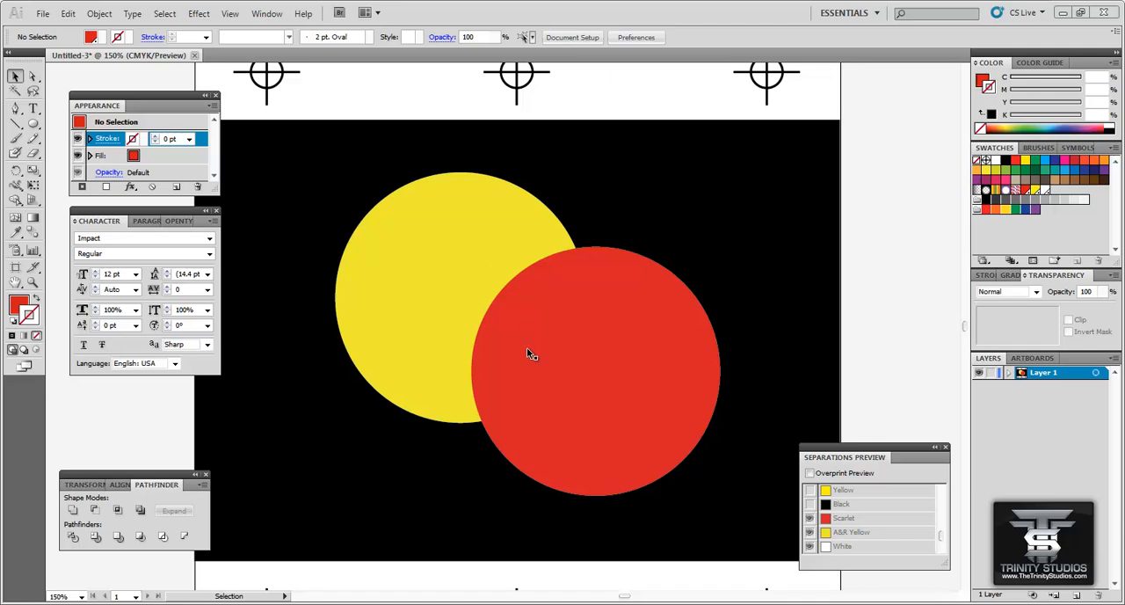
Select both circles and fill them with the White swatch to form the underbase shape
left_click(527, 351)
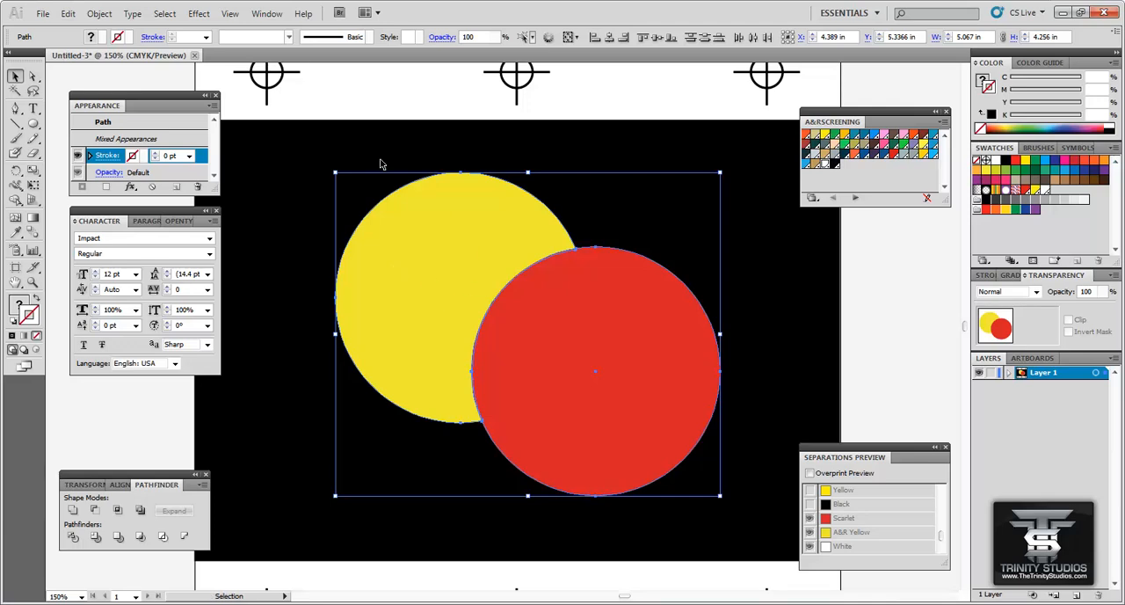
left_click(99, 12)
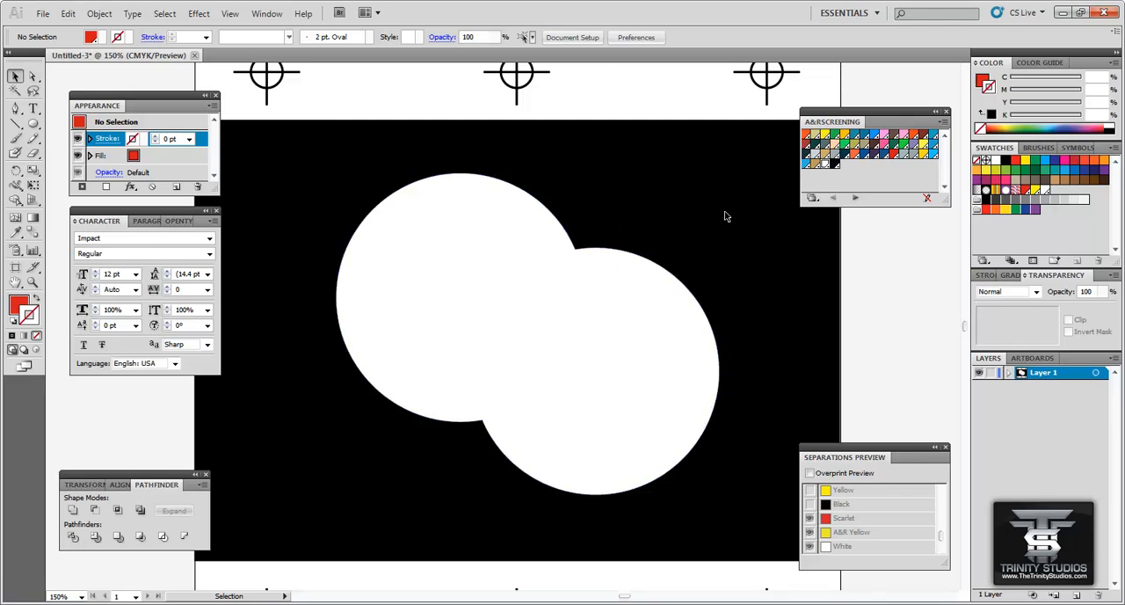
left_click(42, 12)
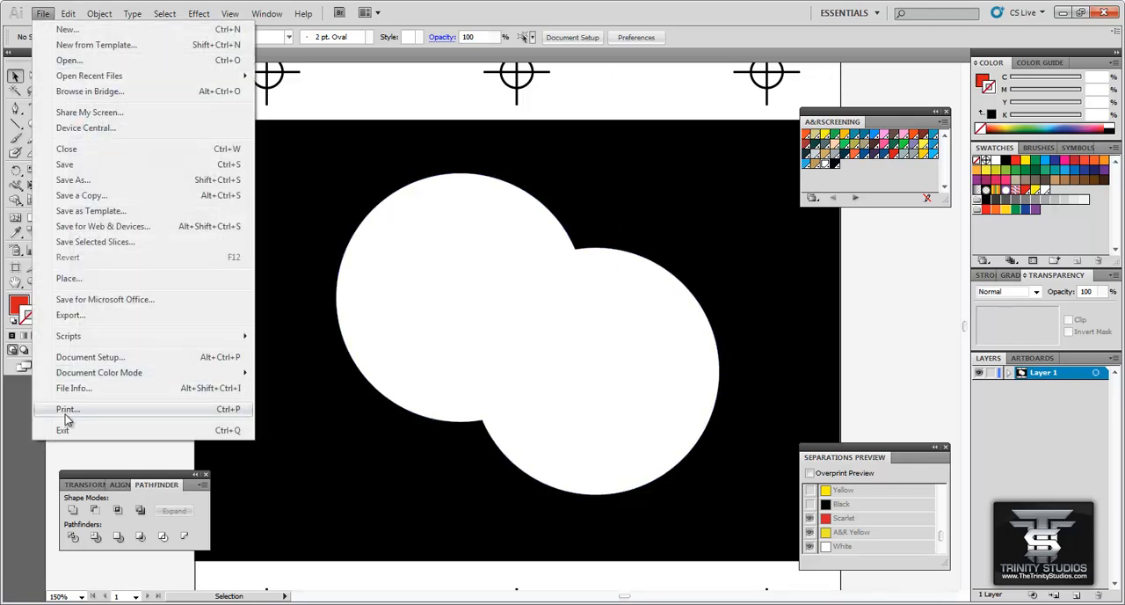
Print only the White separation and save it as a PDF named White_under
left_click(66, 407)
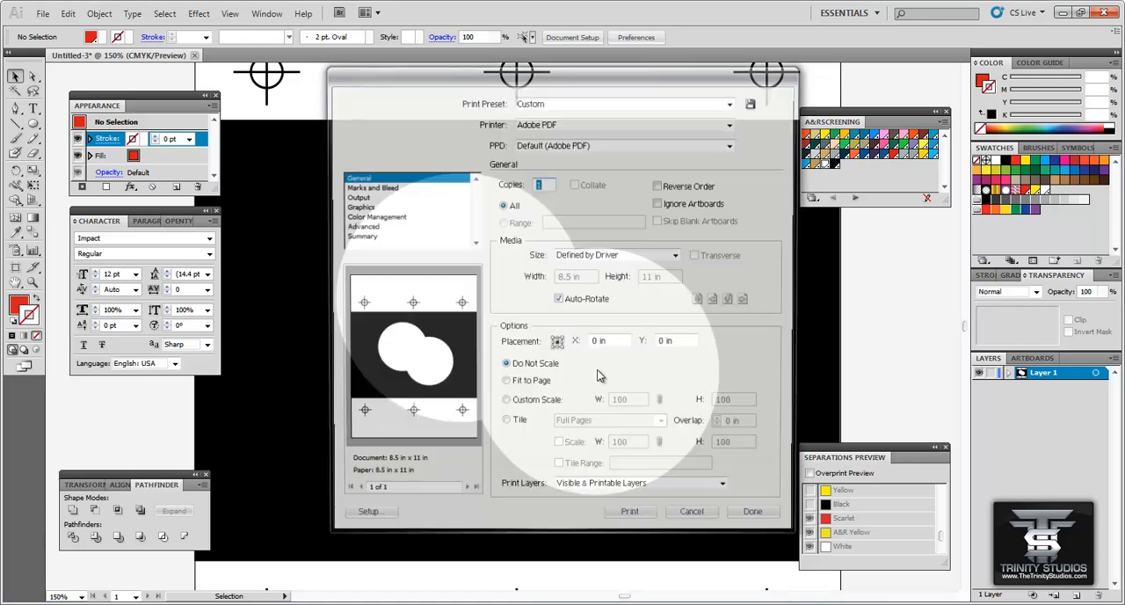
left_click(355, 197)
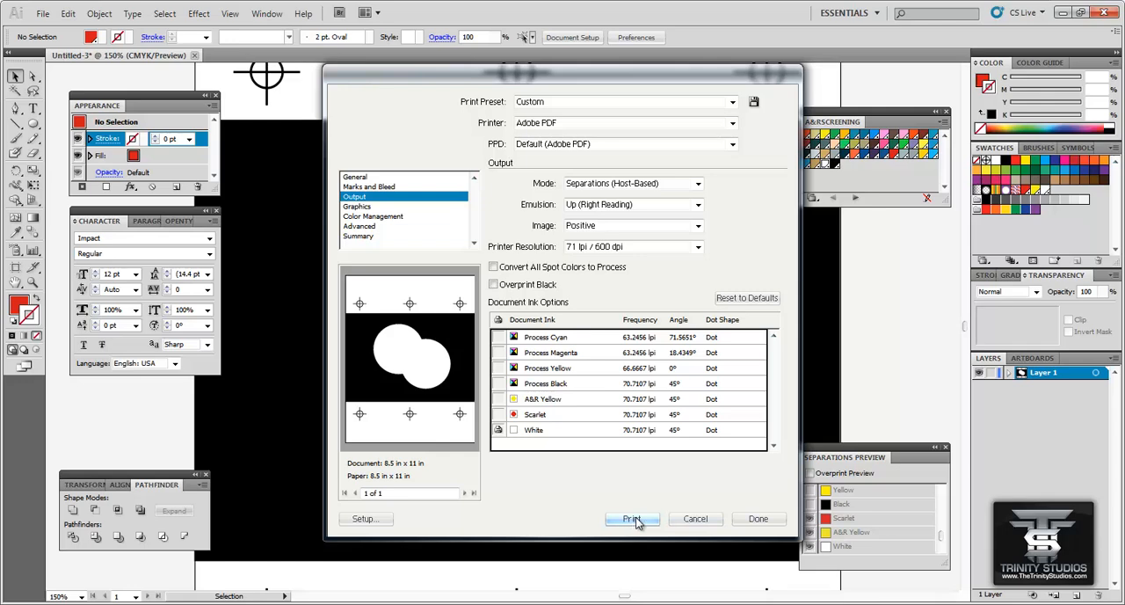
left_click(633, 519)
type("W")
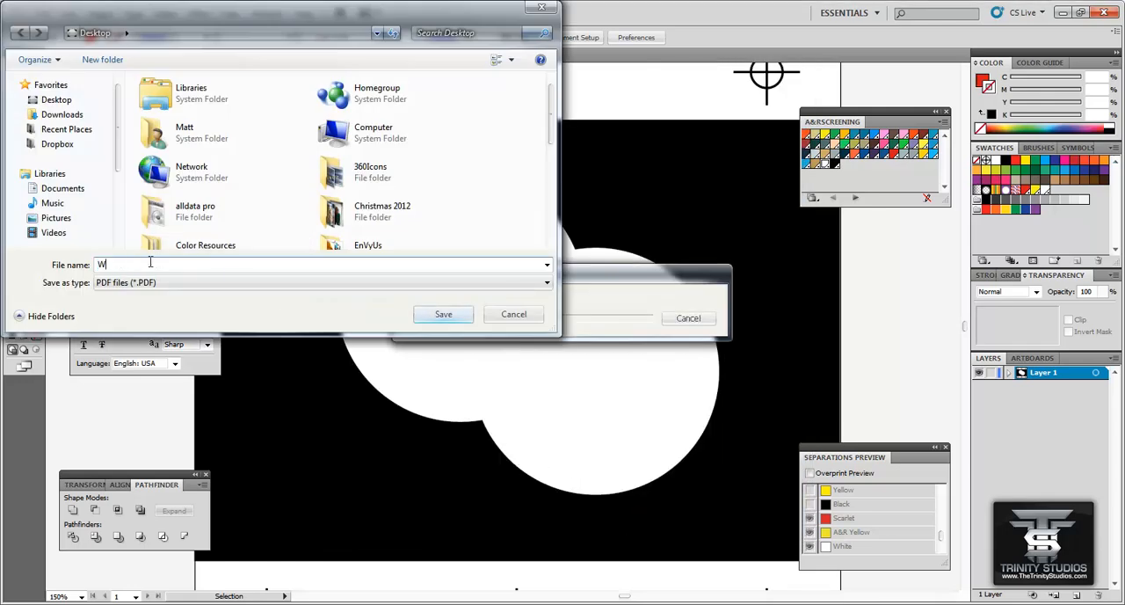
type("hite_underbase")
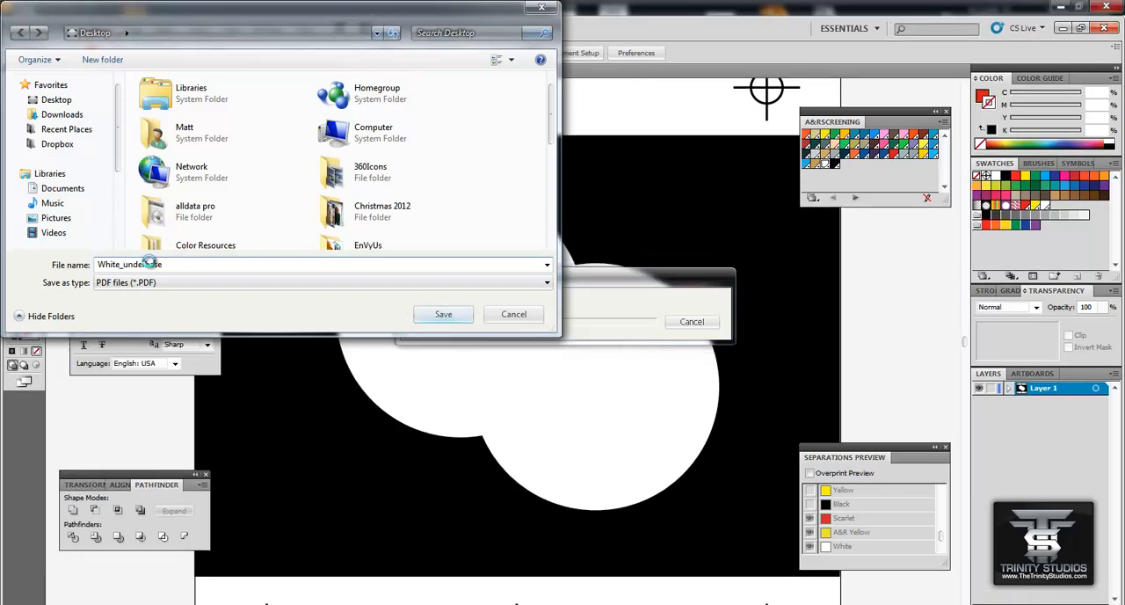
left_click(442, 313)
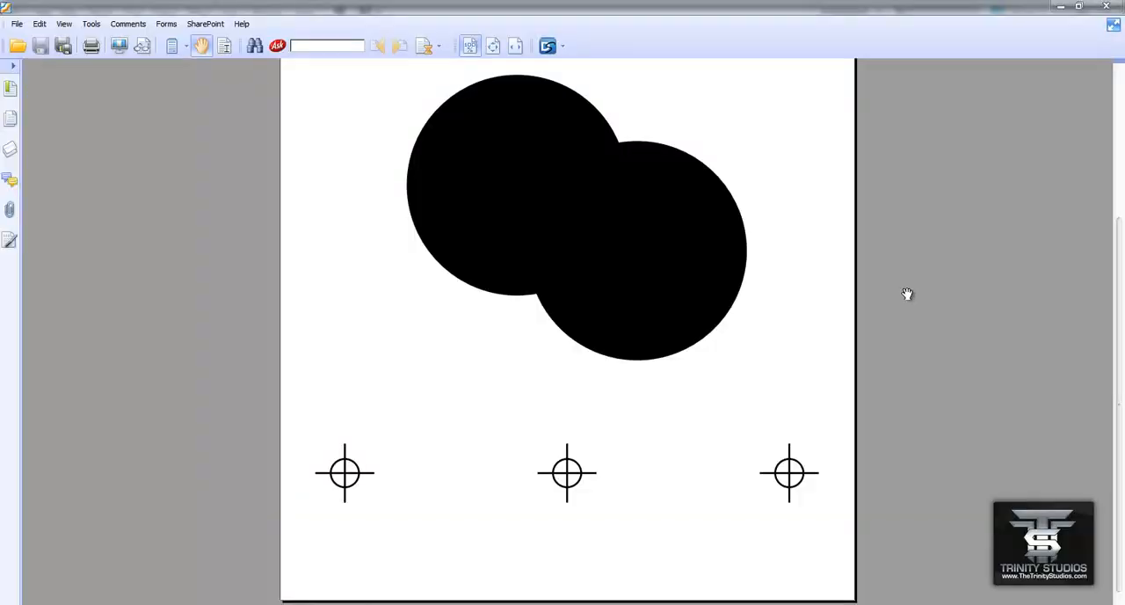
scroll("down", 3)
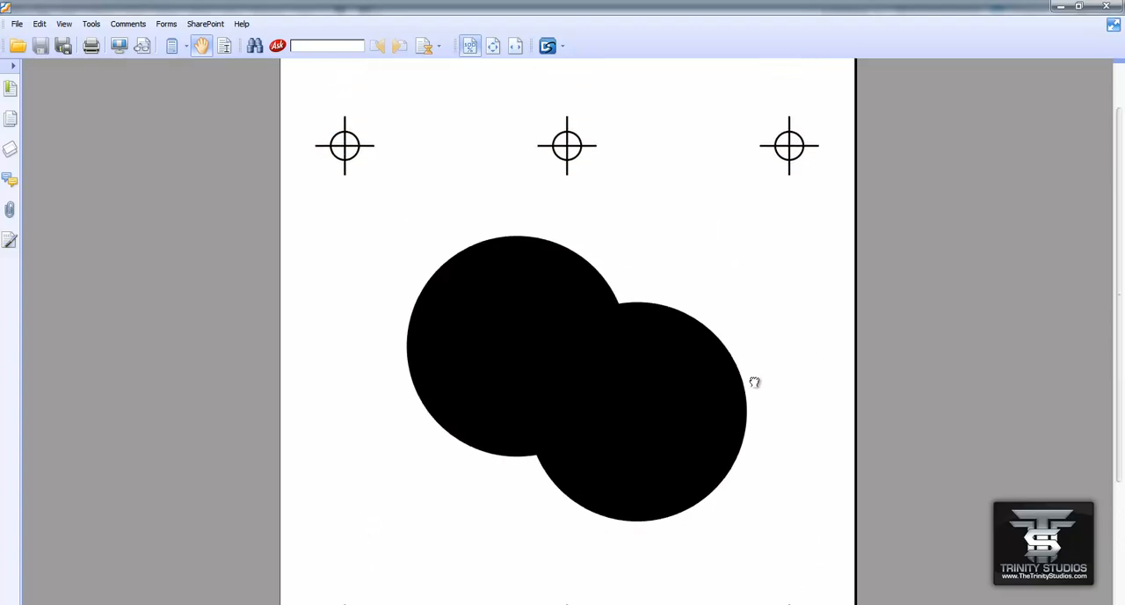
mouse_move(745, 316)
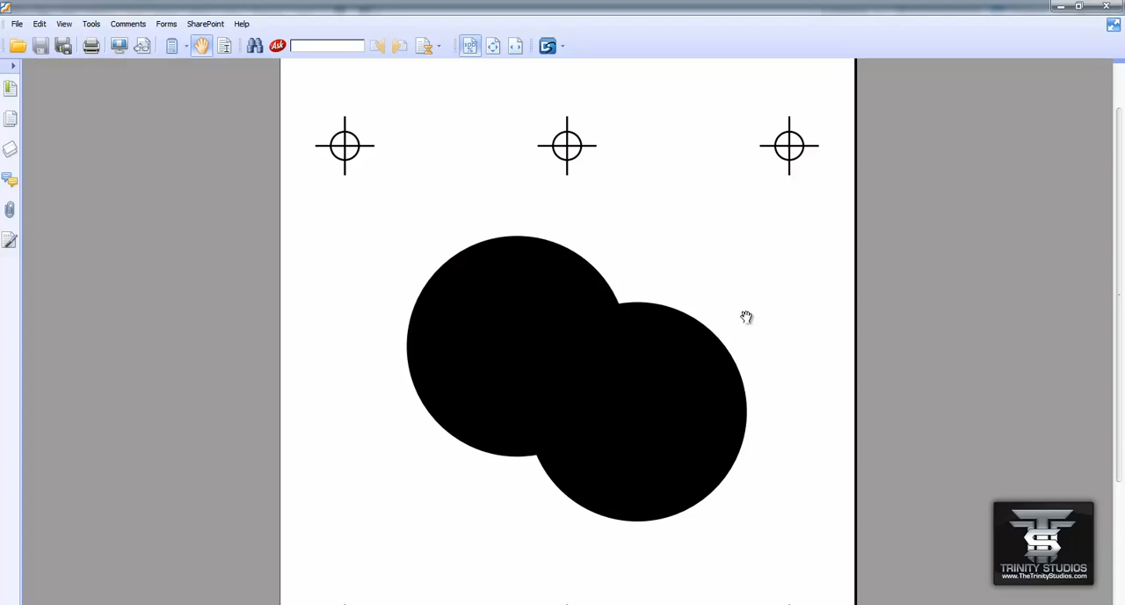